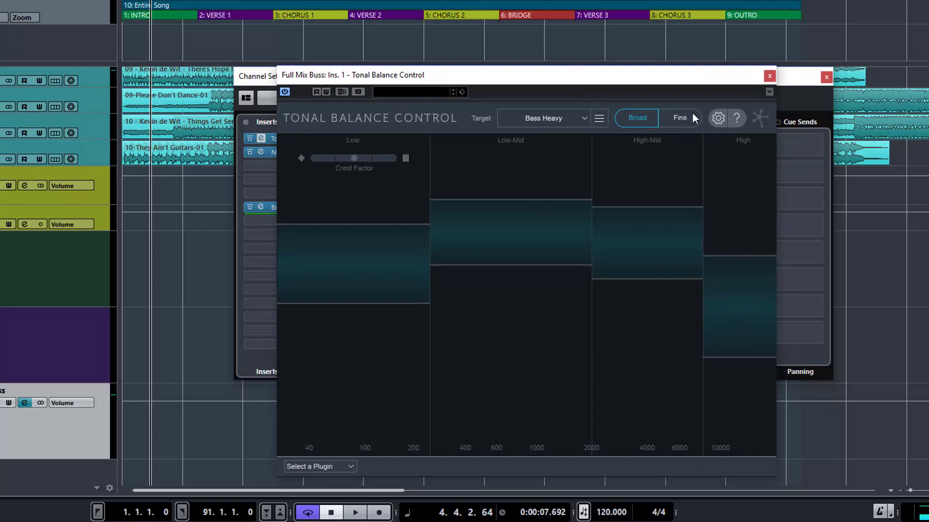
mouse_move(723, 125)
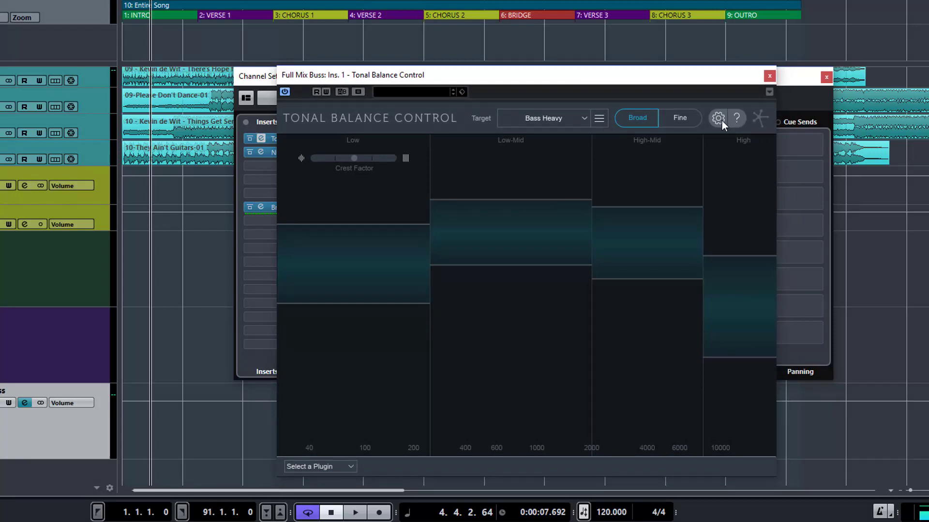
- Review the Tonal Balance Control options and custom target curve commands
left_click(717, 118)
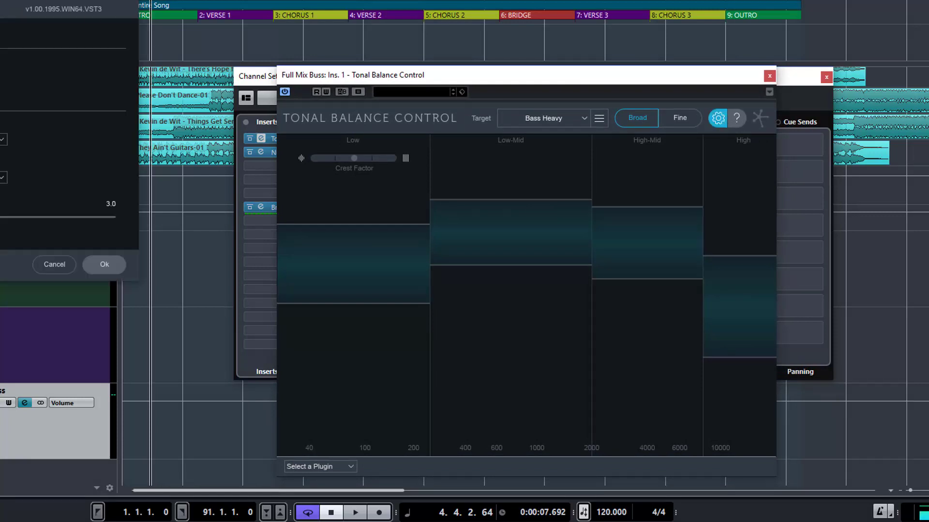
left_click(717, 118)
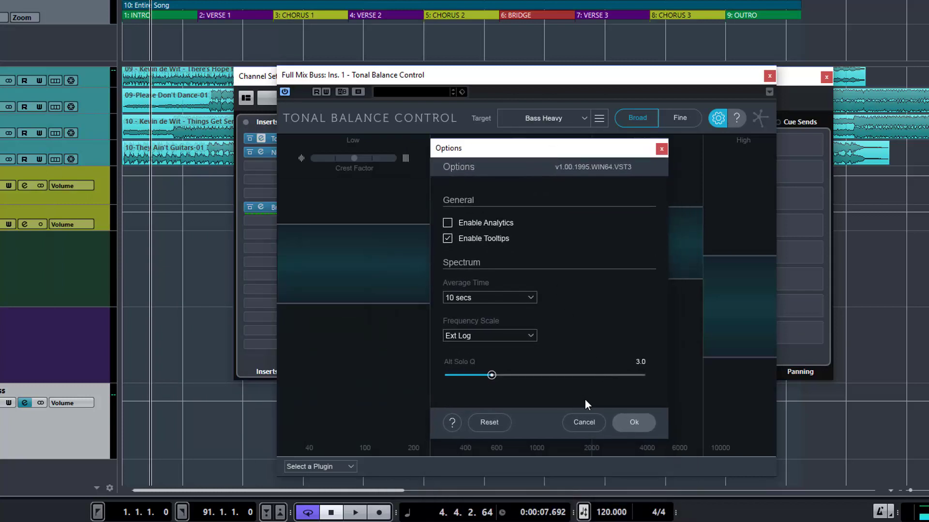
mouse_move(483, 333)
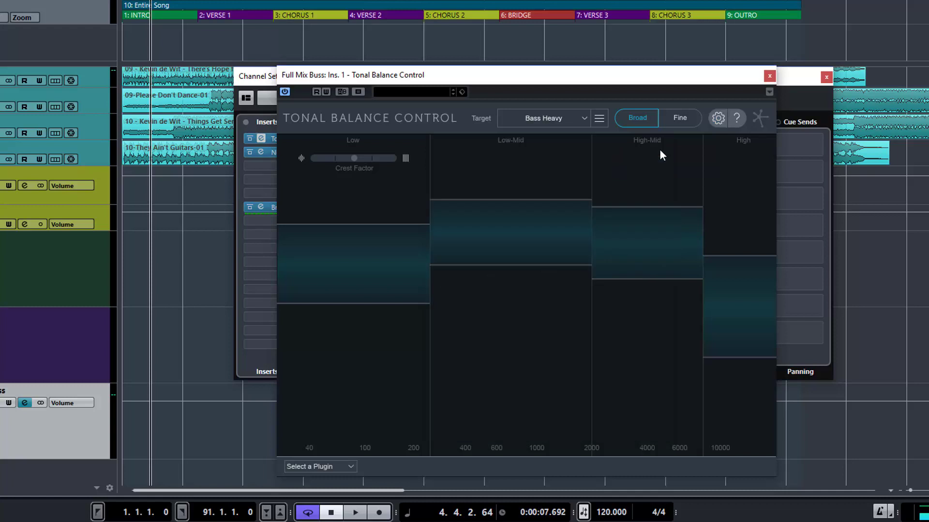
mouse_move(677, 127)
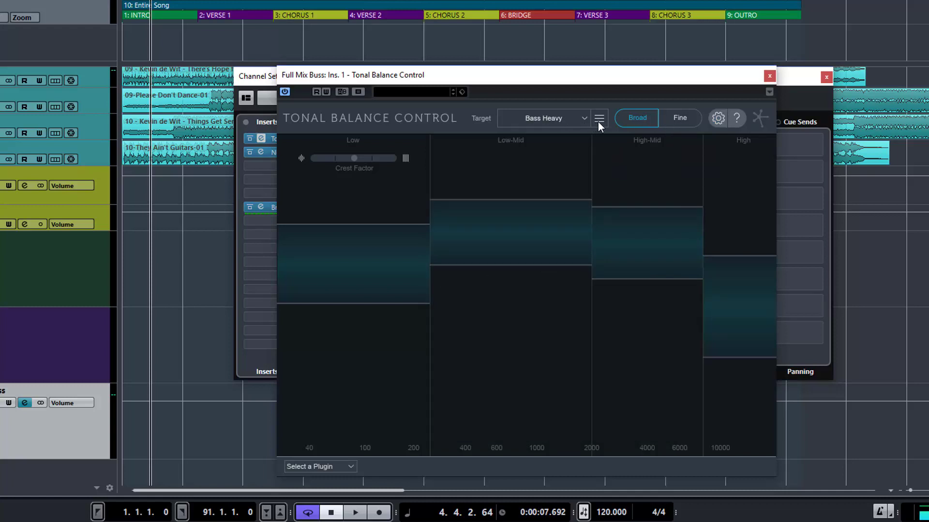
left_click(599, 118)
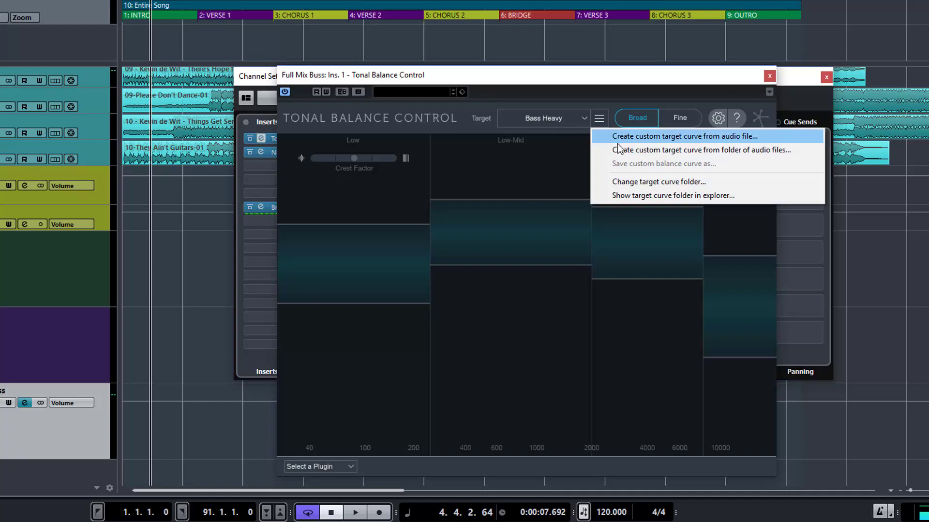
mouse_move(619, 186)
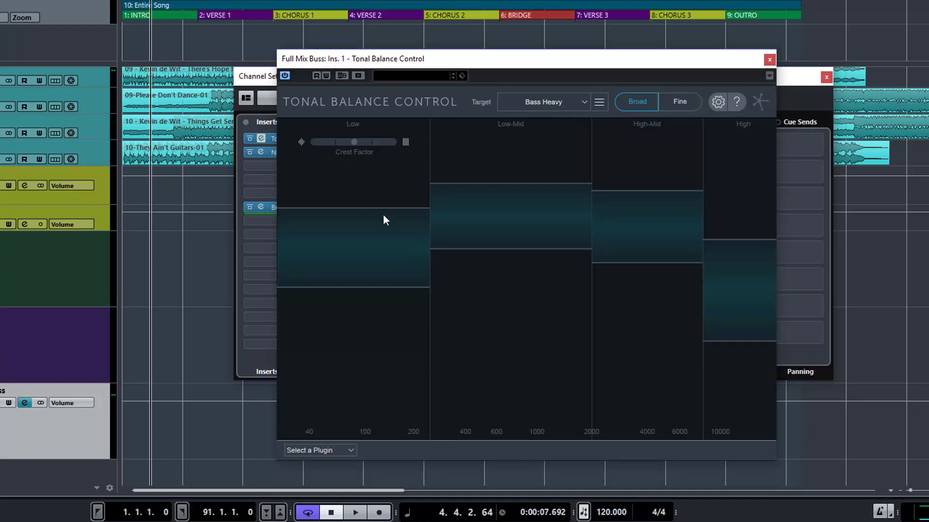
mouse_move(652, 93)
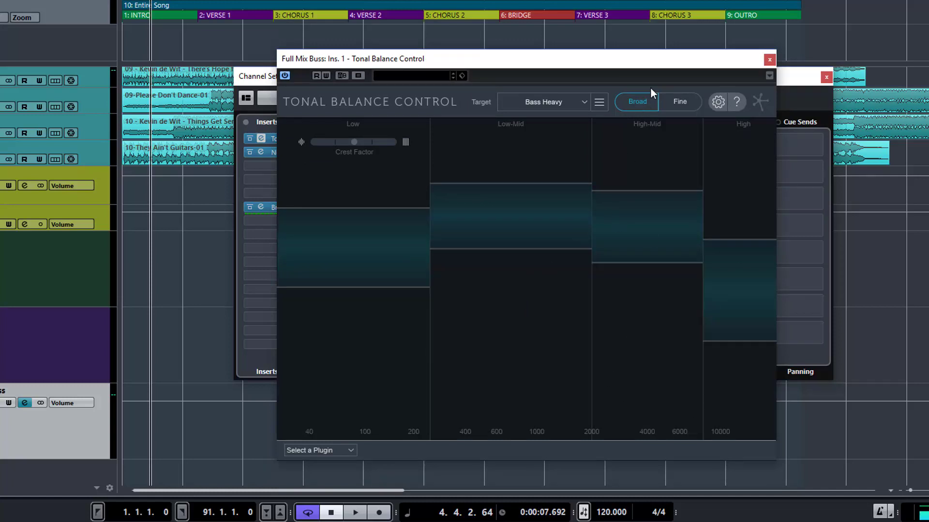
mouse_move(302, 247)
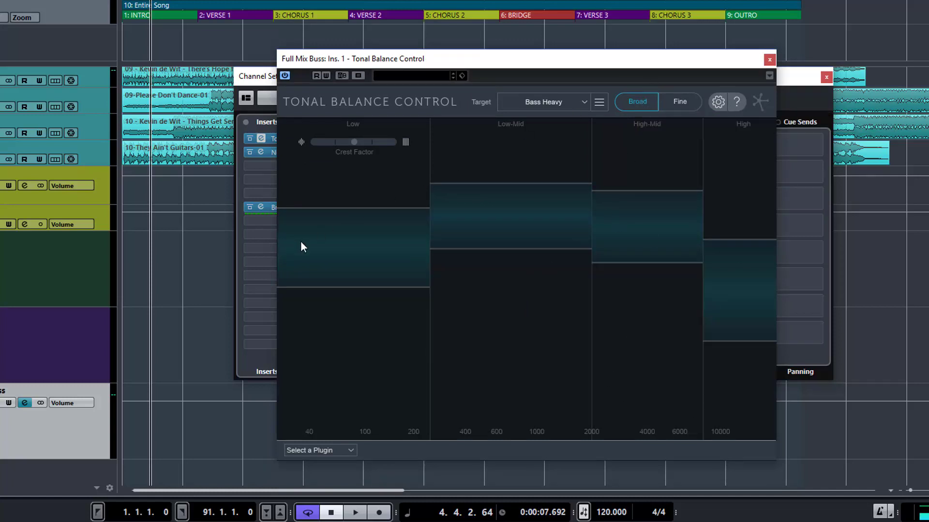
mouse_move(408, 394)
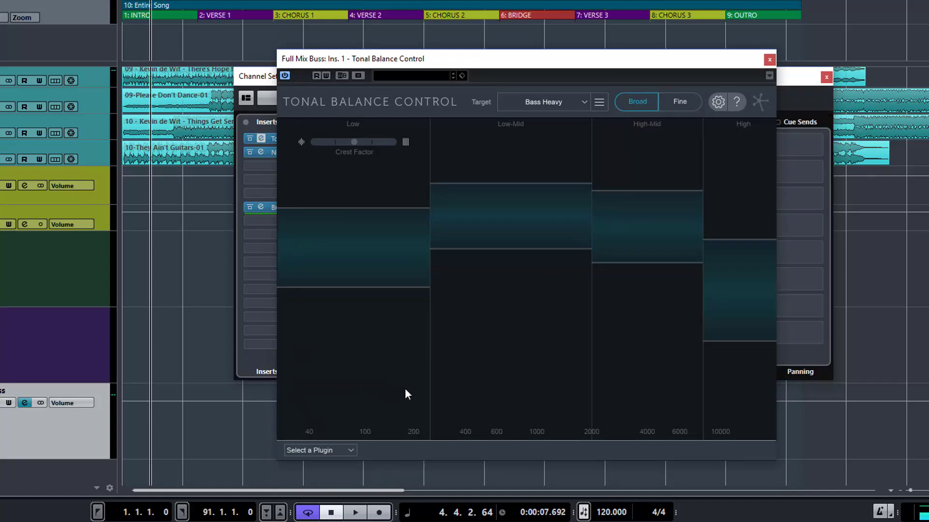
mouse_move(295, 425)
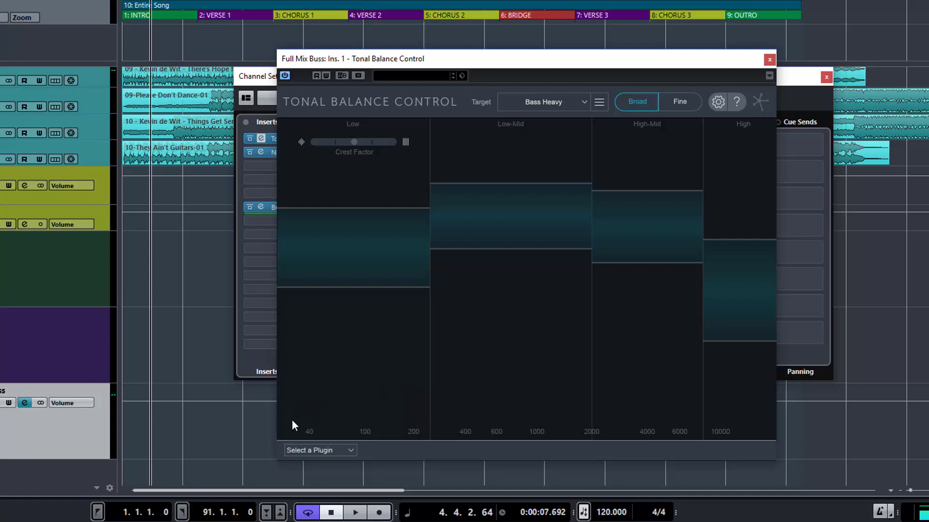
mouse_move(312, 427)
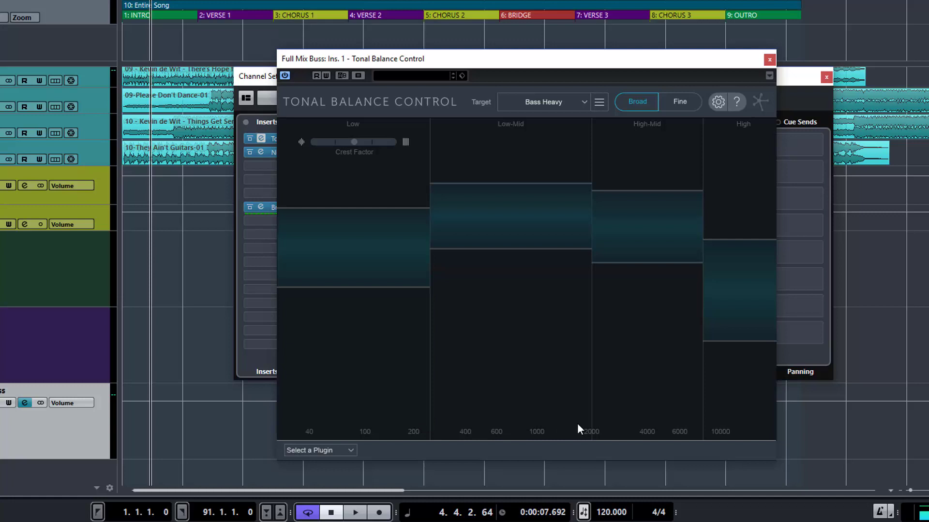
mouse_move(754, 421)
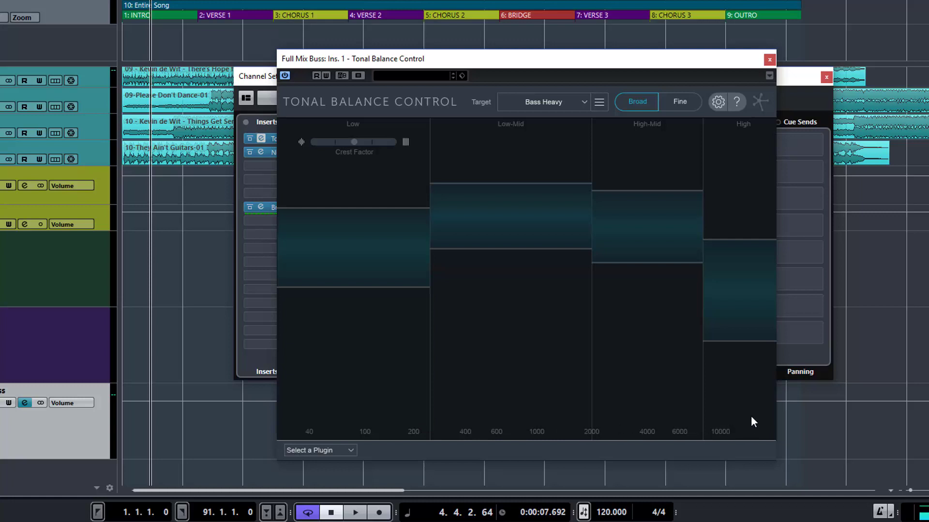
mouse_move(583, 100)
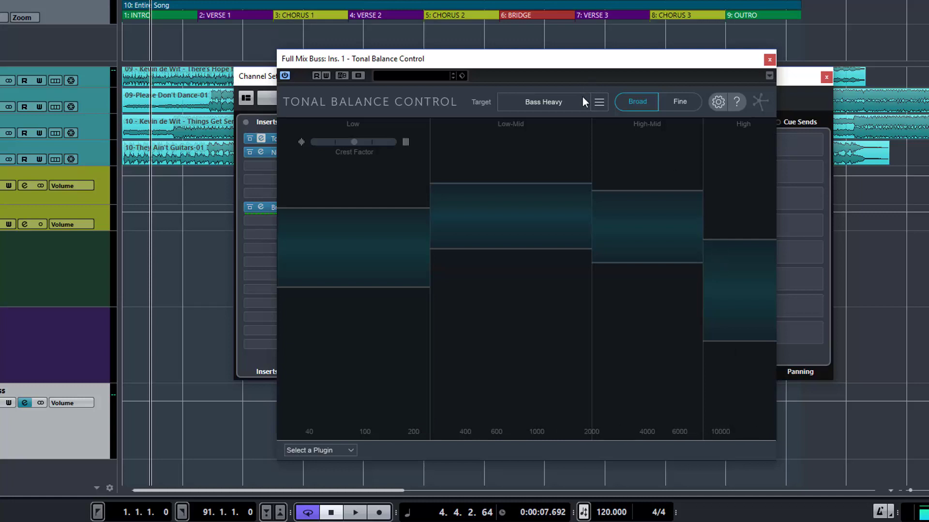
- Compare the Modern and Orchestral targets, settle on Modern, and view it in Fine then Broad four-band ranges
left_click(543, 101)
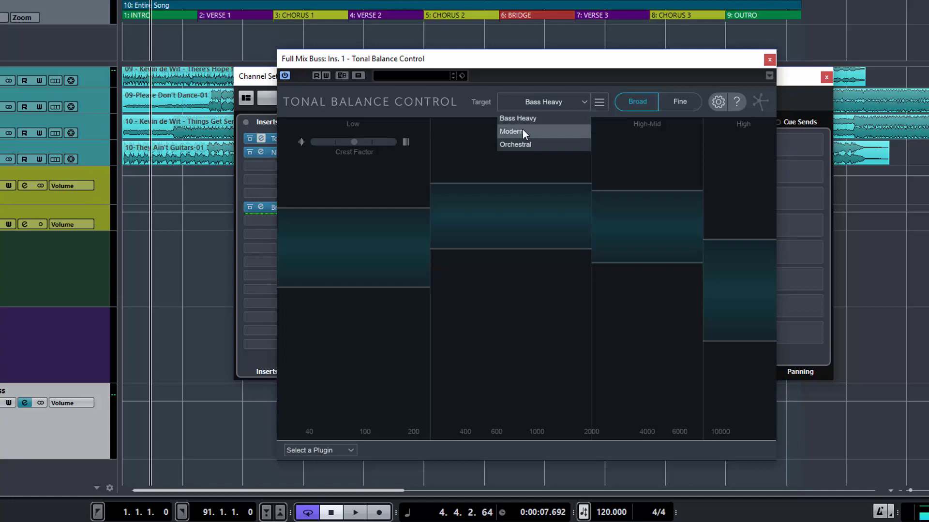
left_click(511, 131)
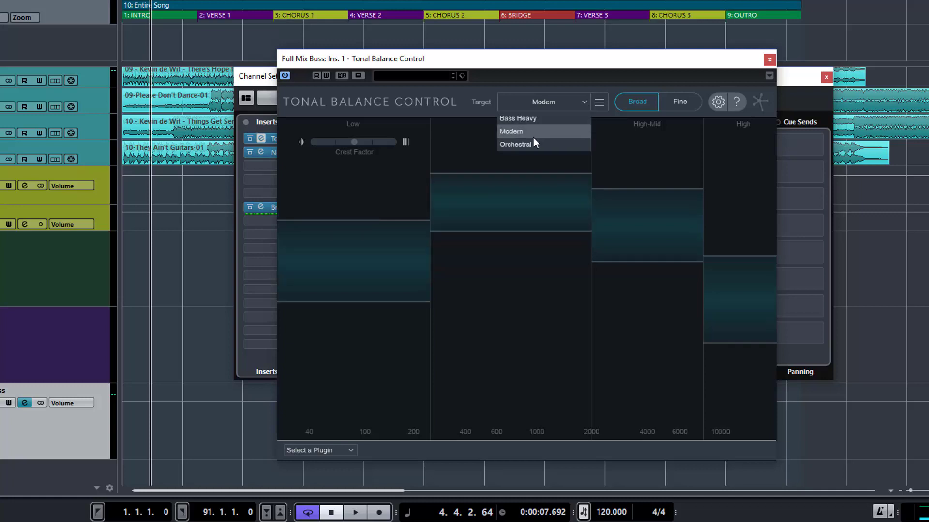
left_click(515, 144)
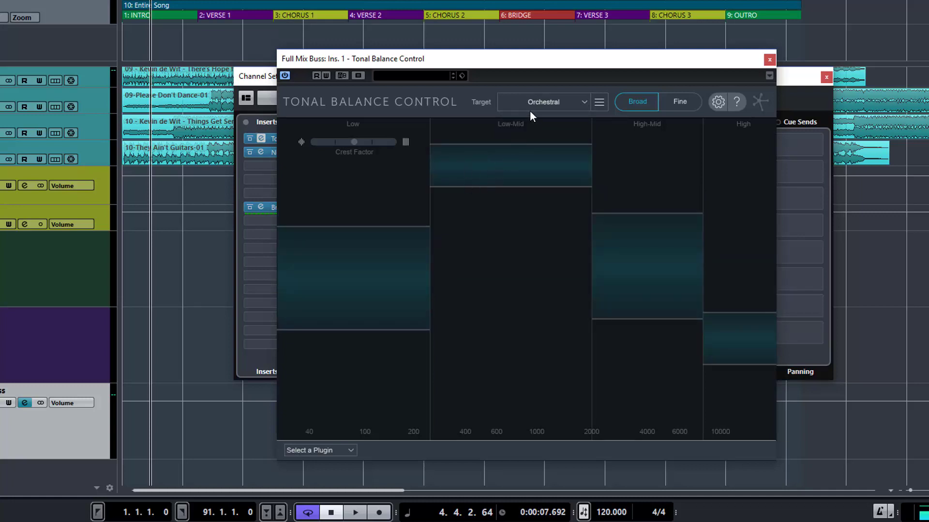
left_click(542, 102)
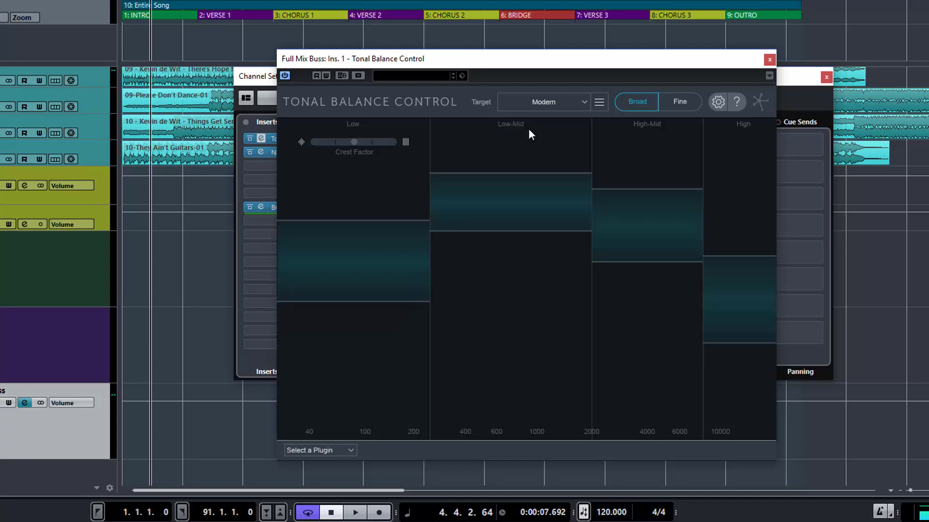
mouse_move(311, 227)
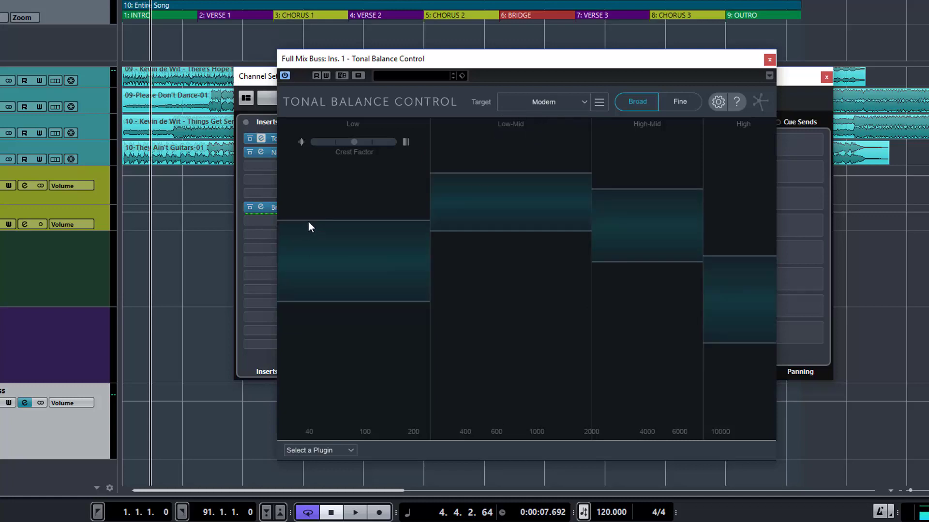
mouse_move(307, 230)
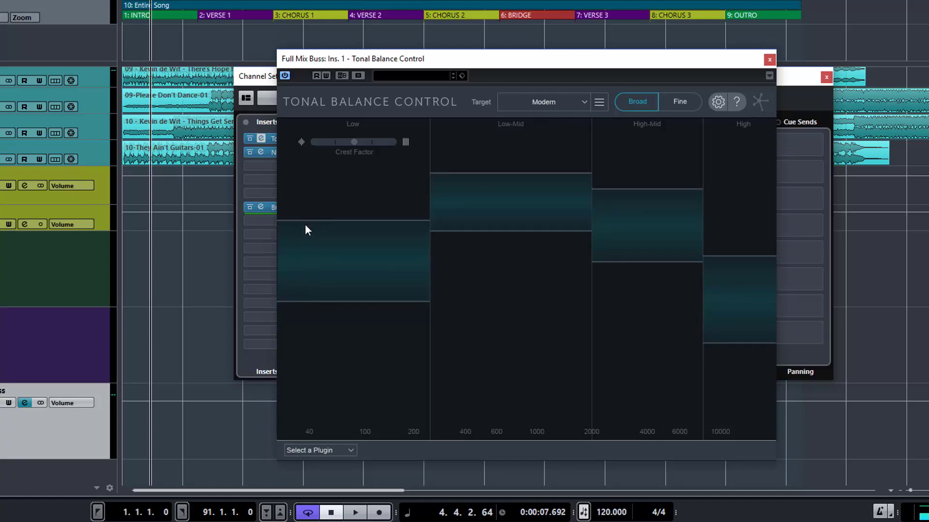
mouse_move(440, 192)
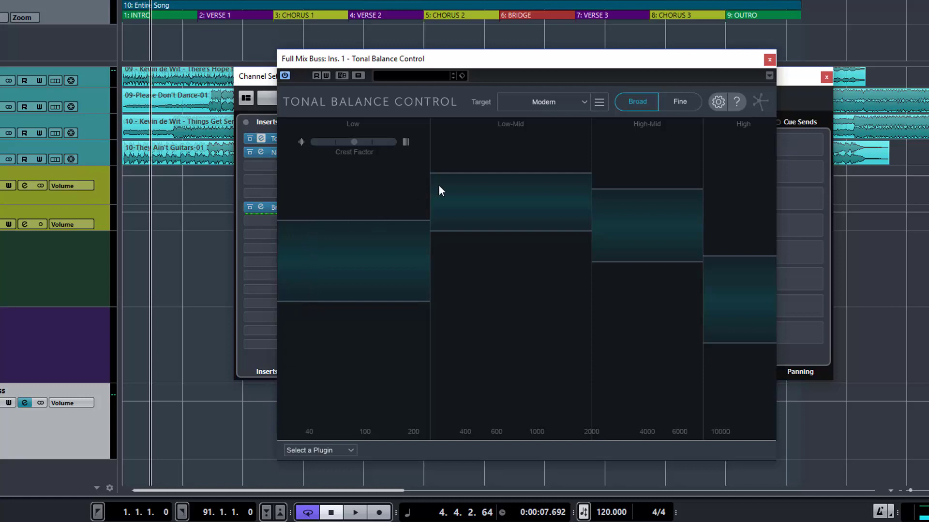
mouse_move(467, 179)
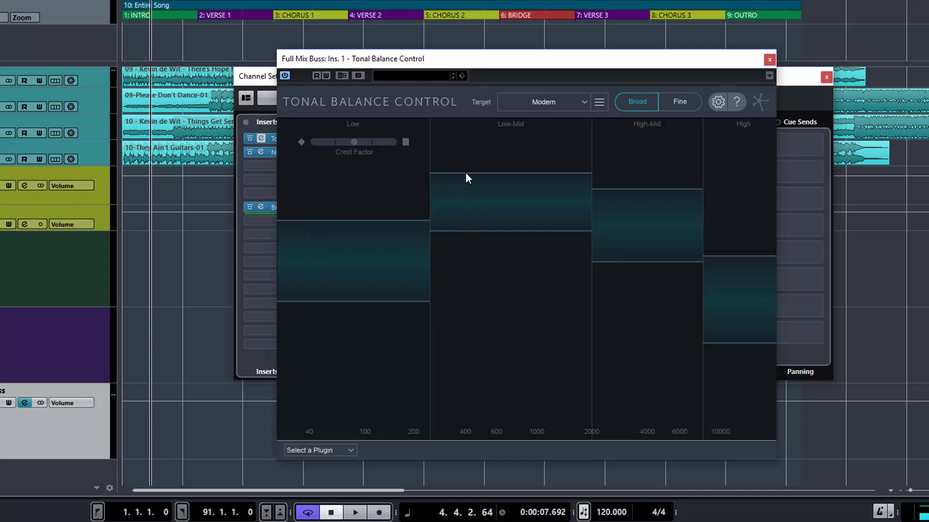
mouse_move(636, 244)
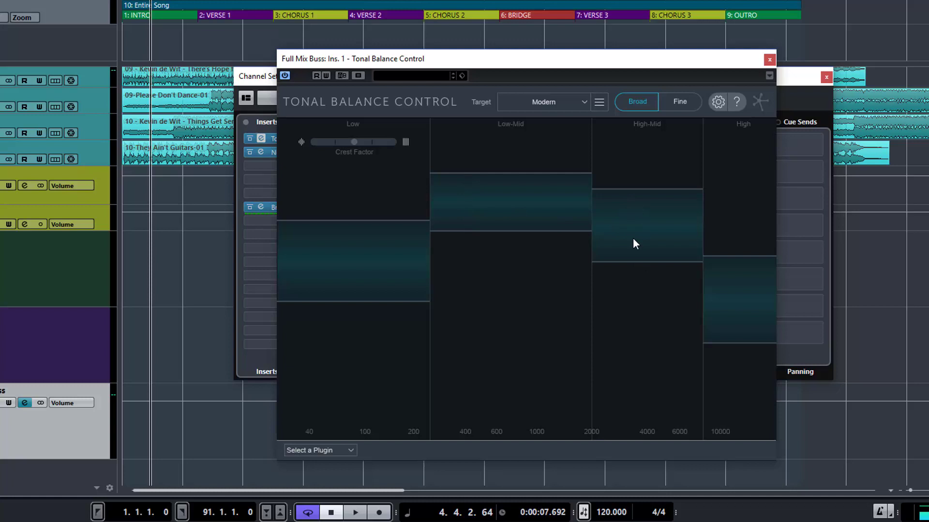
mouse_move(623, 232)
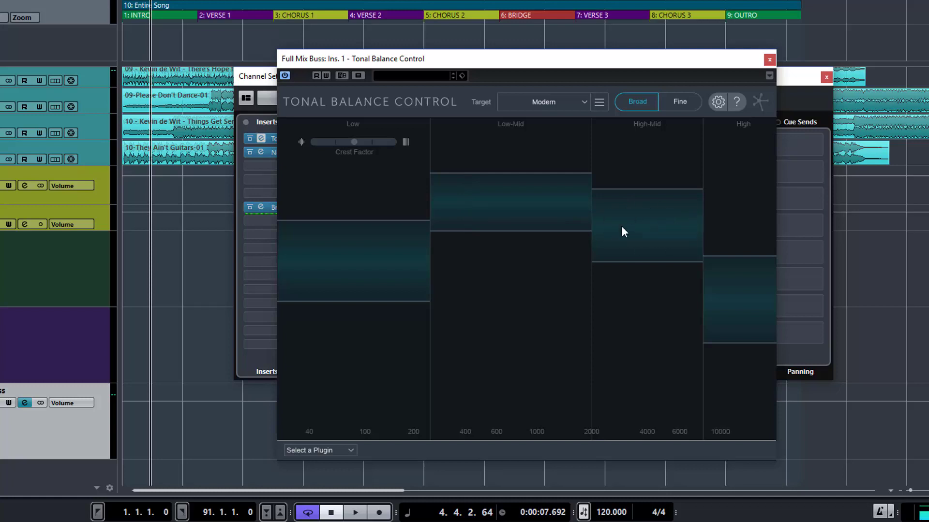
mouse_move(760, 307)
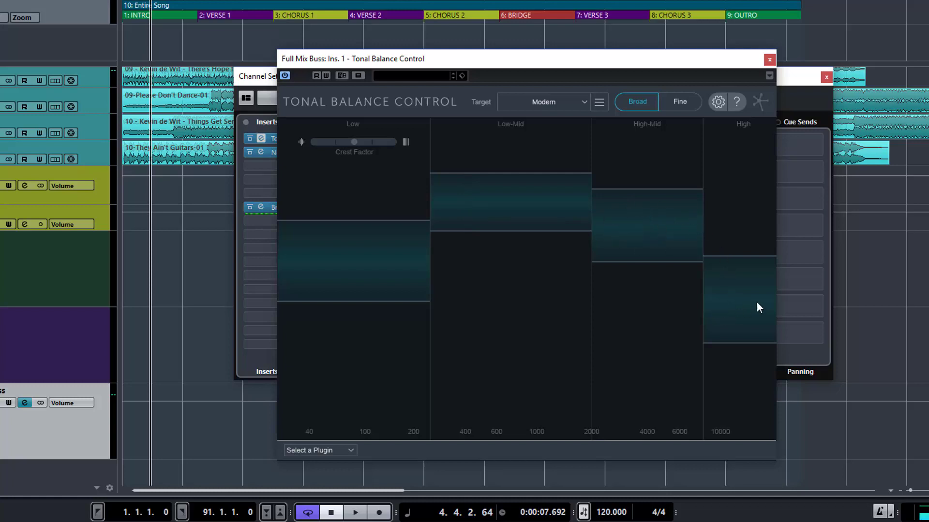
mouse_move(356, 282)
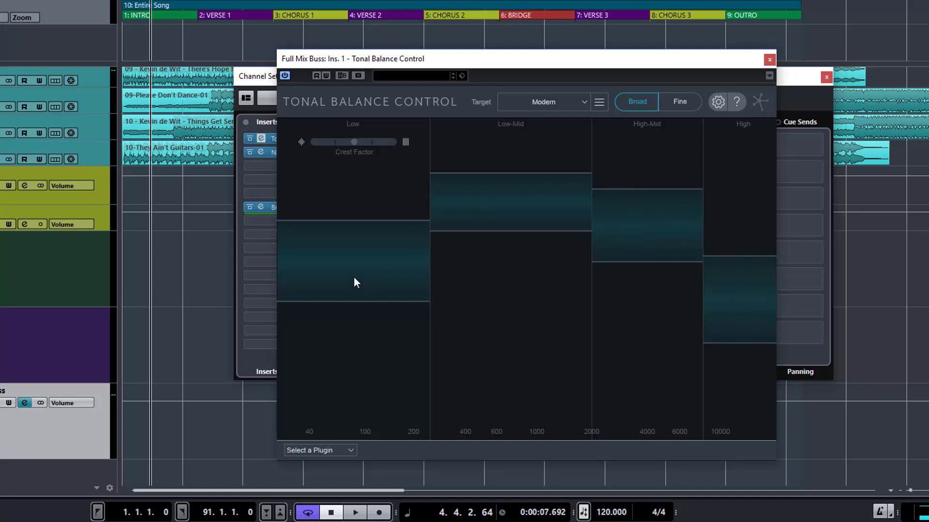
mouse_move(348, 289)
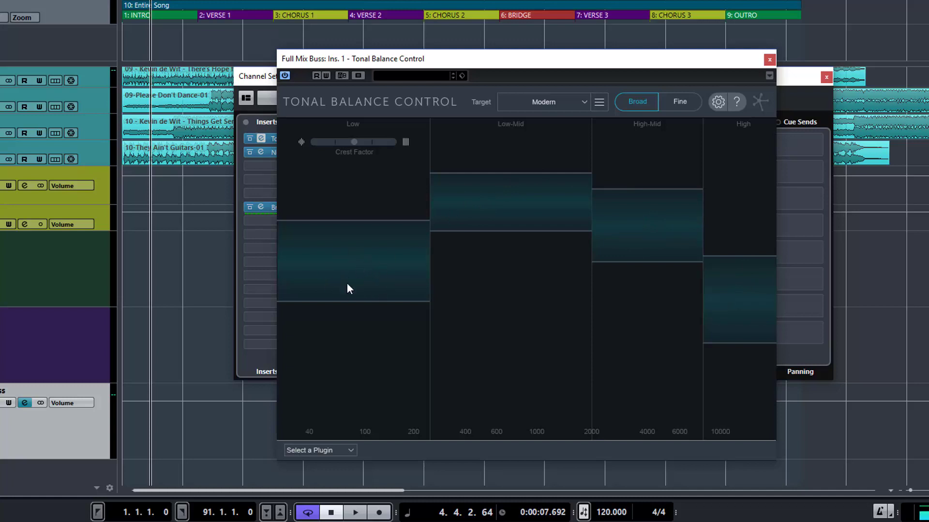
mouse_move(390, 303)
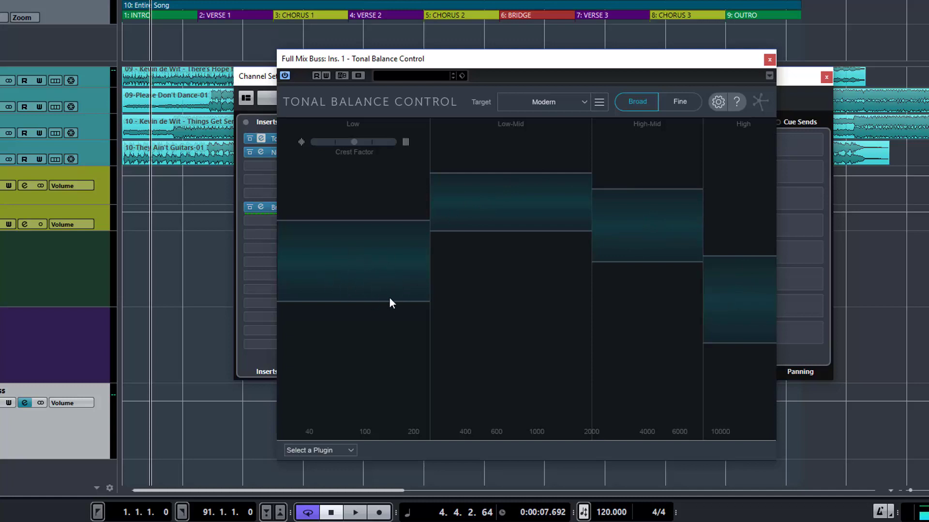
mouse_move(730, 296)
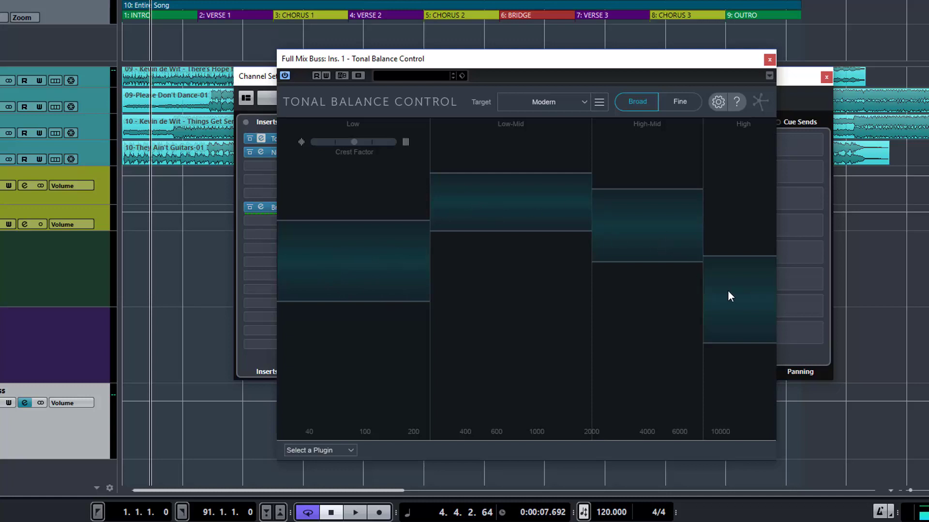
mouse_move(505, 316)
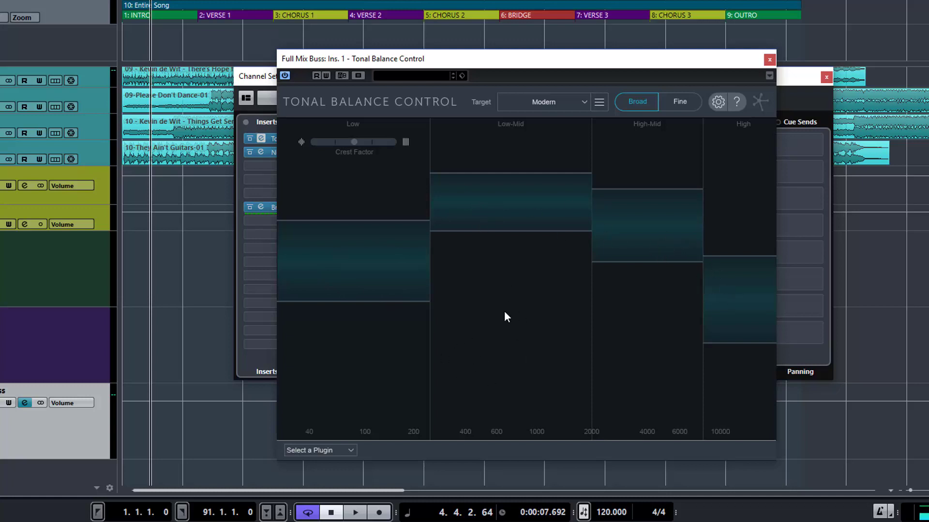
mouse_move(368, 370)
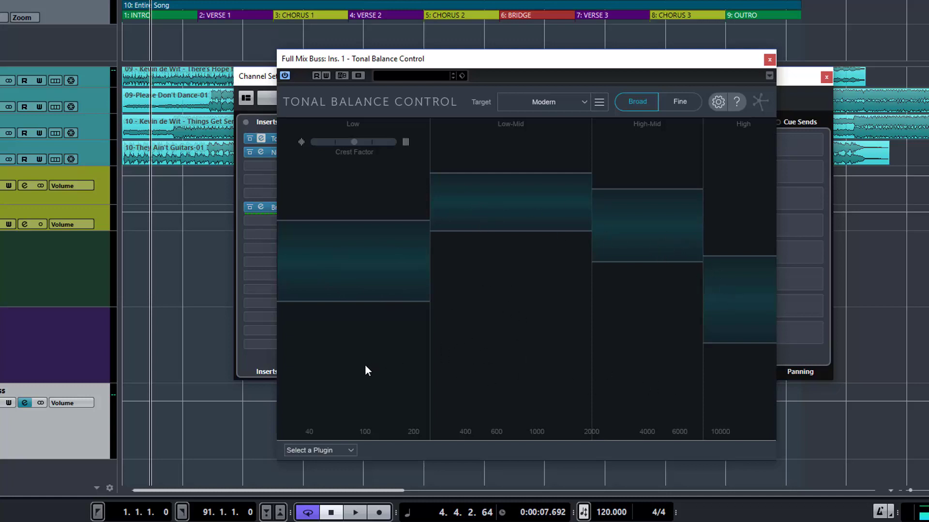
mouse_move(368, 154)
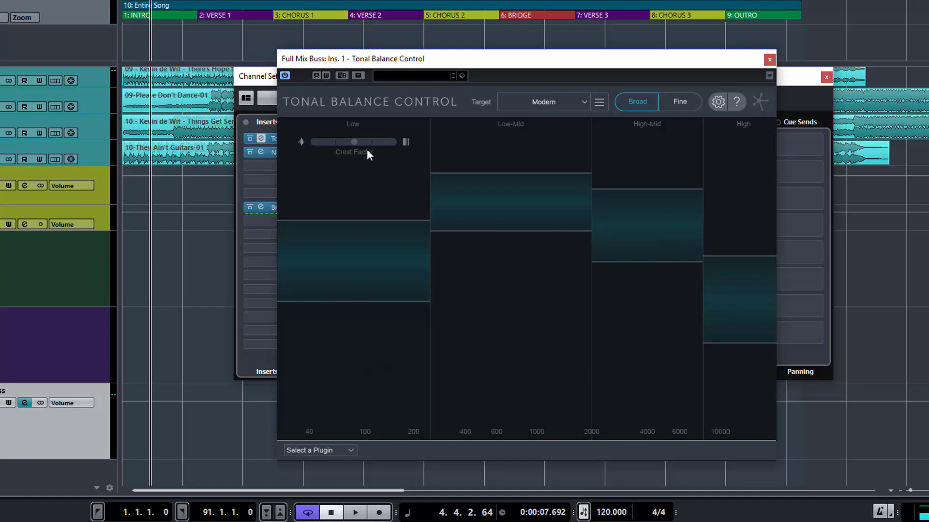
mouse_move(356, 158)
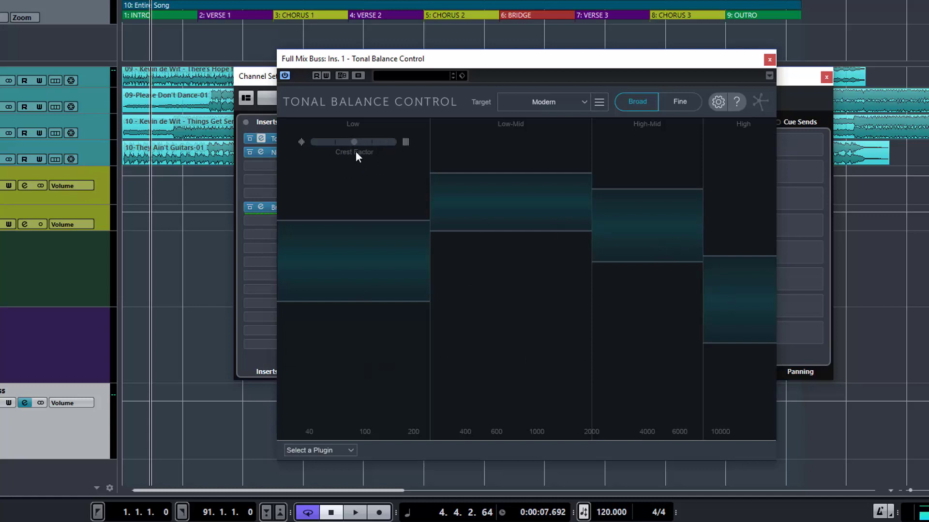
mouse_move(351, 262)
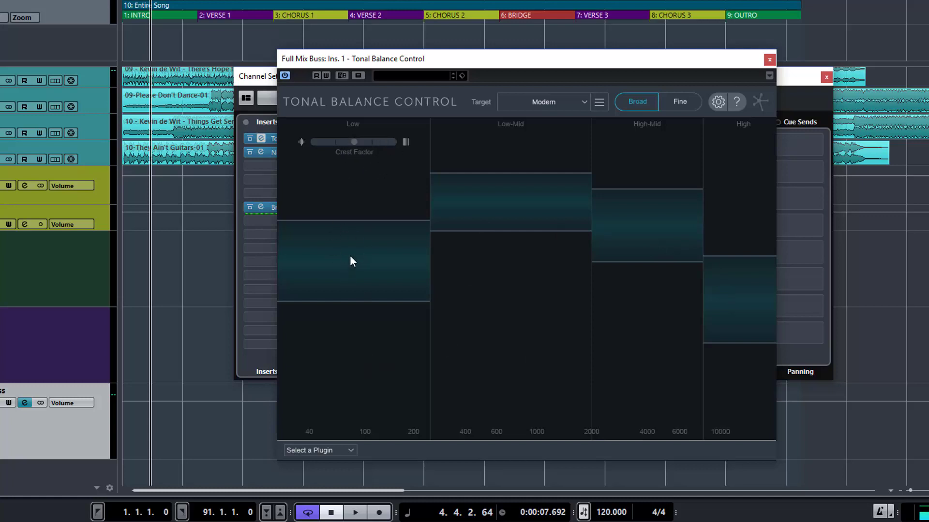
mouse_move(354, 145)
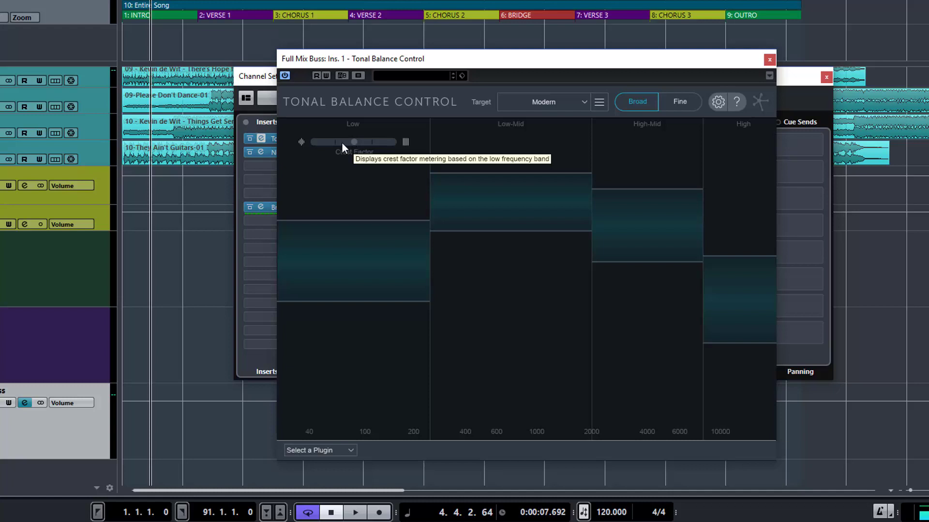
mouse_move(314, 146)
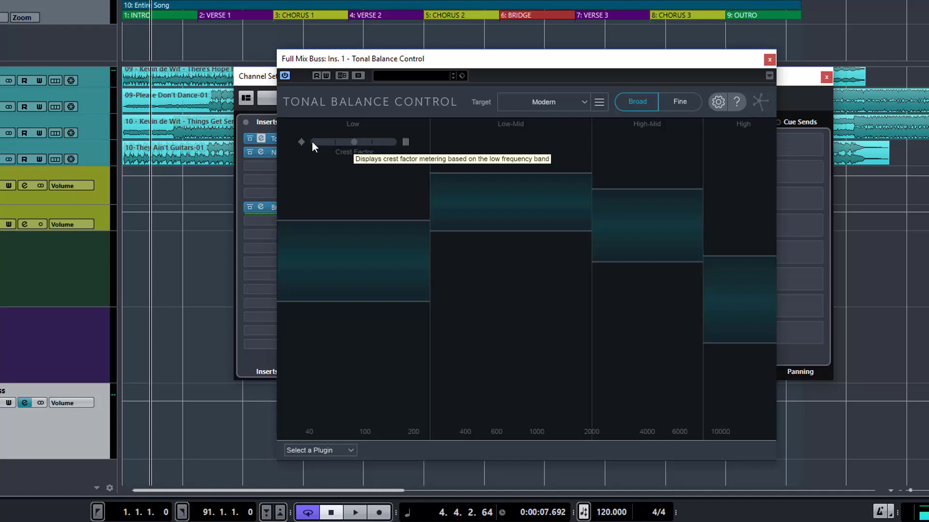
mouse_move(354, 147)
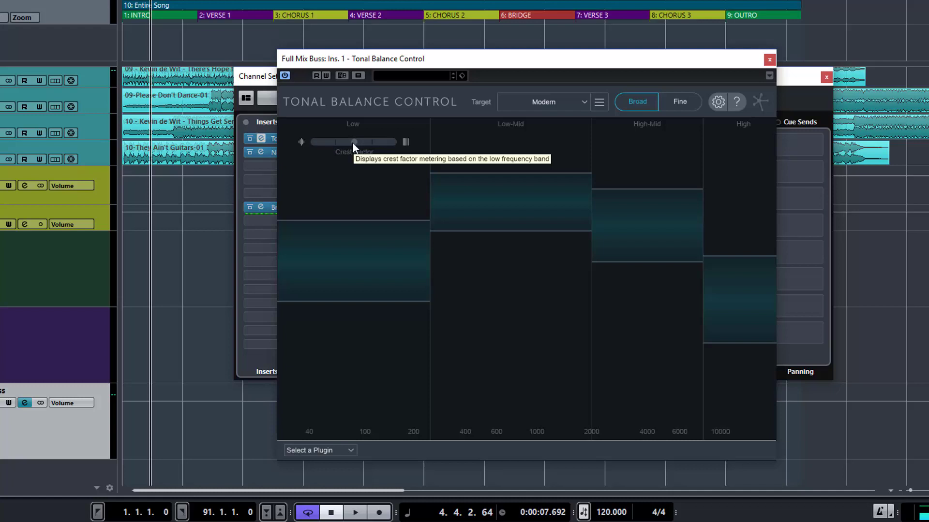
mouse_move(330, 149)
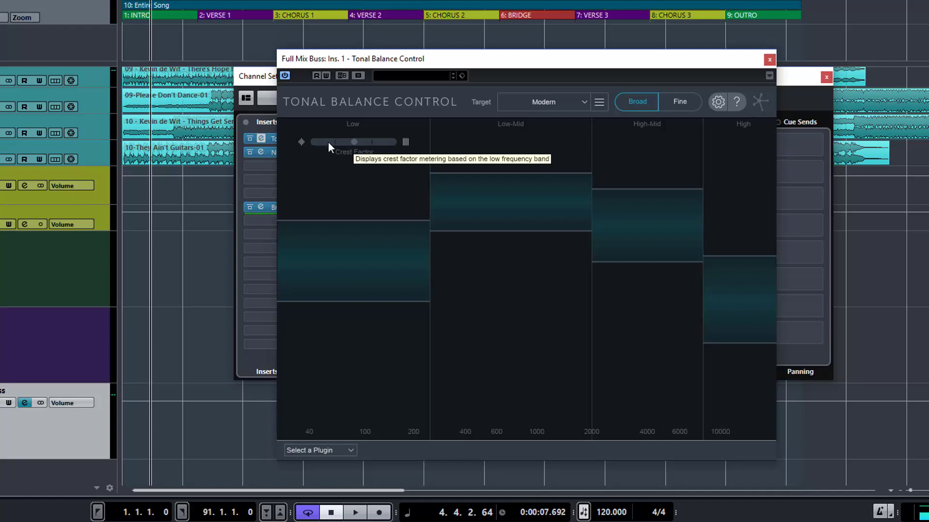
mouse_move(362, 142)
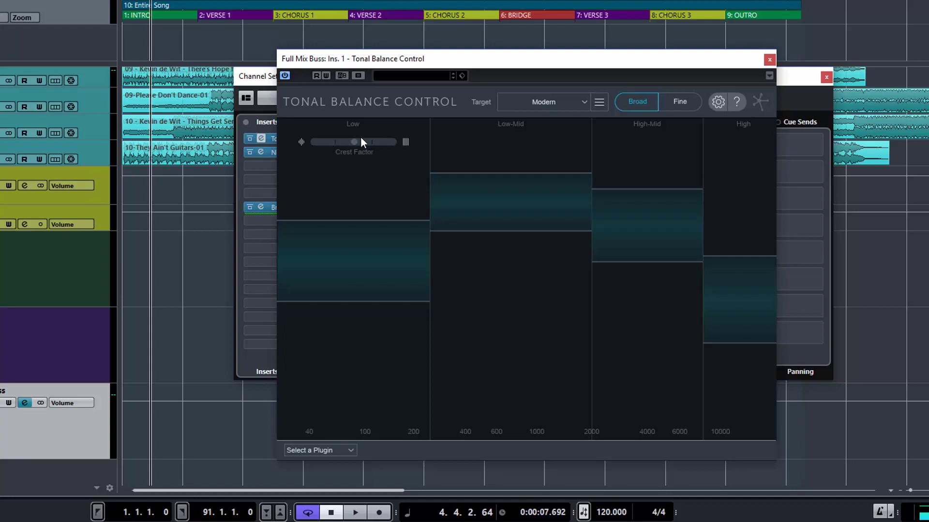
mouse_move(388, 147)
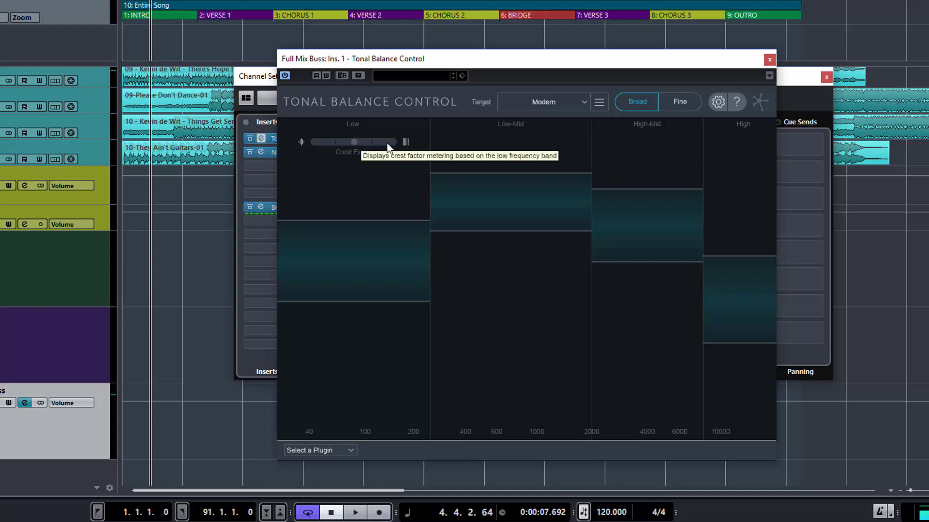
mouse_move(388, 149)
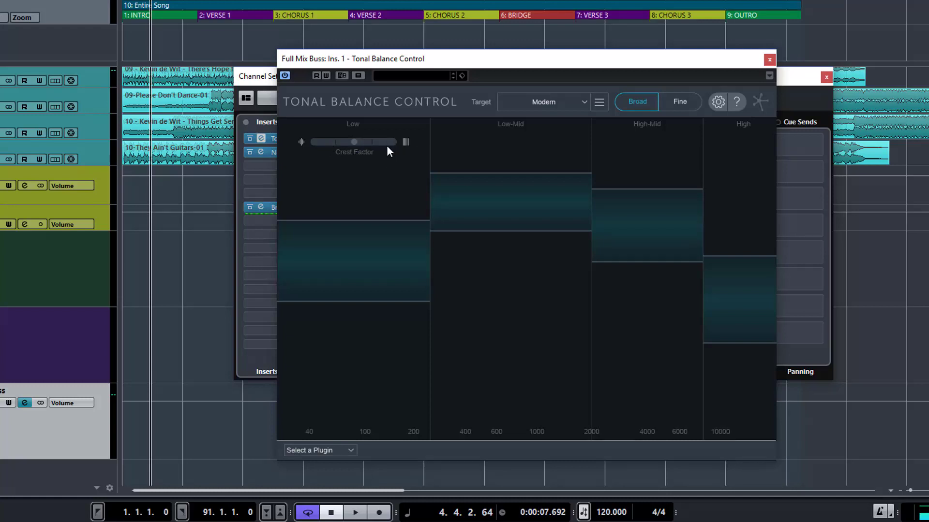
mouse_move(385, 145)
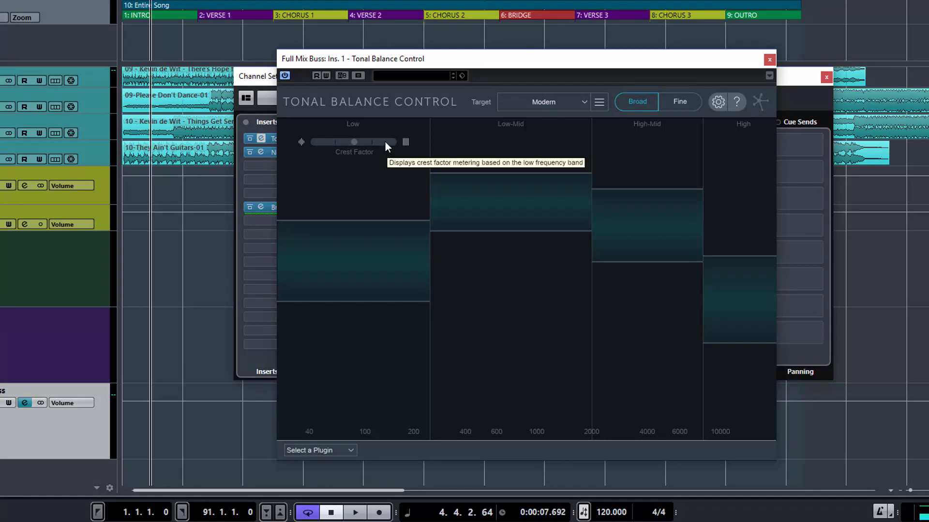
mouse_move(346, 148)
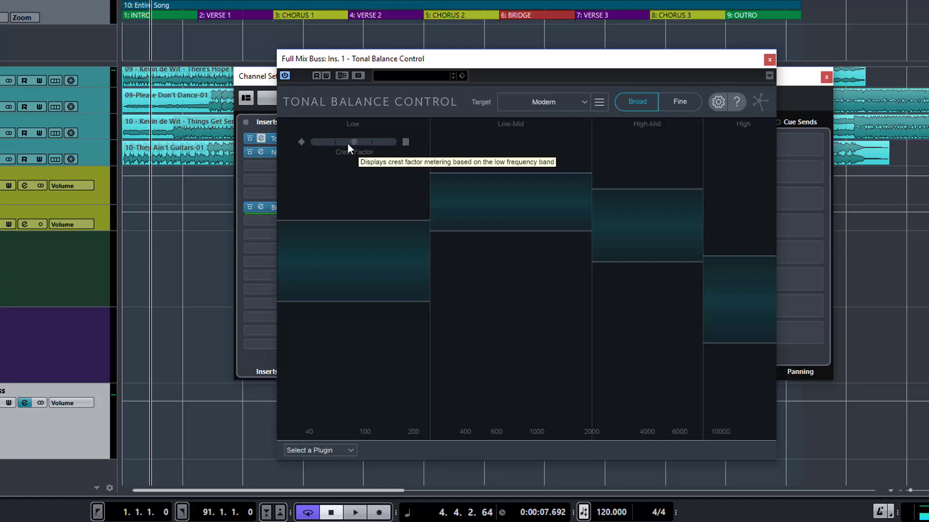
mouse_move(351, 145)
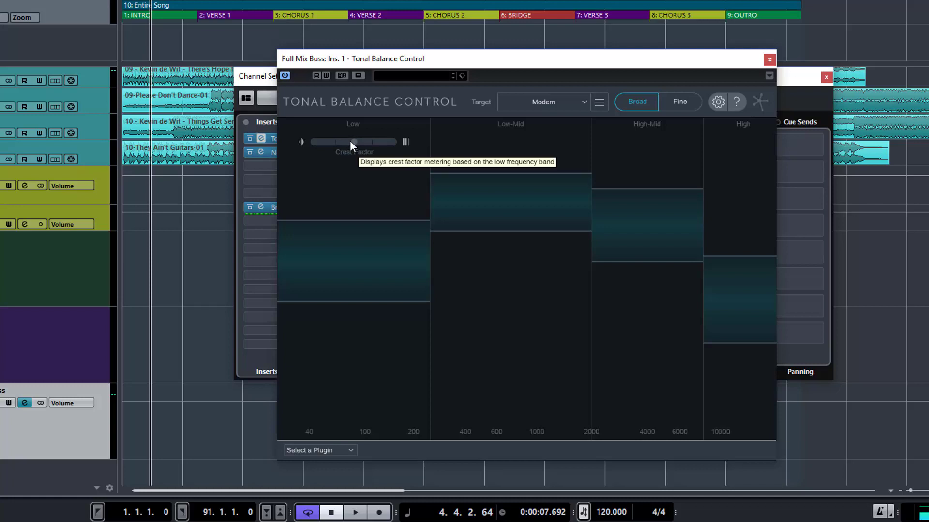
mouse_move(523, 105)
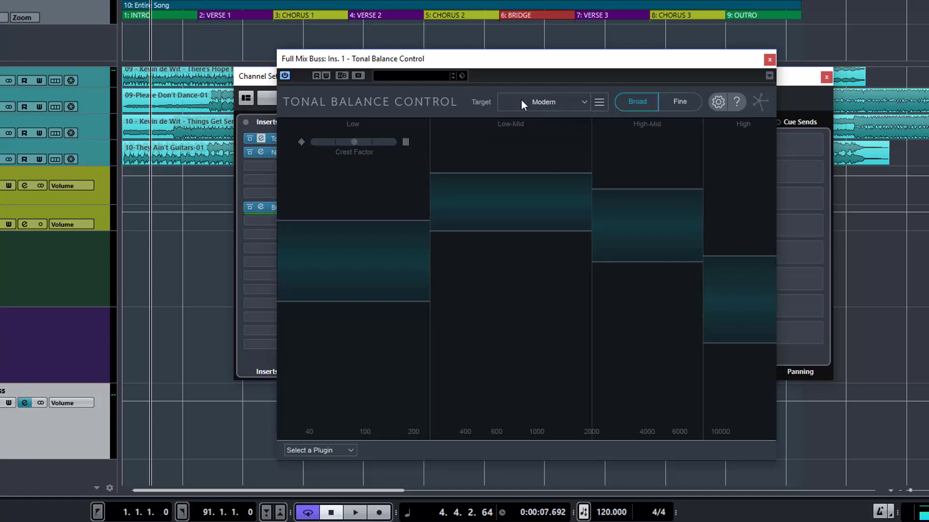
mouse_move(542, 102)
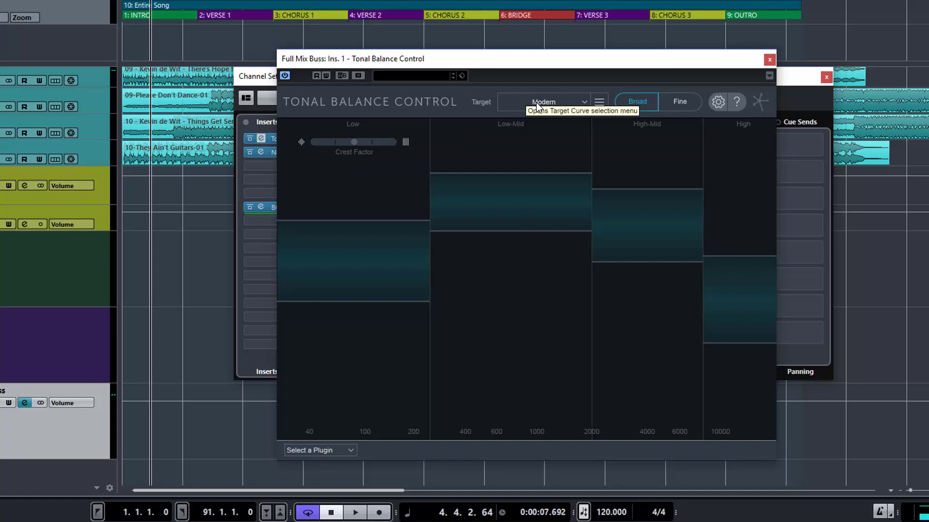
mouse_move(680, 102)
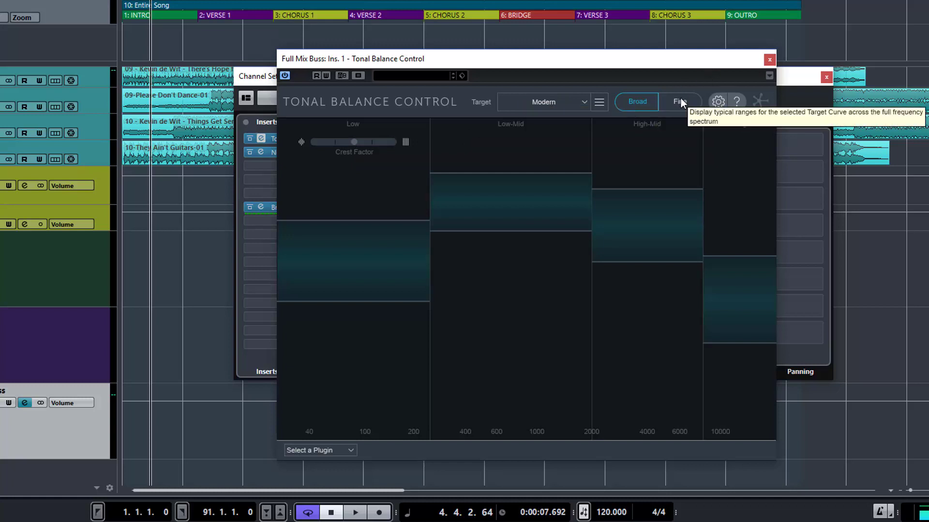
left_click(679, 101)
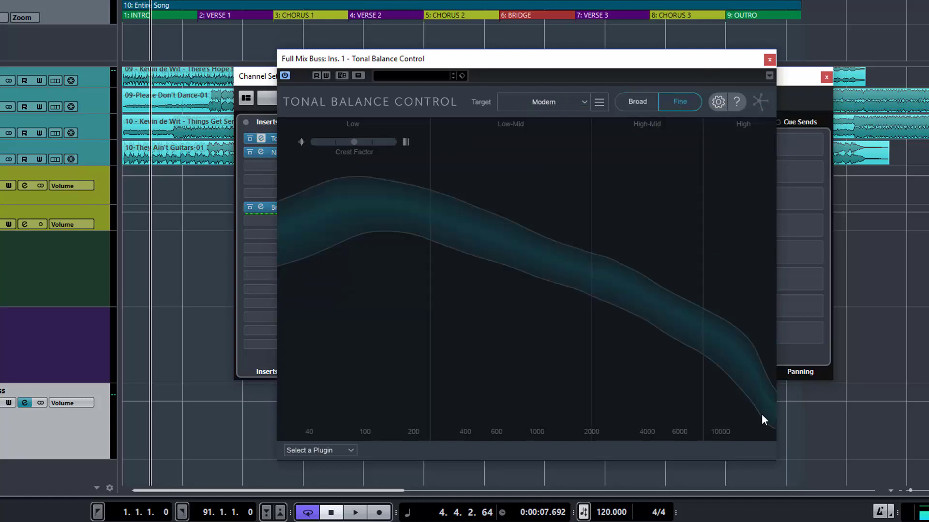
mouse_move(311, 215)
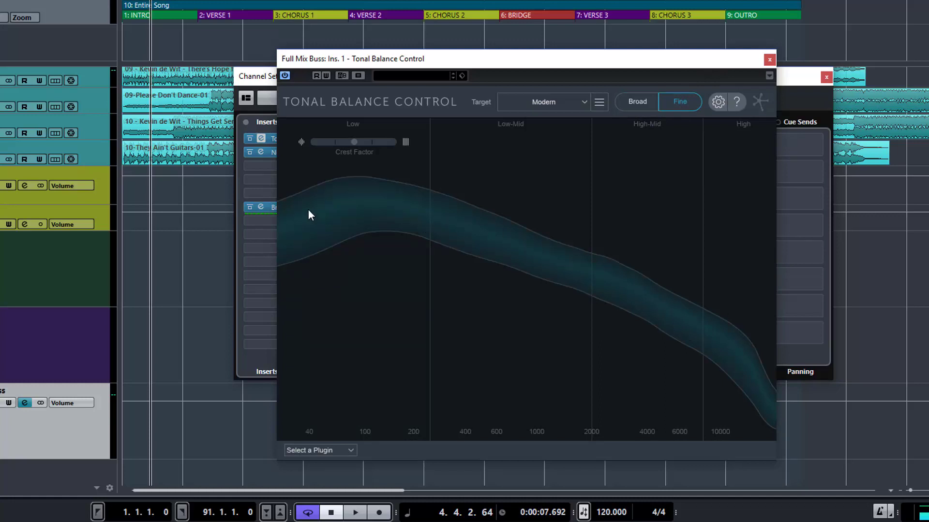
mouse_move(303, 231)
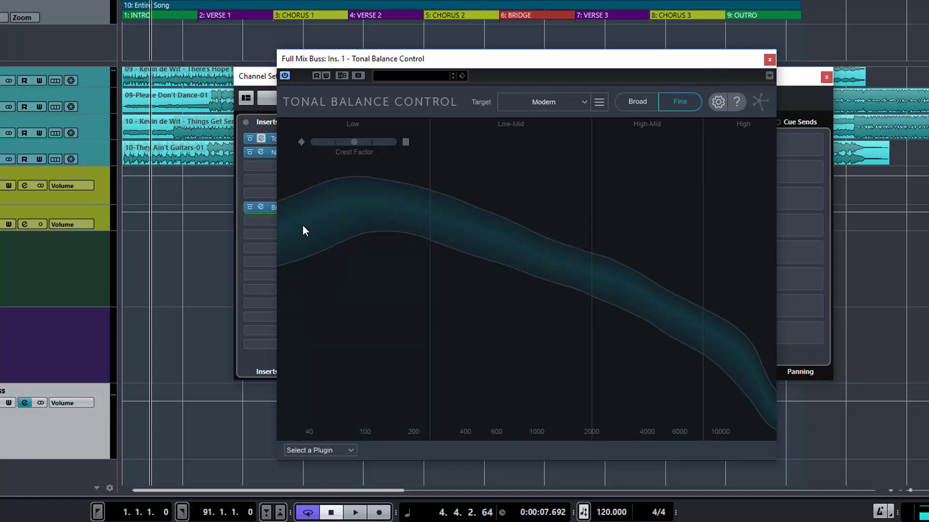
mouse_move(453, 238)
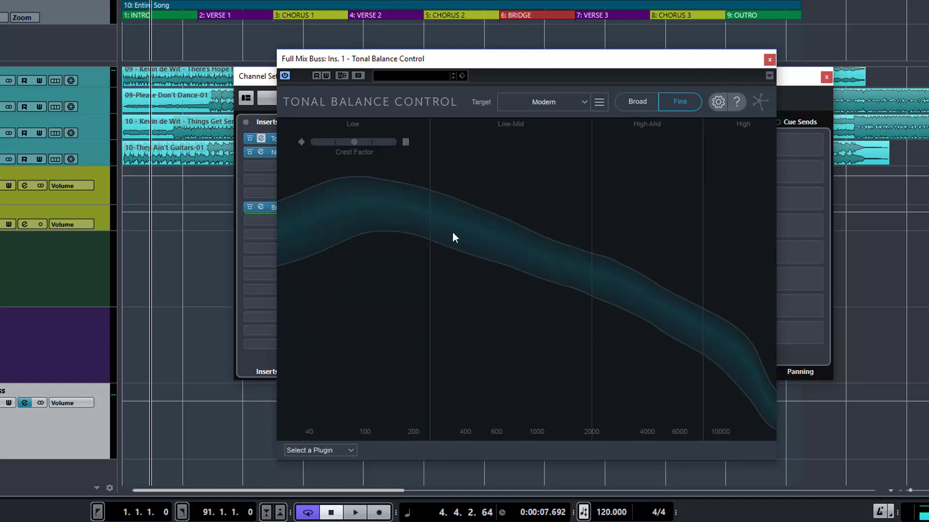
mouse_move(733, 371)
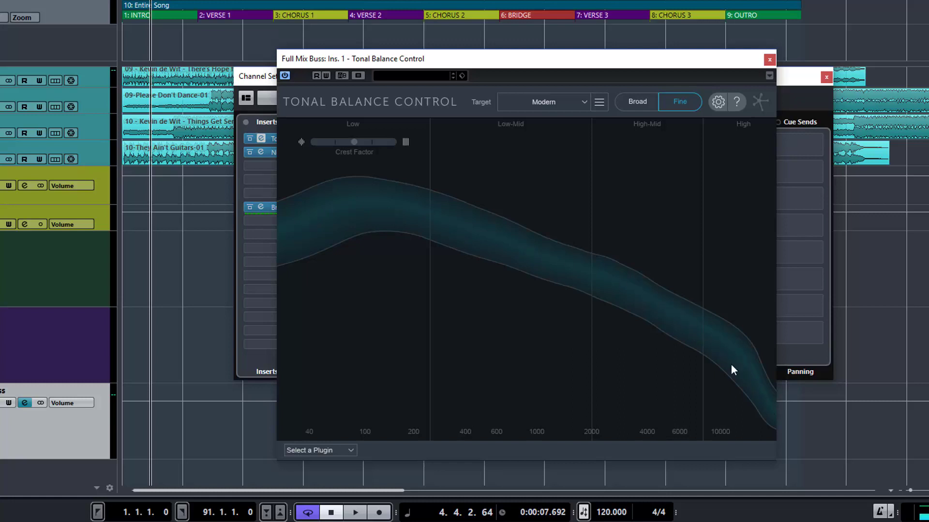
mouse_move(626, 124)
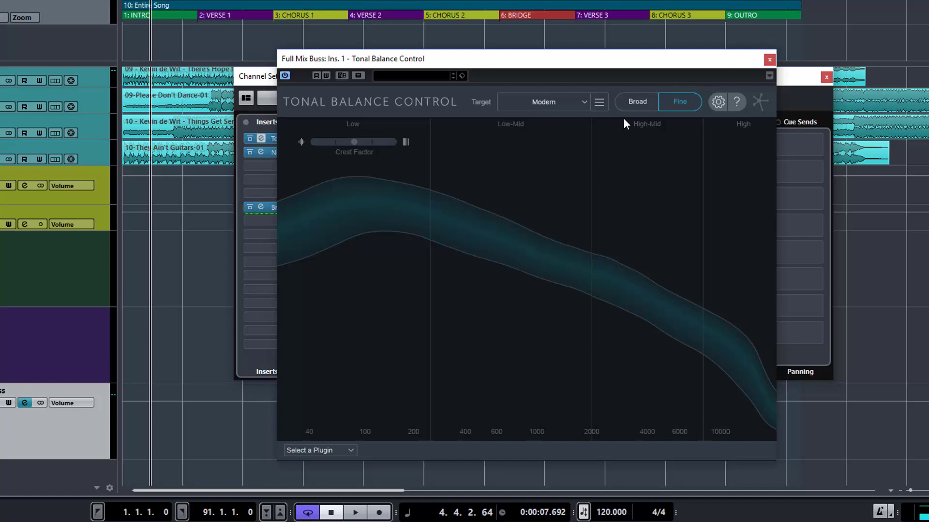
left_click(637, 101)
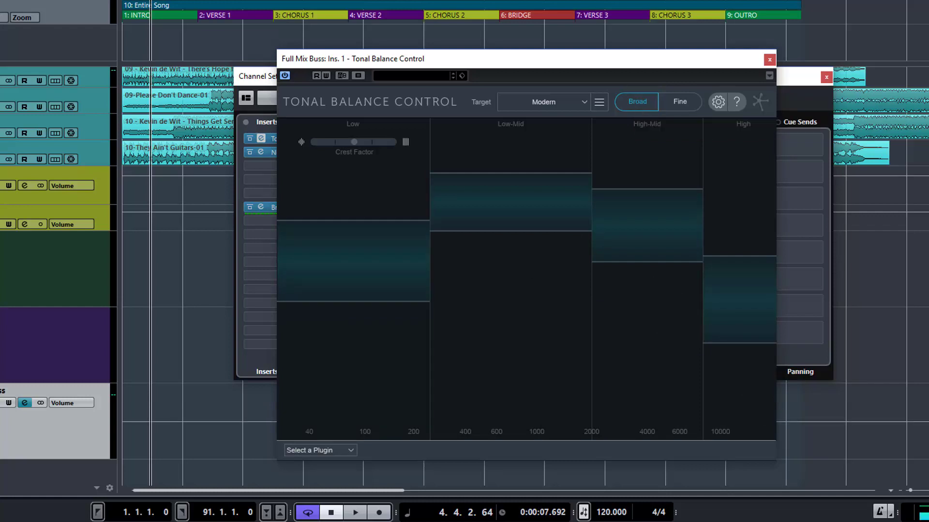
mouse_move(152, 168)
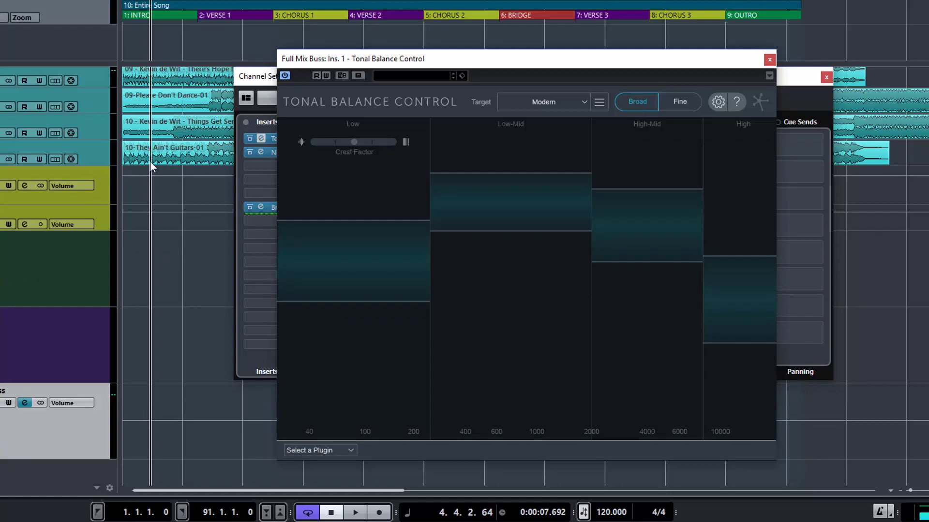
mouse_move(407, 169)
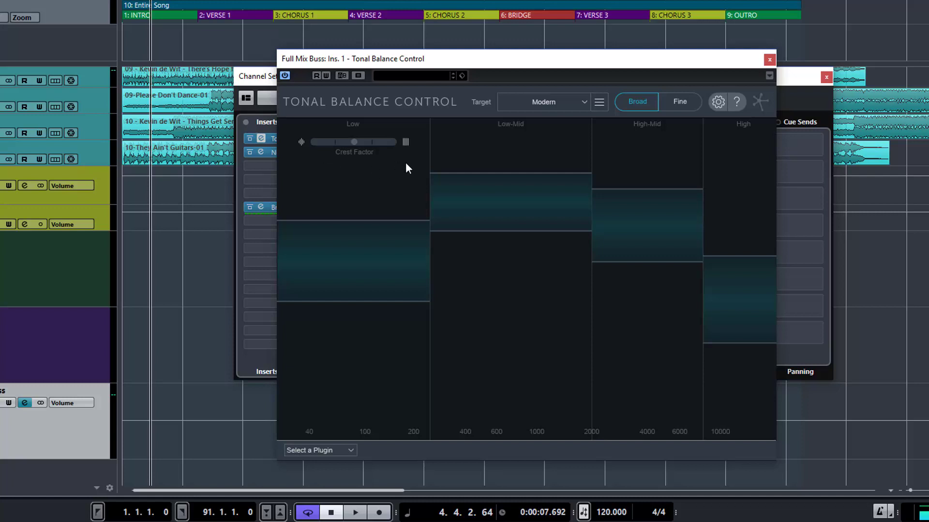
- Start playback so live mix levels appear inside the four Modern target bands
left_click(354, 512)
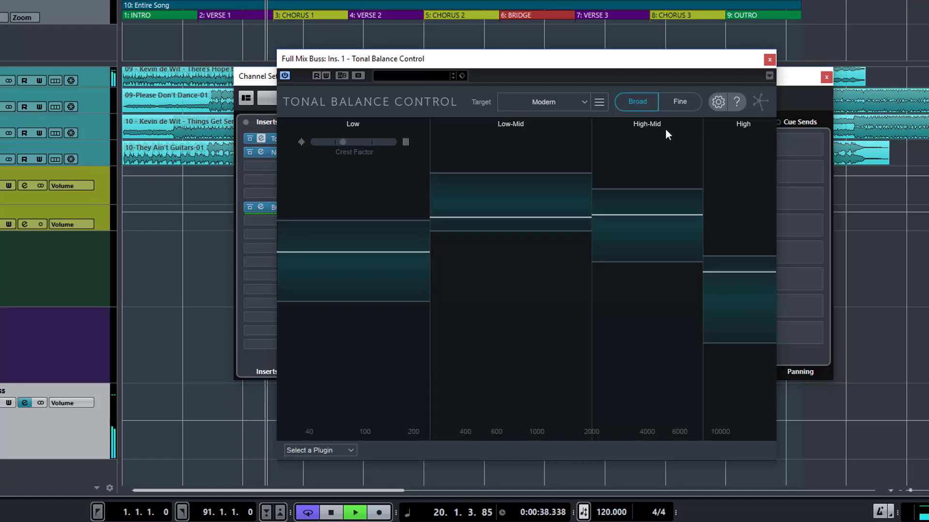
- Switch to the Fine full-spectrum Modern curve and stop playback
left_click(679, 101)
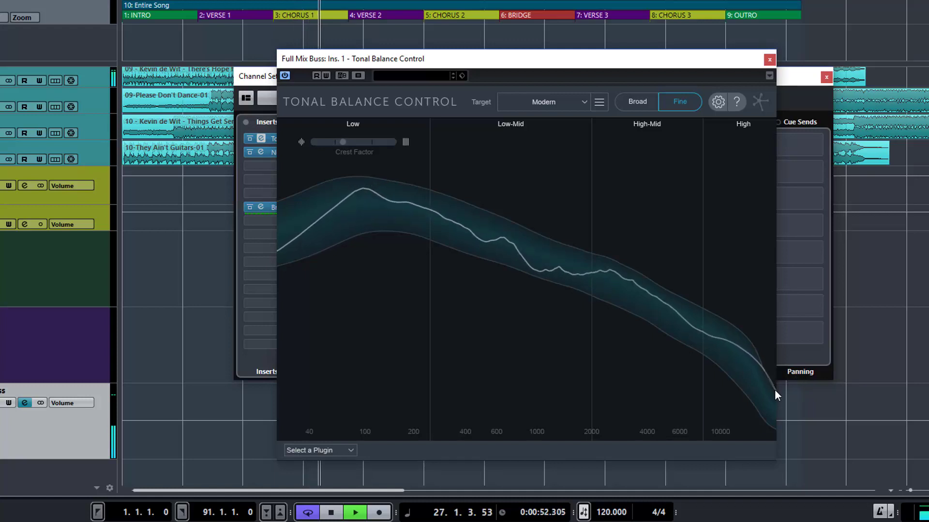
left_click(330, 512)
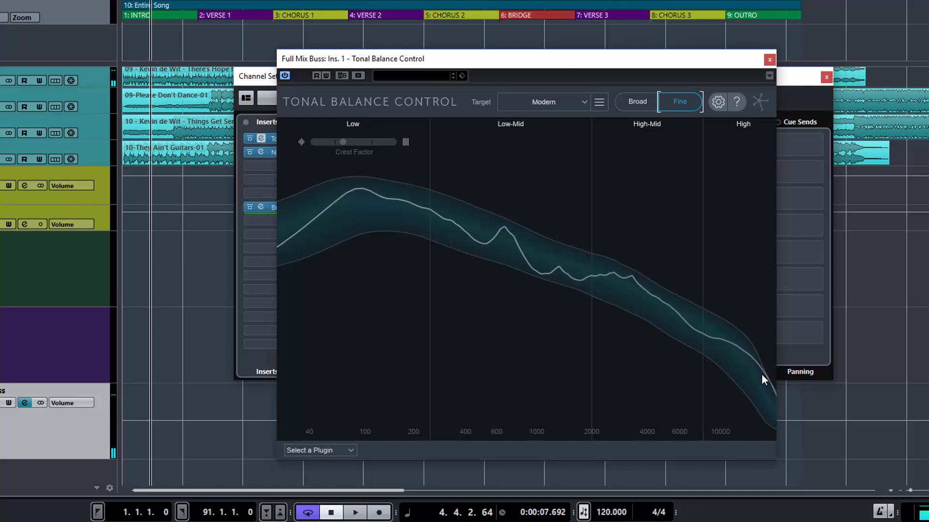
mouse_move(778, 401)
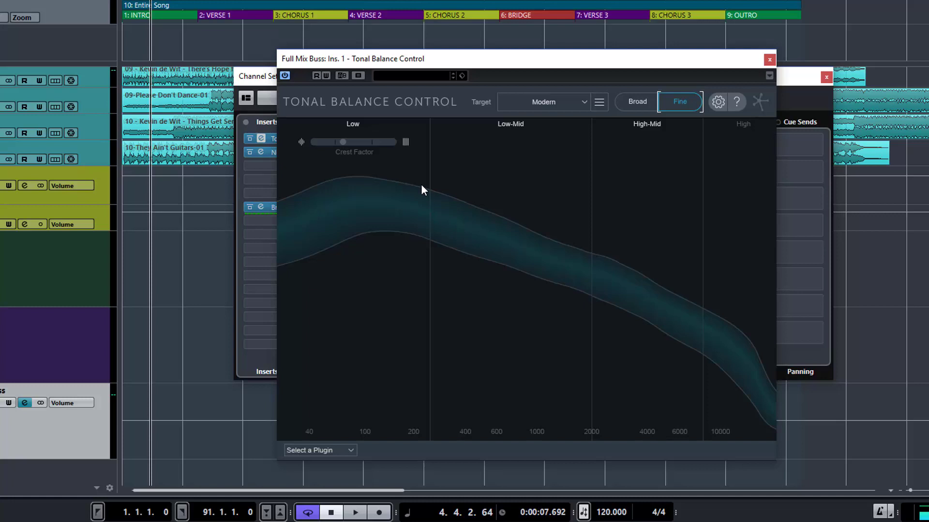
mouse_move(466, 235)
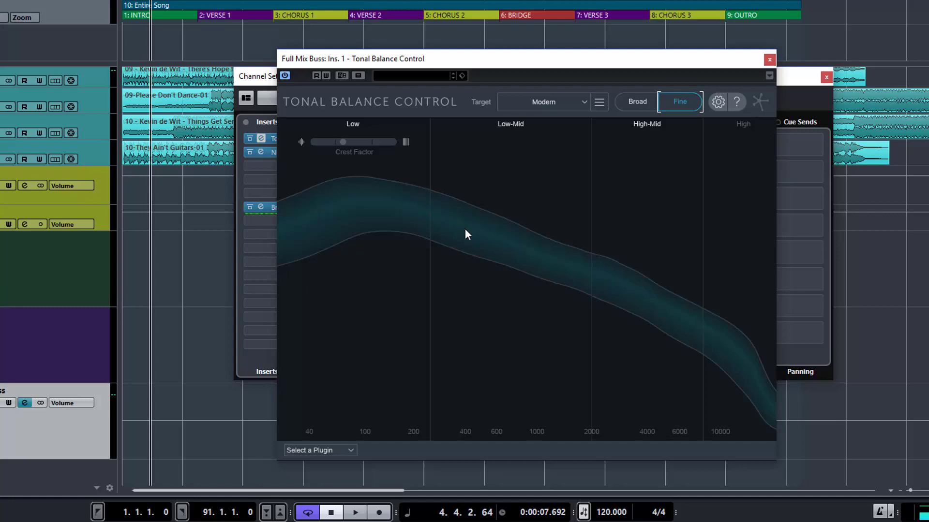
mouse_move(482, 237)
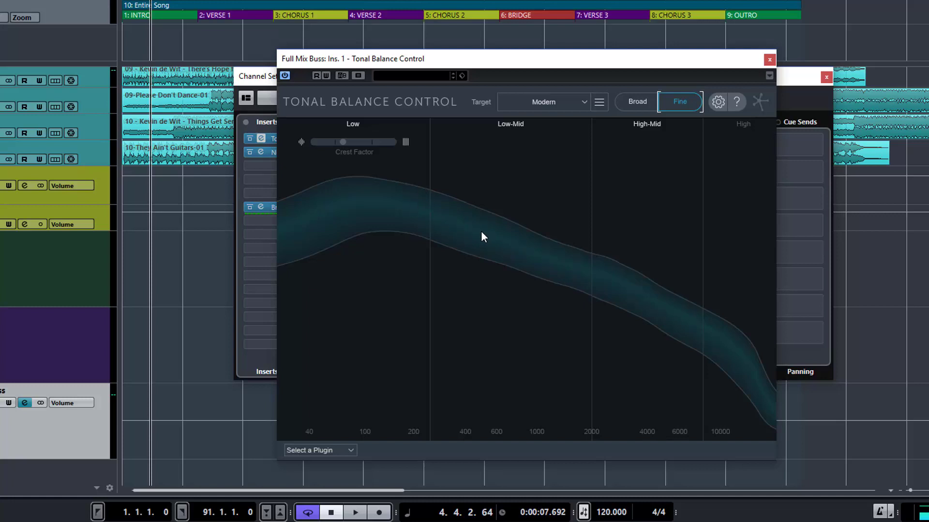
mouse_move(692, 322)
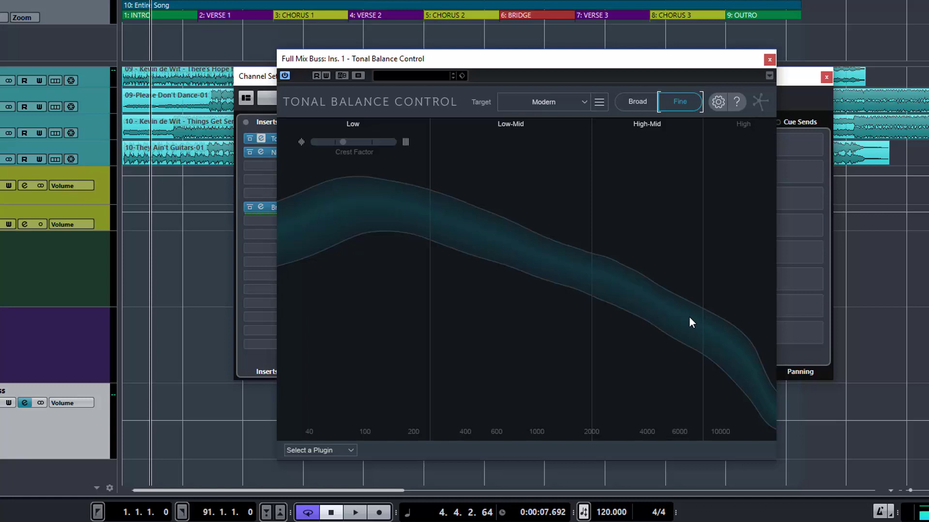
mouse_move(683, 322)
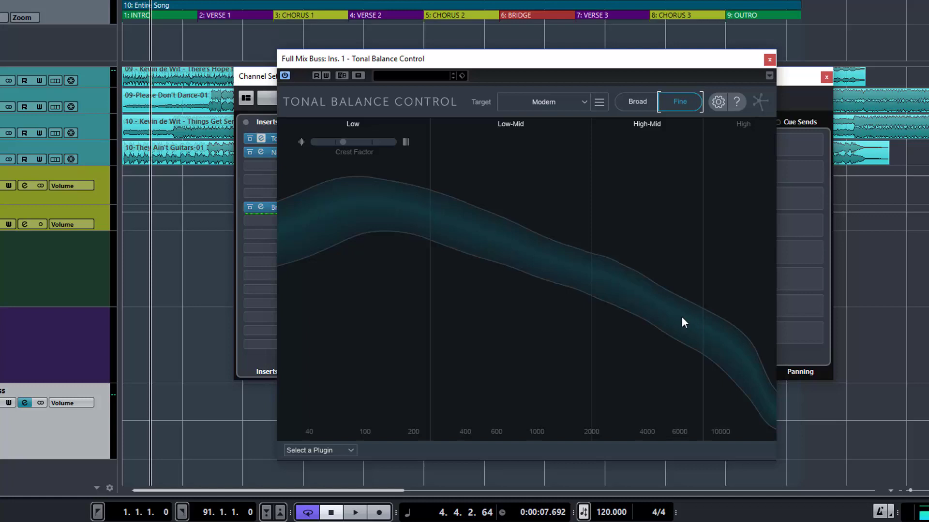
mouse_move(770, 381)
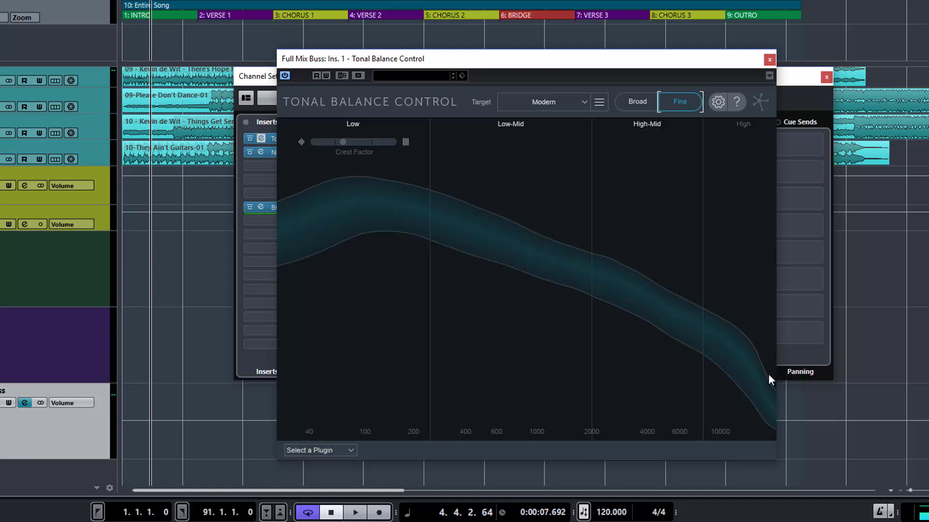
mouse_move(767, 379)
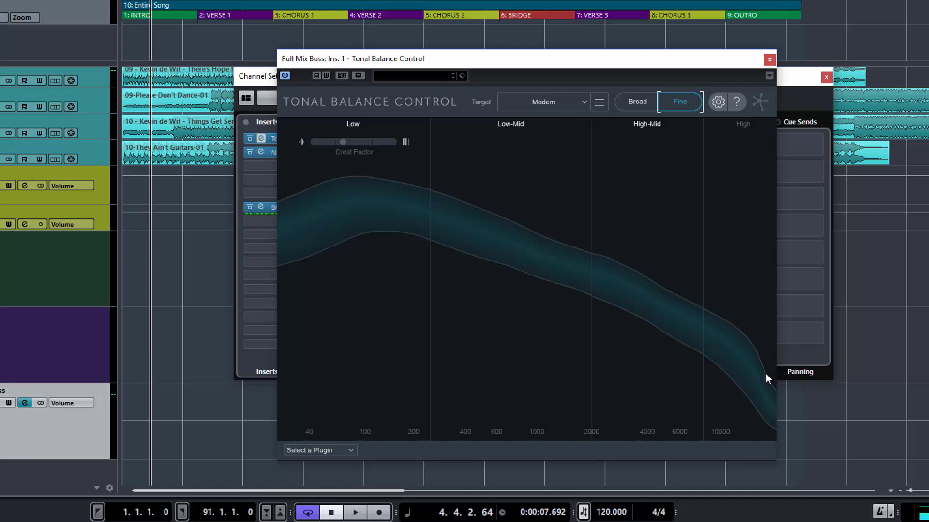
mouse_move(363, 182)
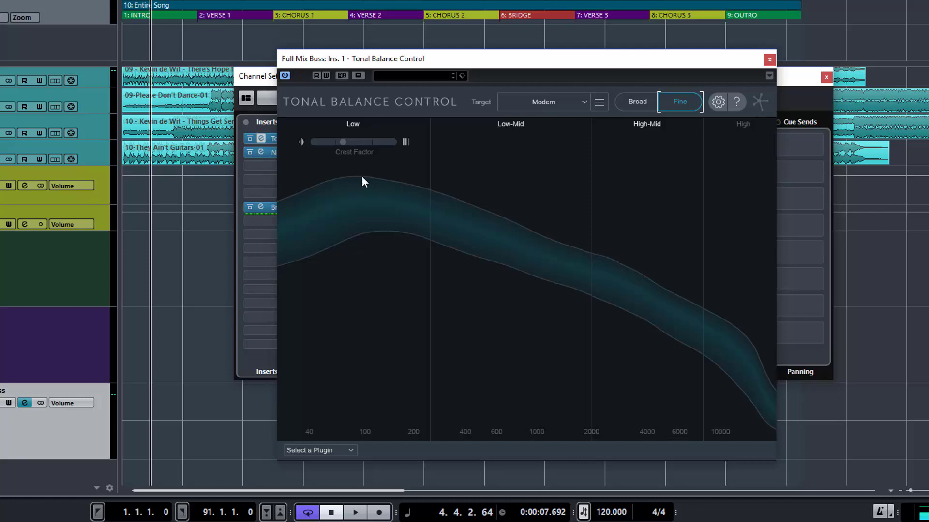
mouse_move(349, 184)
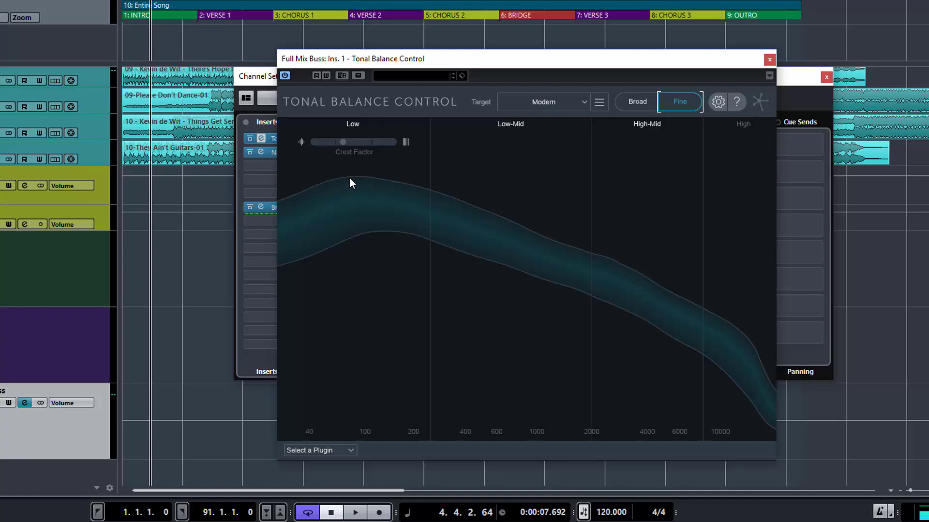
mouse_move(362, 185)
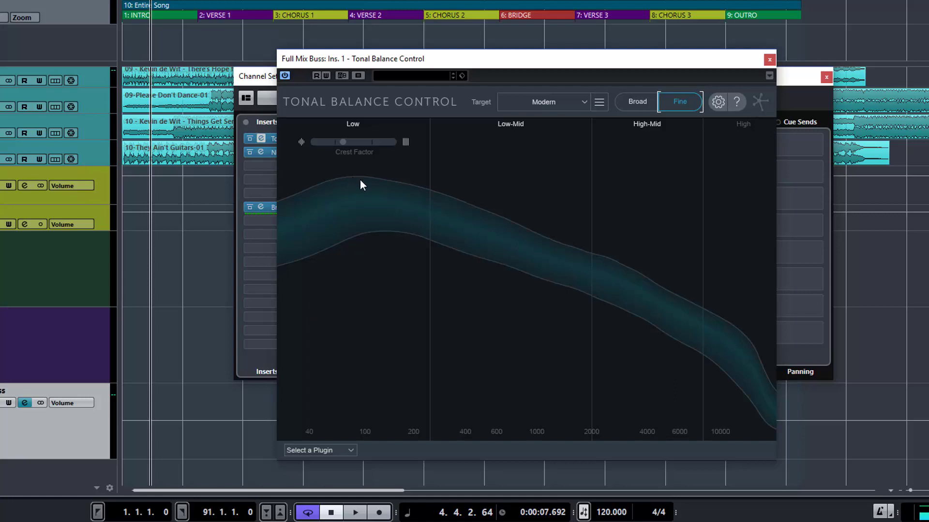
mouse_move(621, 95)
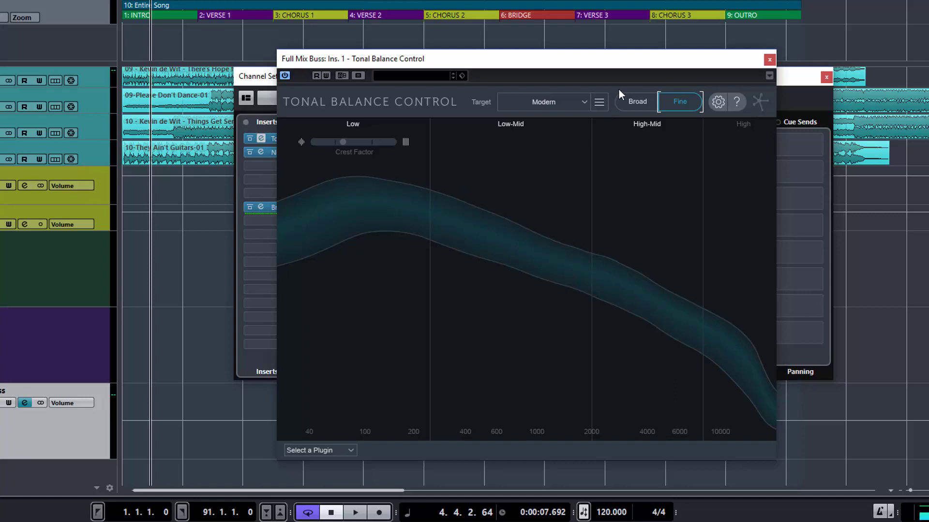
mouse_move(586, 105)
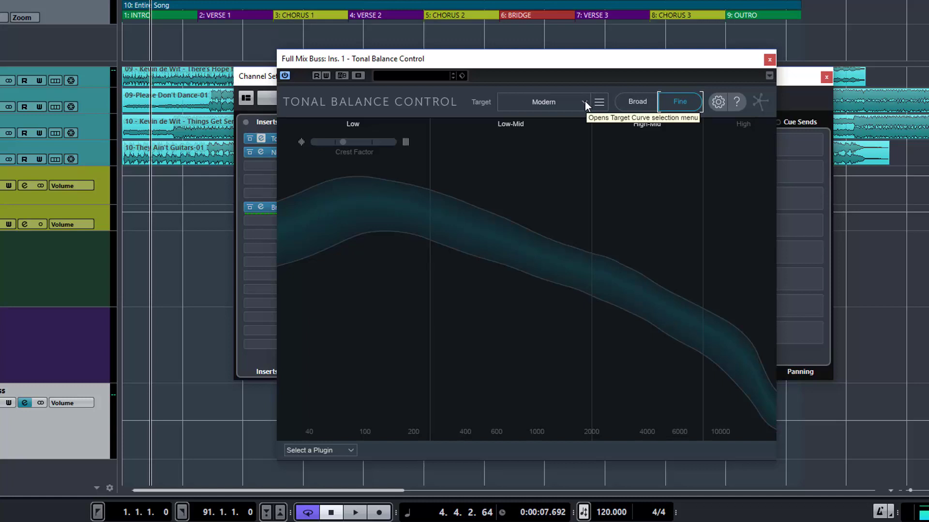
- Set the Tonal Balance Control target to Bass Heavy for the playing mix
left_click(637, 101)
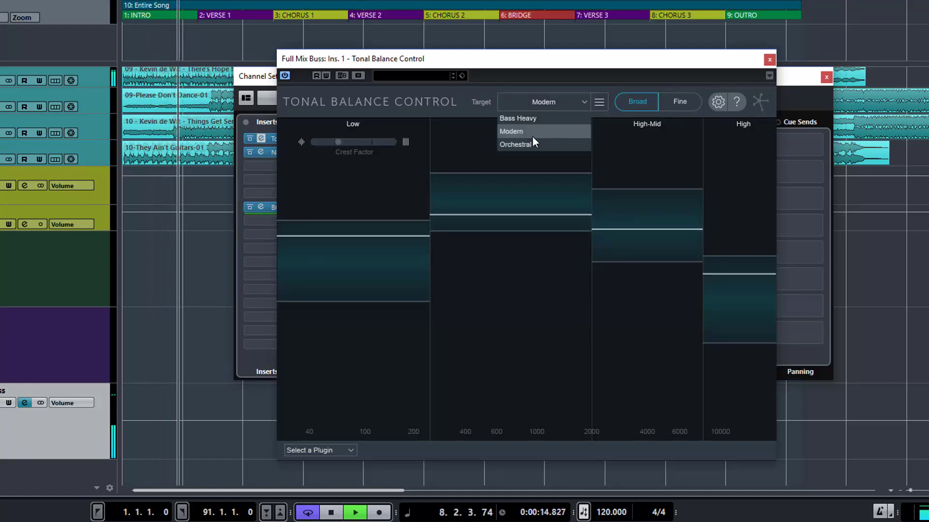
left_click(515, 144)
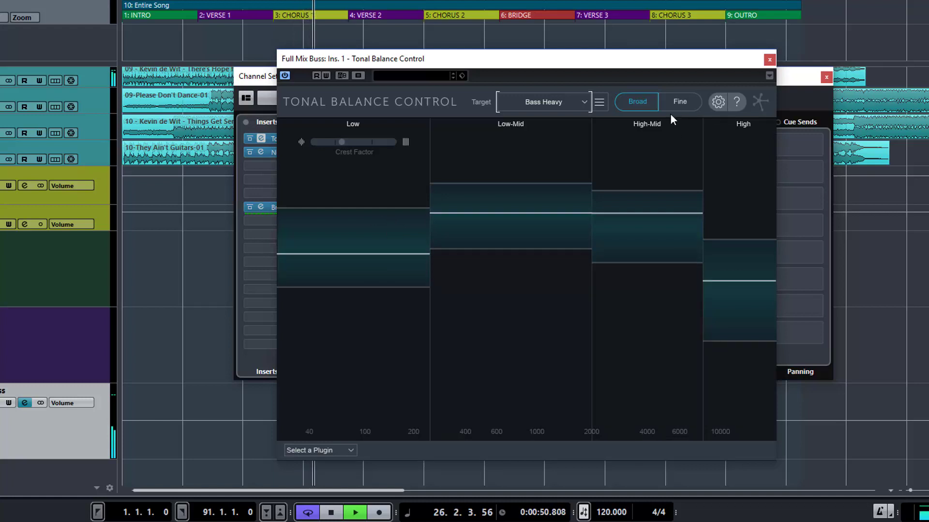
- View the Bass Heavy target as the Fine detailed curve, then stop playback
left_click(680, 101)
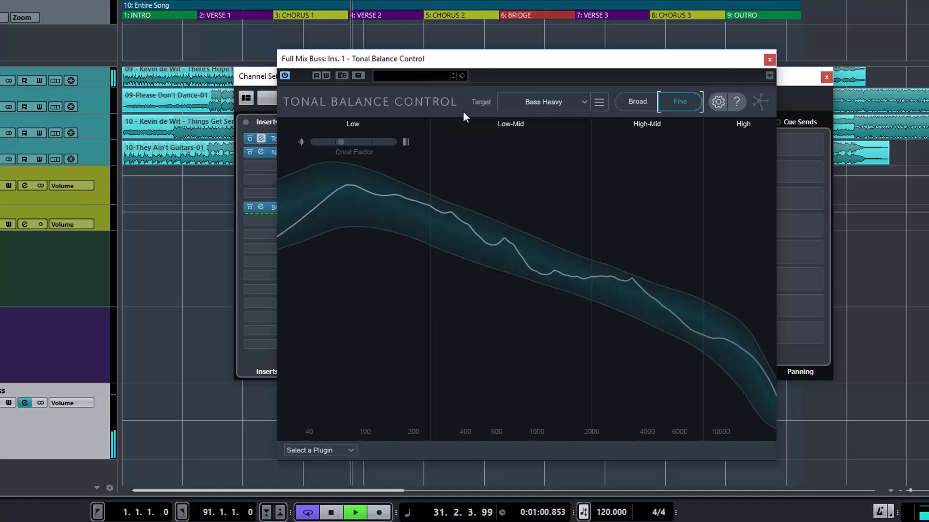
left_click(330, 513)
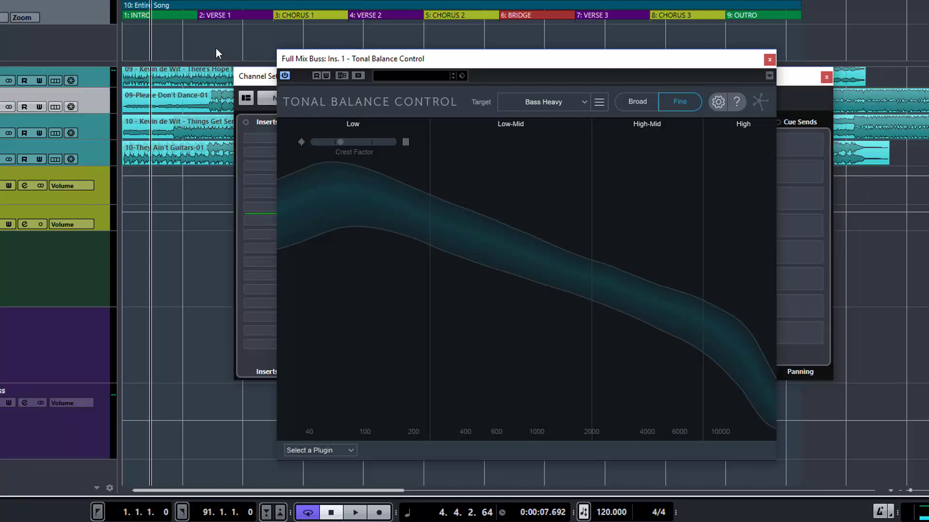
- Restart playback with the mix traced over the detailed Bass Heavy curve
left_click(354, 512)
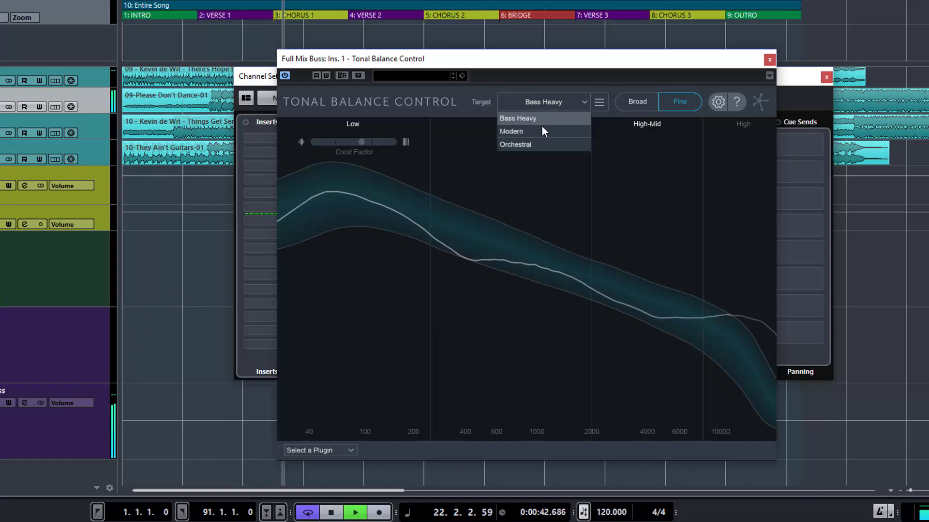
- Switch the target back to Modern and stop playback
left_click(510, 131)
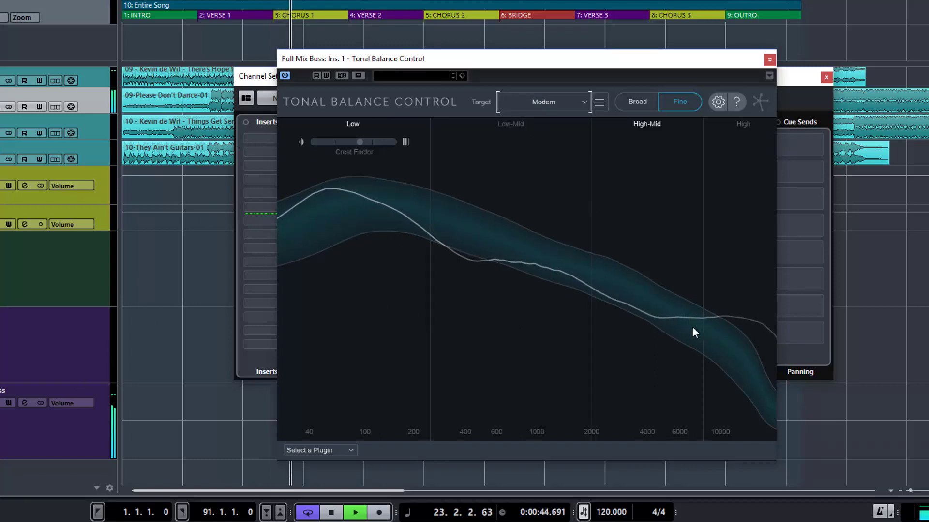
left_click(330, 512)
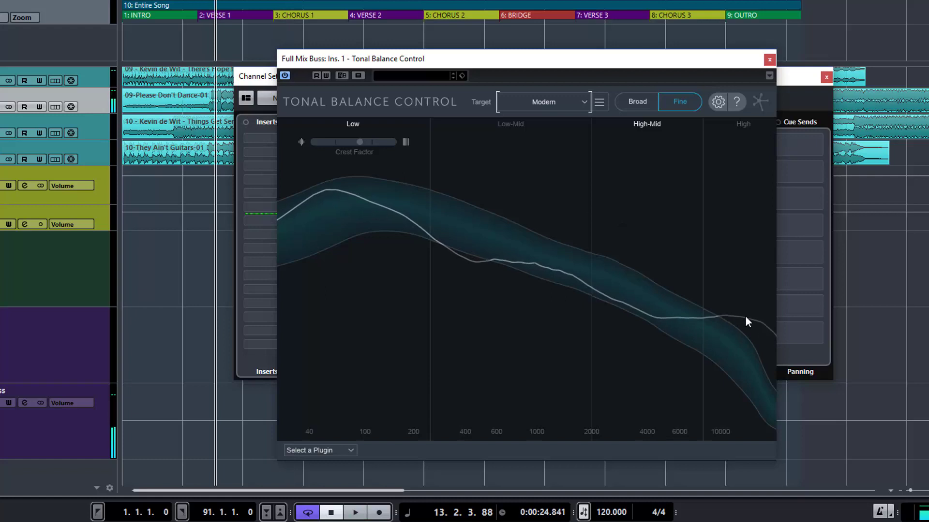
mouse_move(464, 262)
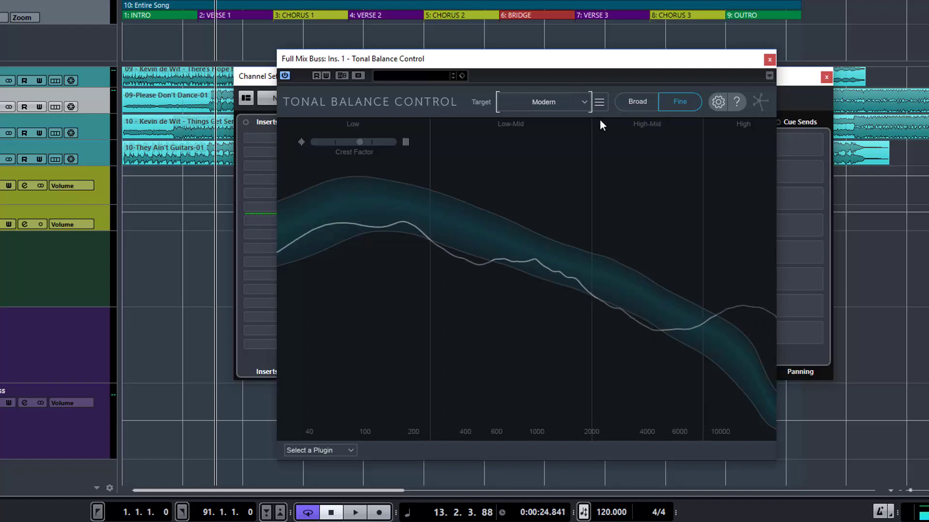
mouse_move(585, 102)
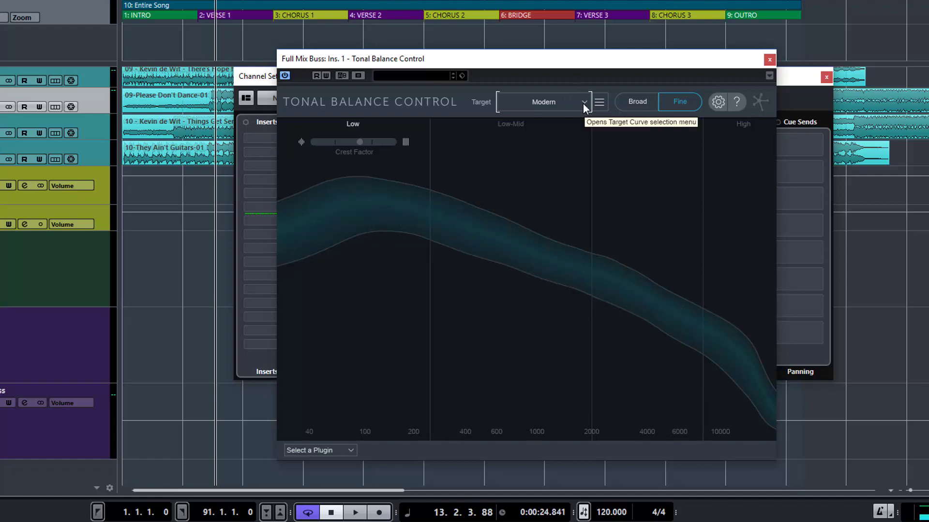
mouse_move(655, 224)
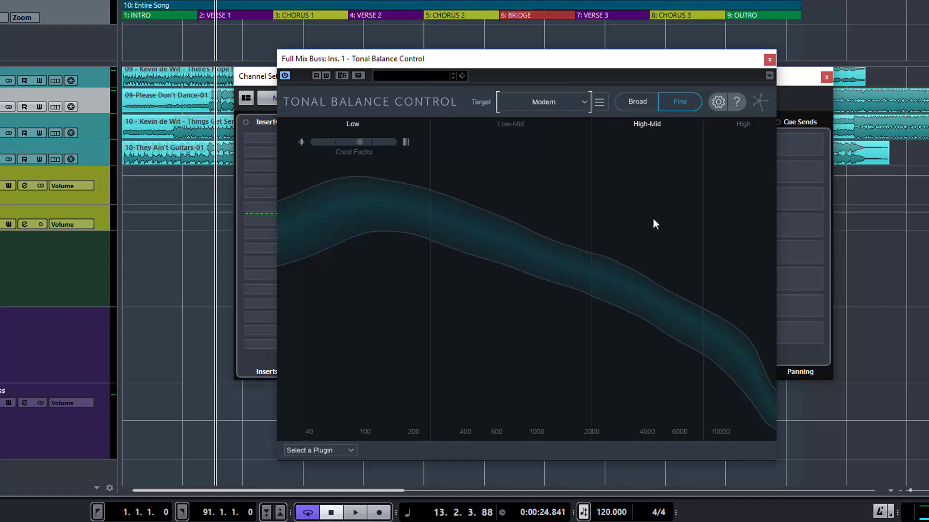
mouse_move(633, 301)
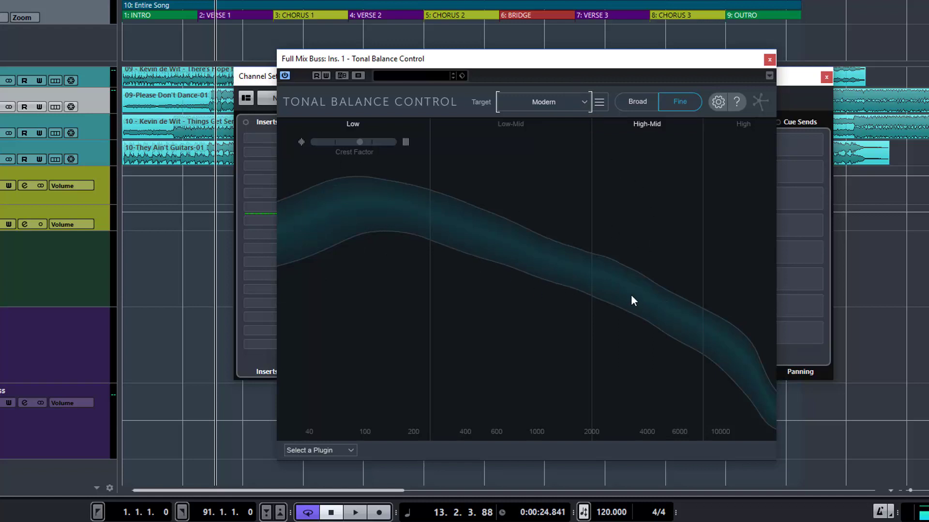
mouse_move(513, 57)
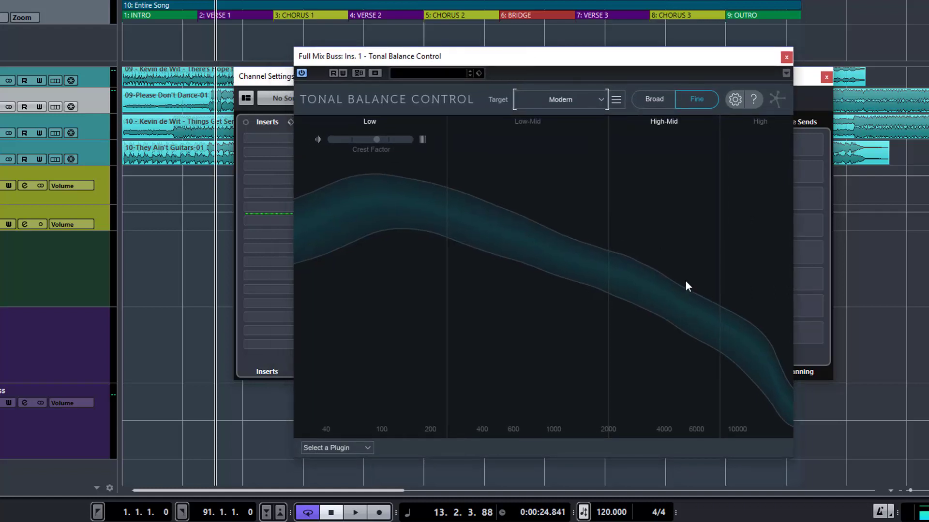
mouse_move(402, 306)
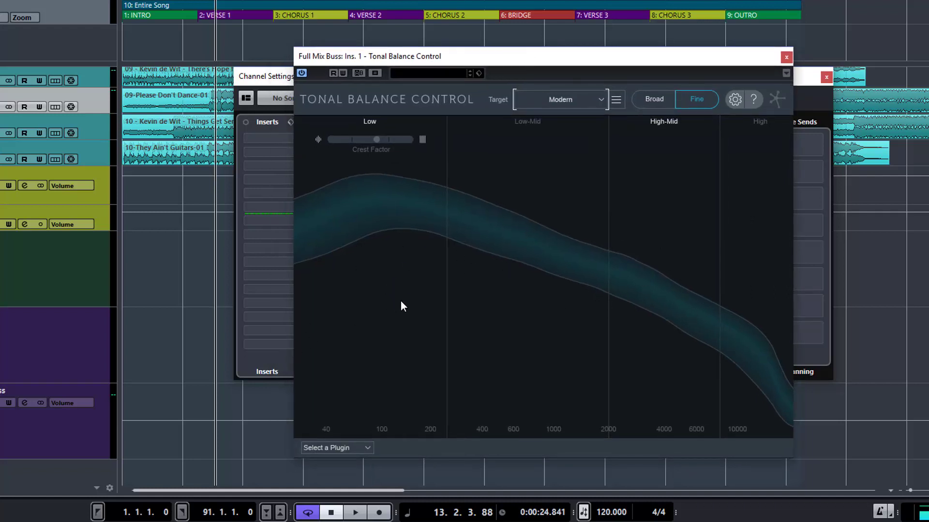
mouse_move(176, 153)
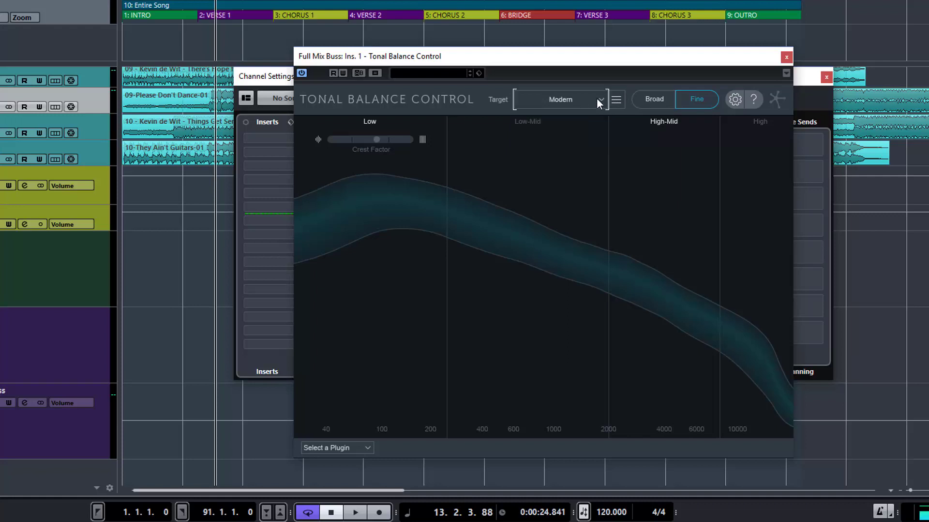
mouse_move(616, 101)
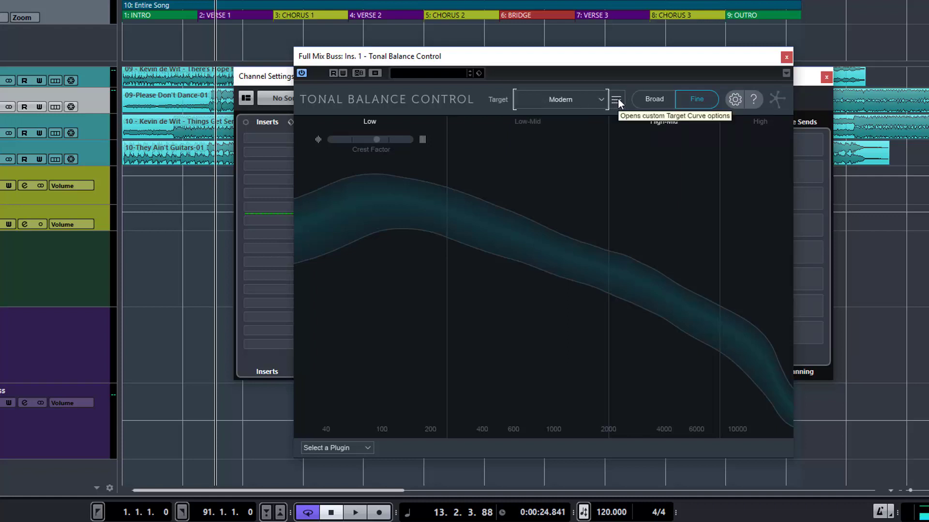
- Set the target to Bass Heavy in Broad four-band view and bring up the custom target curve menu
left_click(615, 99)
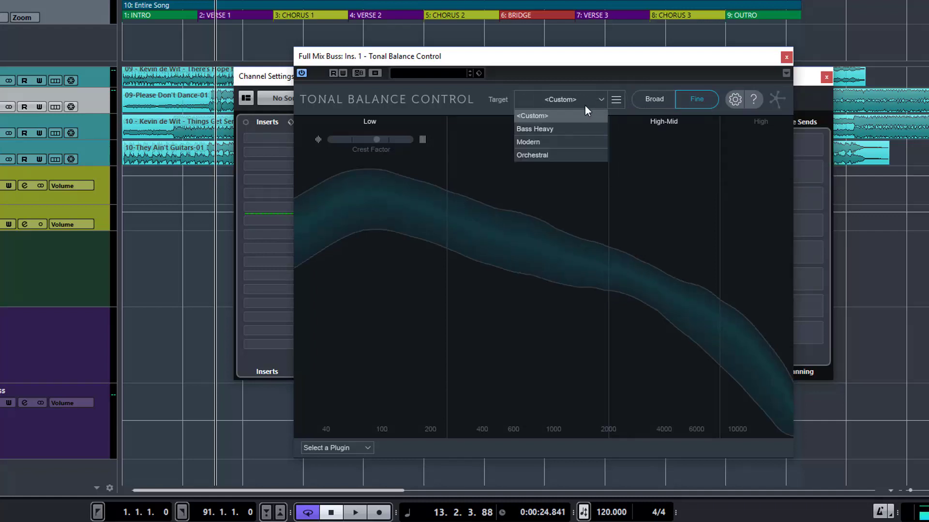
left_click(533, 129)
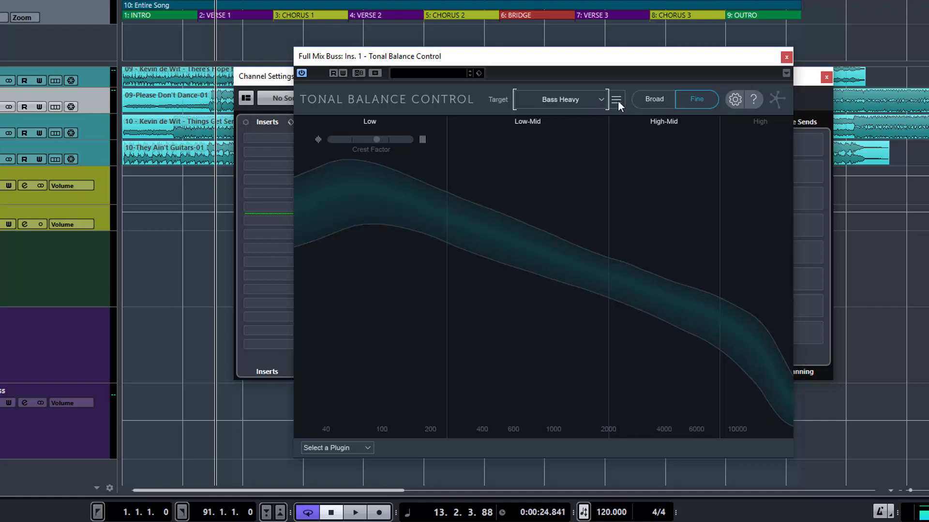
left_click(653, 99)
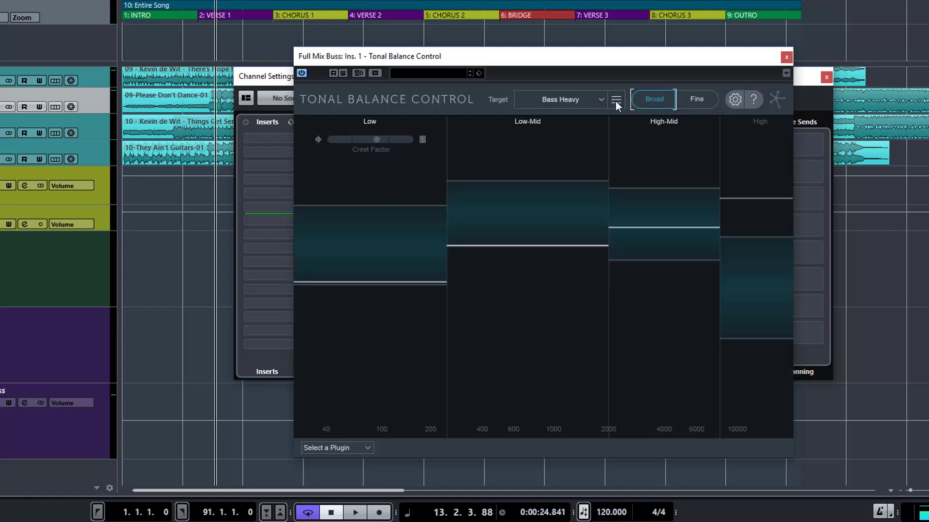
left_click(615, 99)
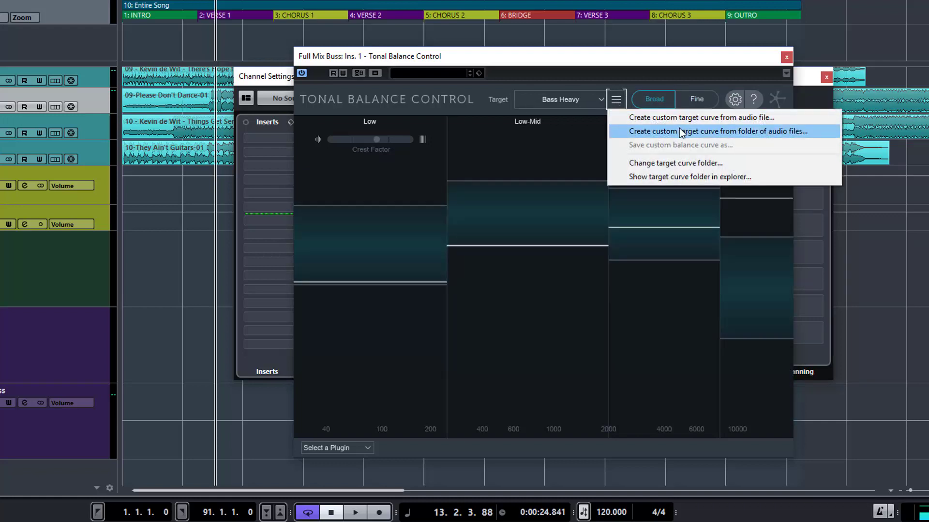
mouse_move(679, 134)
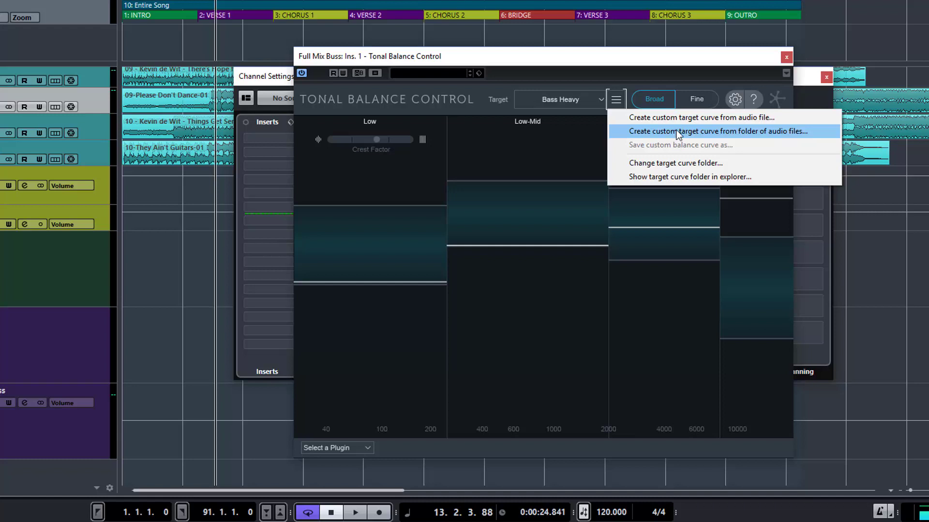
mouse_move(765, 137)
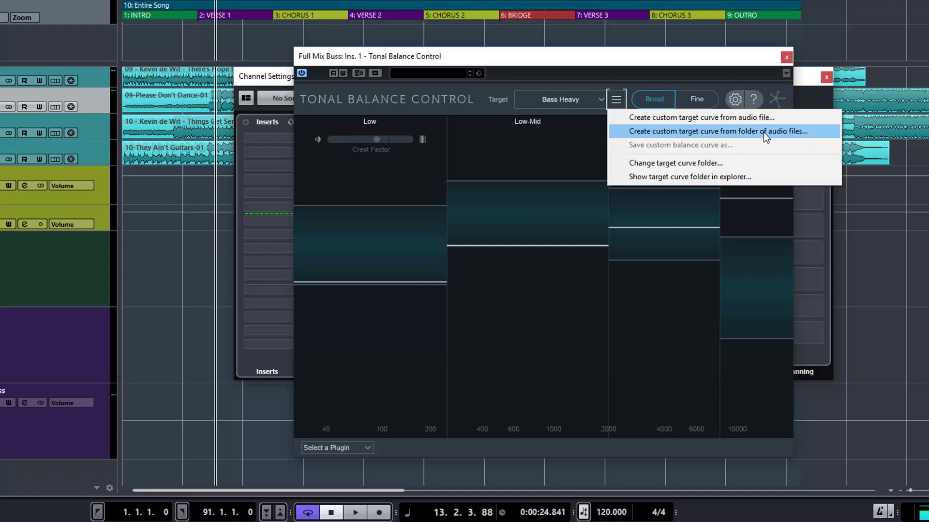
mouse_move(737, 117)
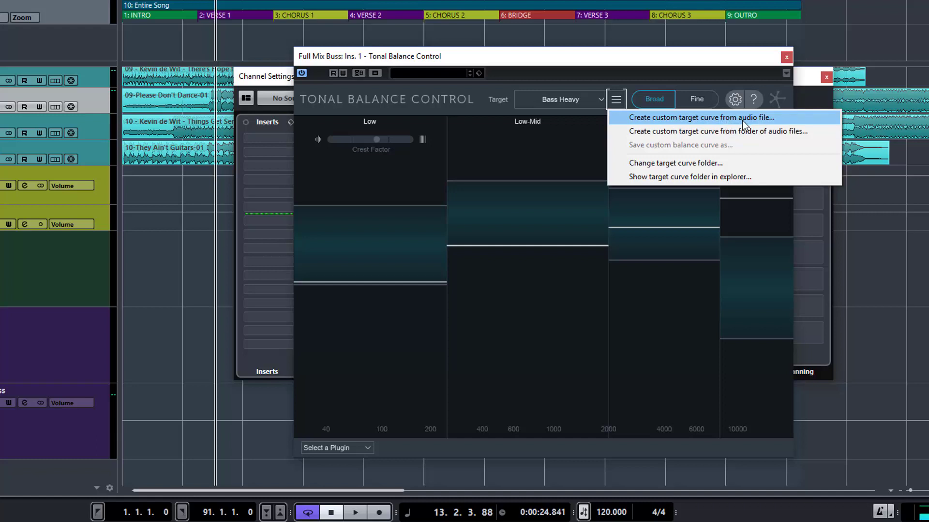
mouse_move(749, 131)
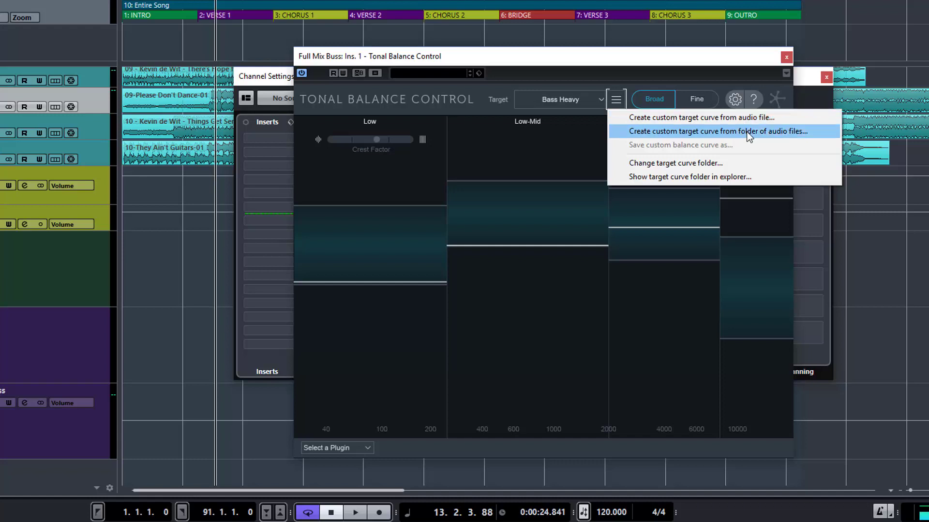
mouse_move(752, 137)
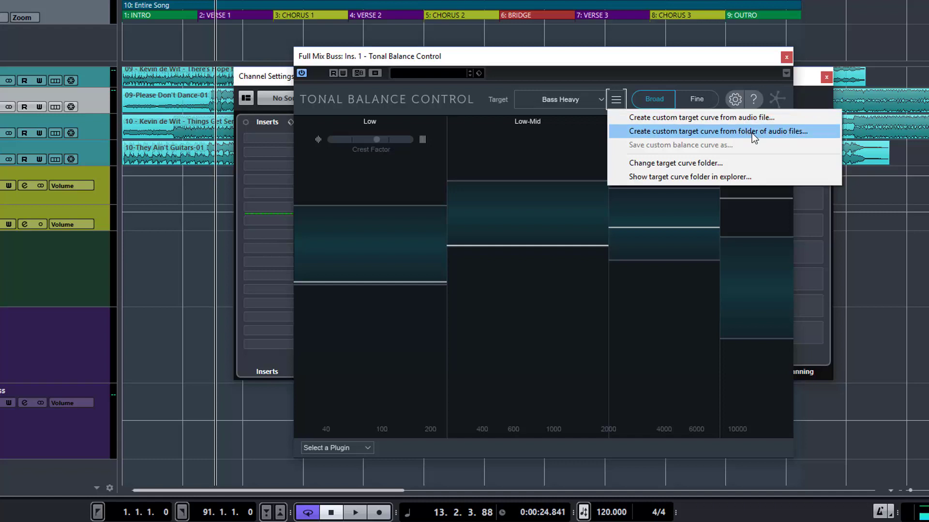
- Create a custom target curve from the Alternative folder under References
left_click(713, 131)
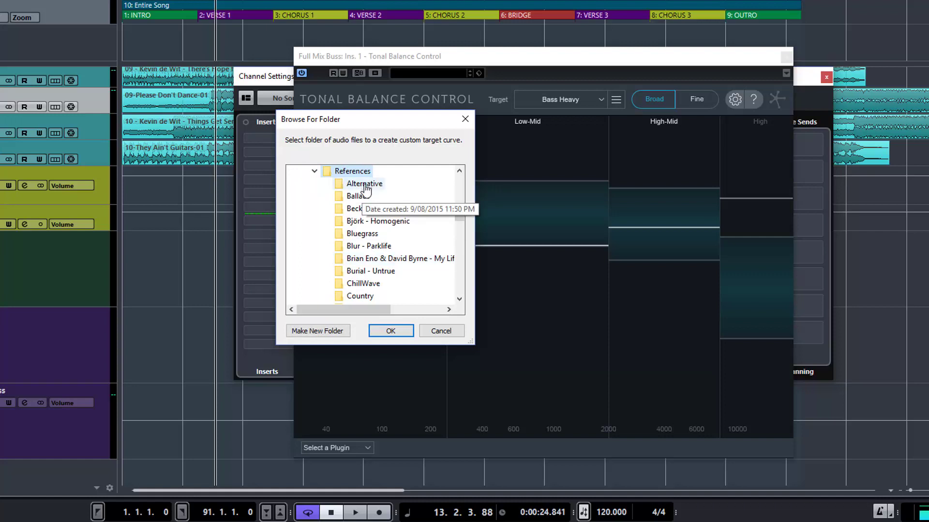
mouse_move(375, 196)
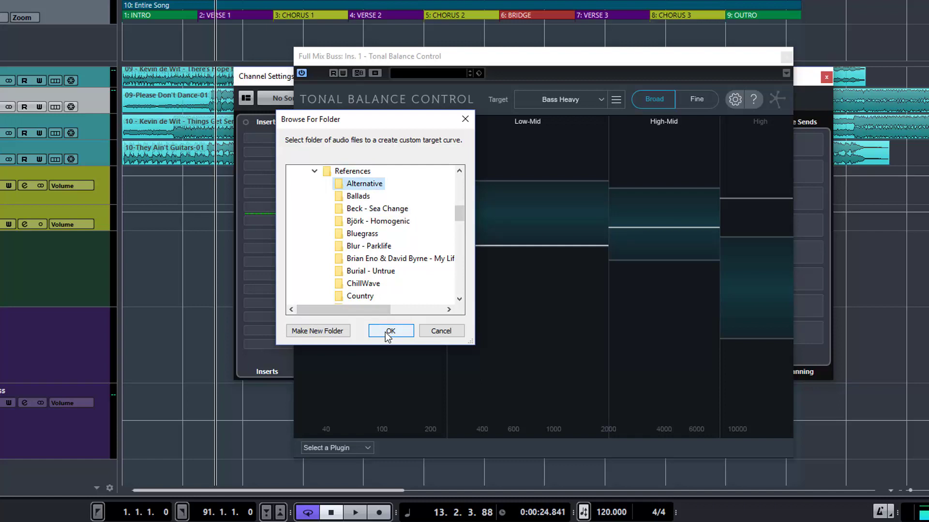
left_click(390, 331)
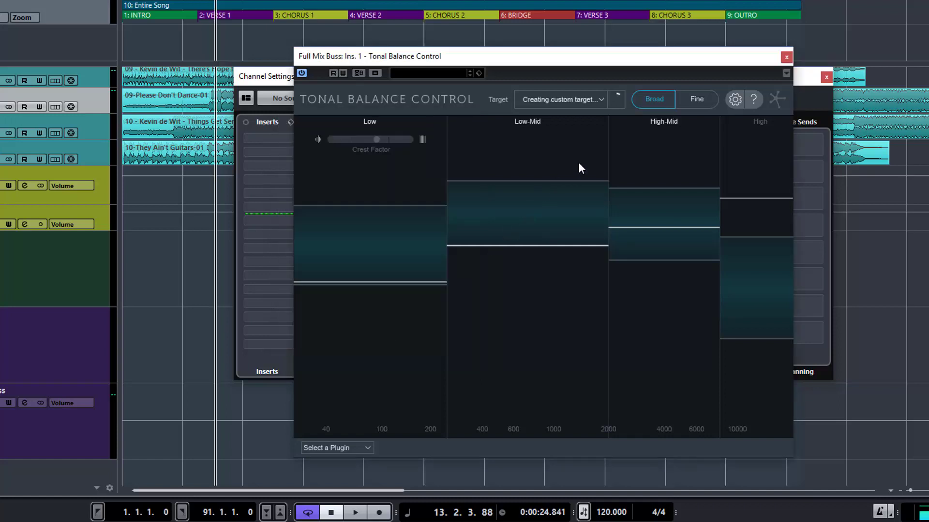
mouse_move(619, 99)
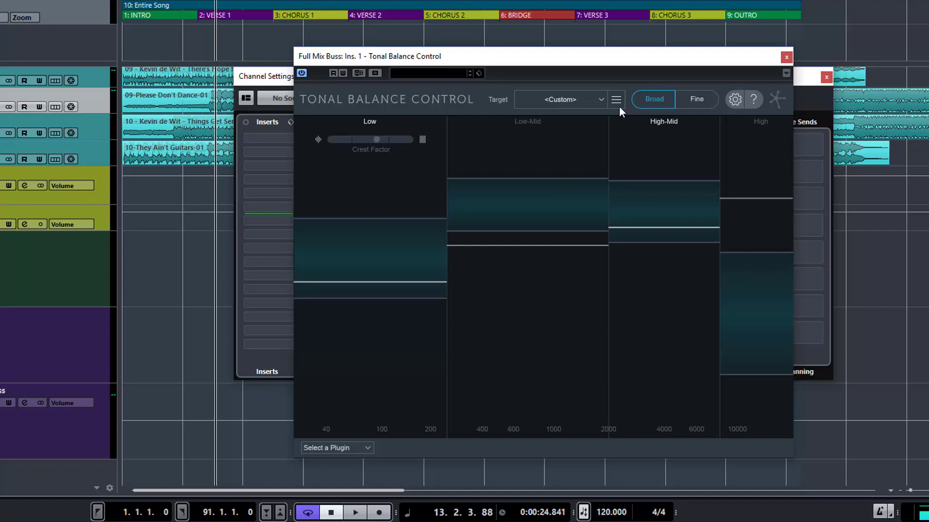
mouse_move(619, 110)
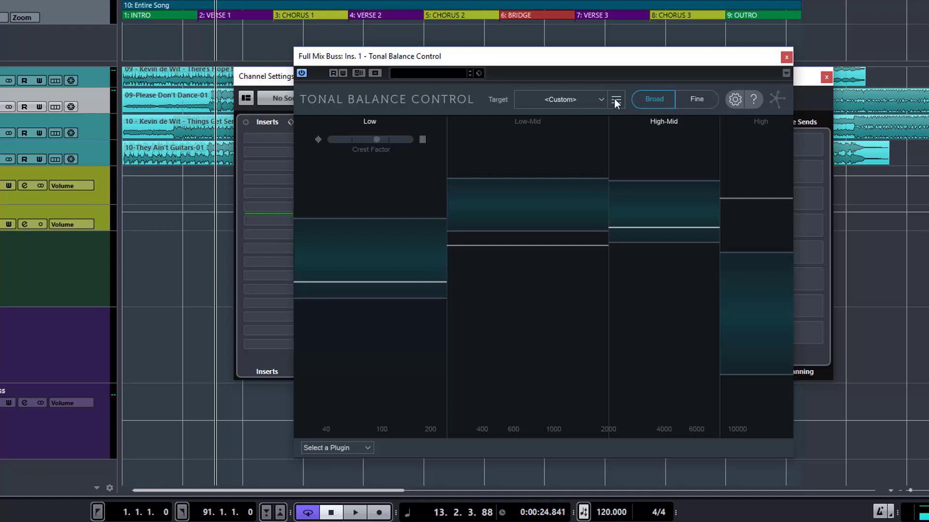
- Save the custom balance curve as 'Alternative Genre', making it the selected target
left_click(615, 99)
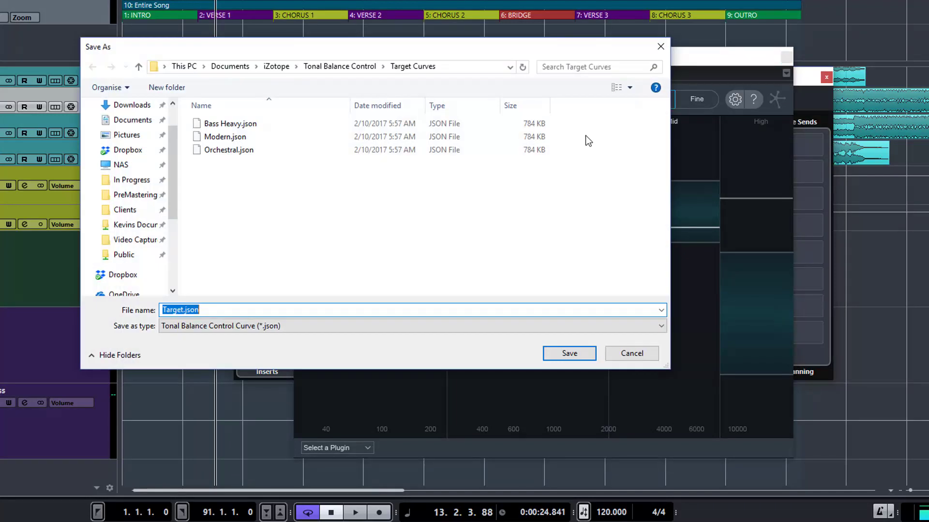
mouse_move(225, 309)
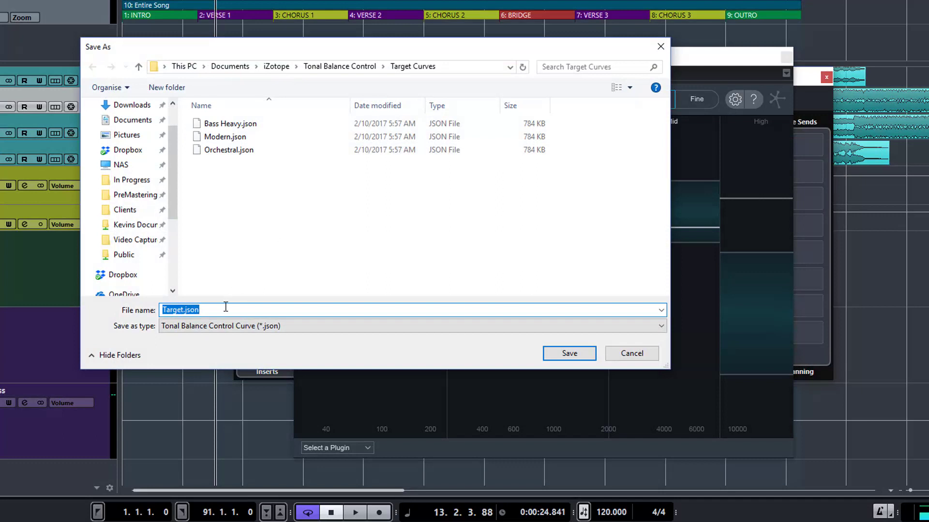
type("Alternat")
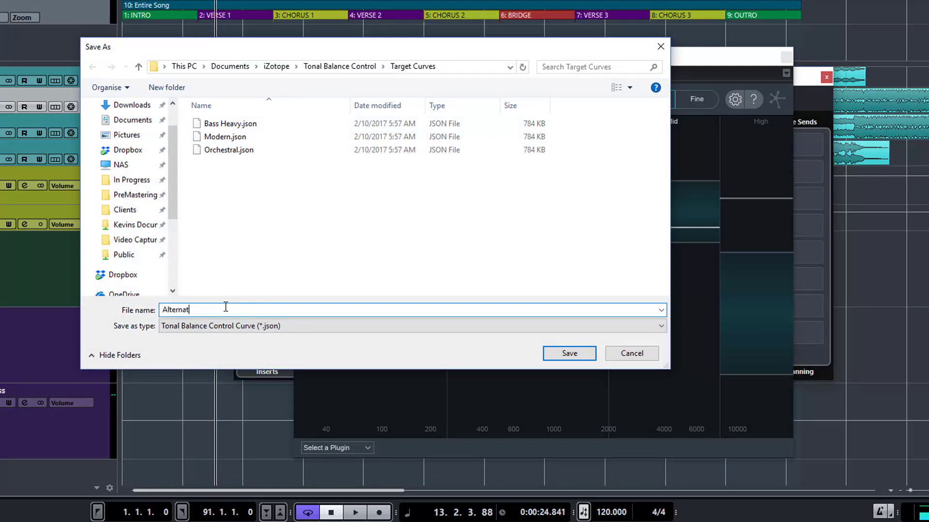
type("ive")
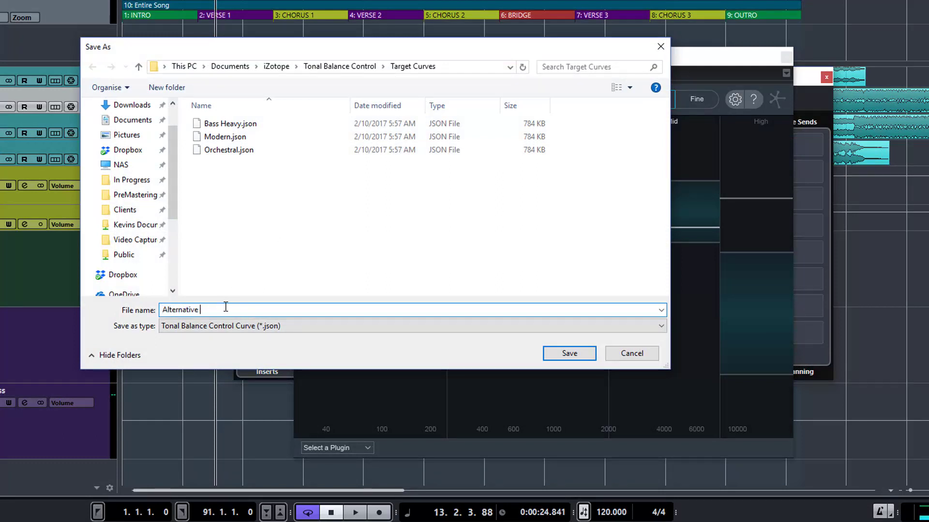
type("Genre")
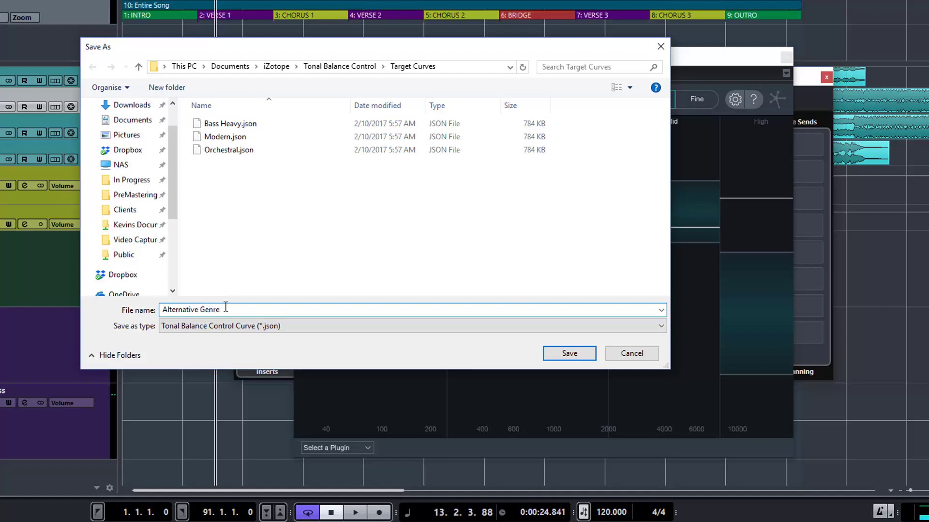
left_click(568, 353)
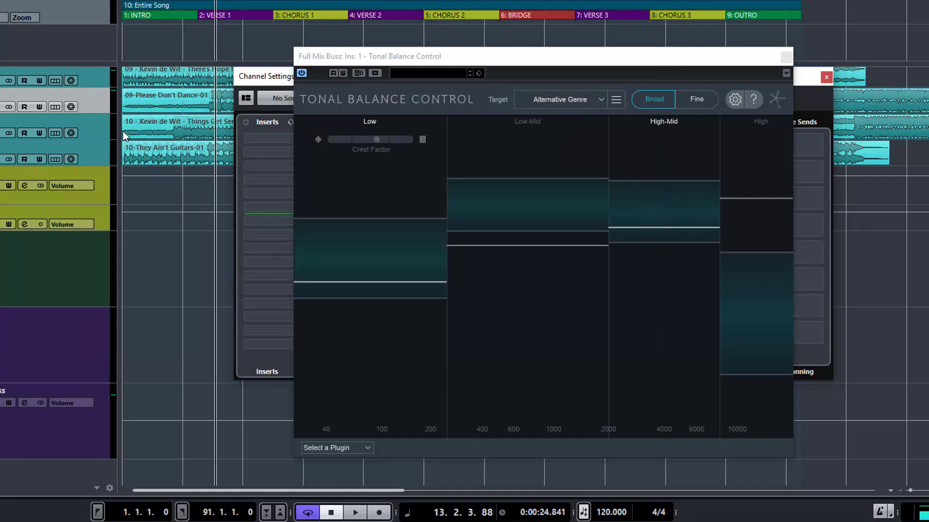
- Play the mix against the Alternative Genre target and view it as the Fine detailed curve
scroll("down", 3)
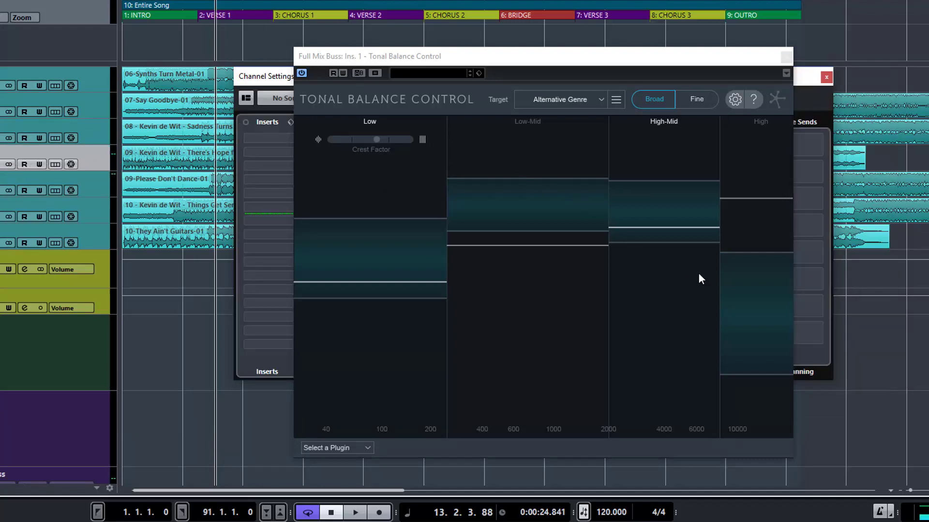
left_click(354, 512)
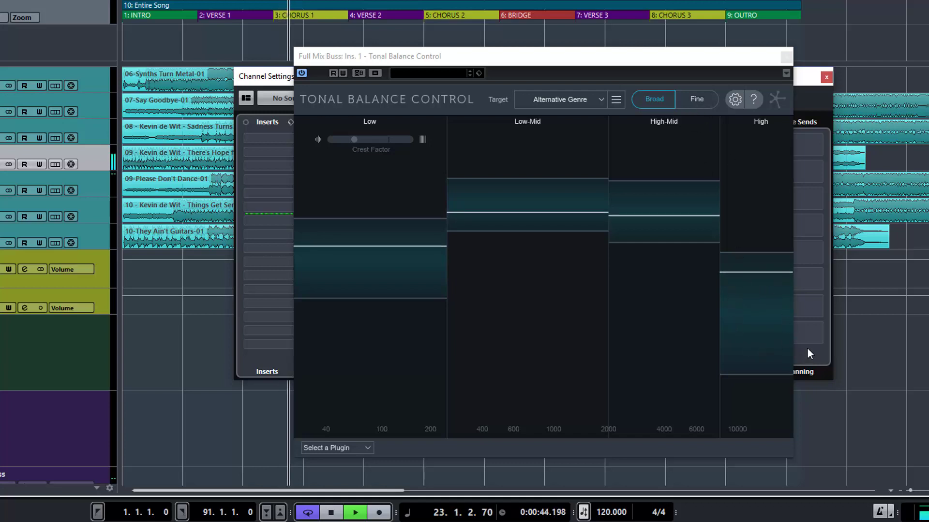
left_click(696, 99)
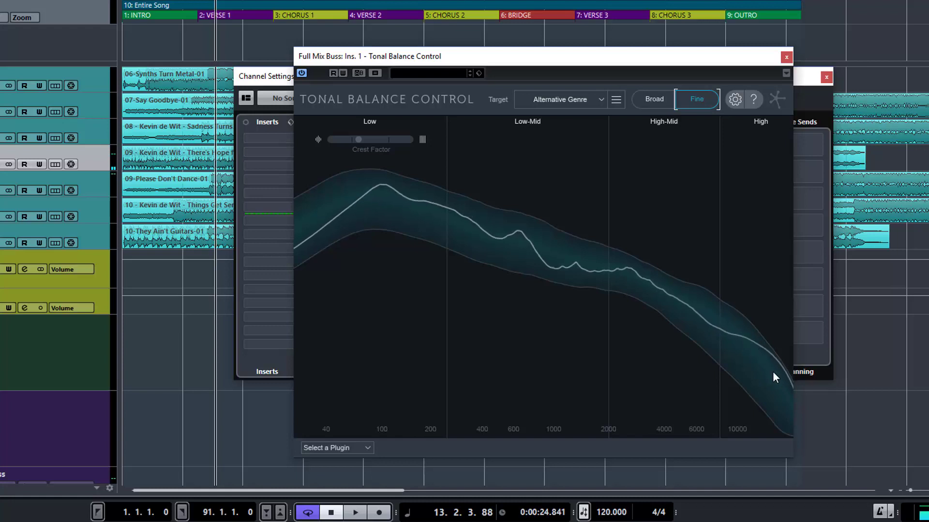
mouse_move(481, 230)
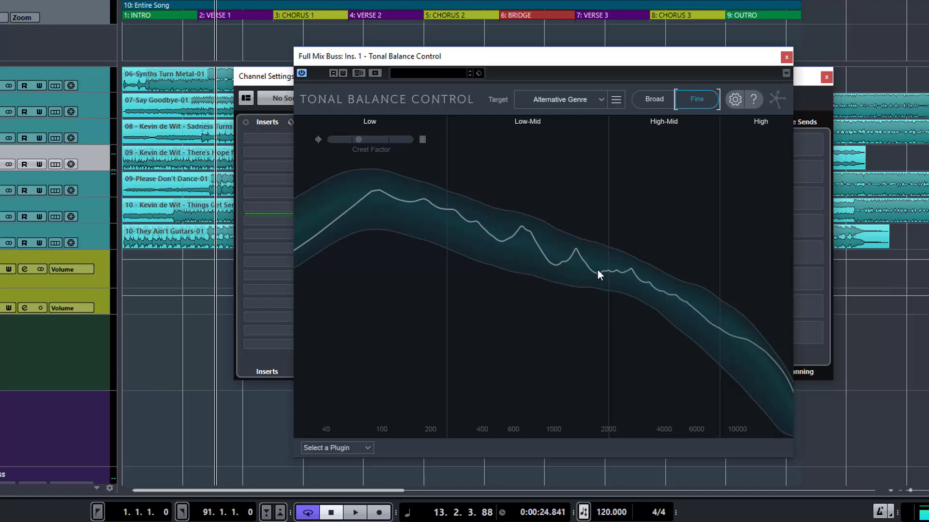
mouse_move(711, 311)
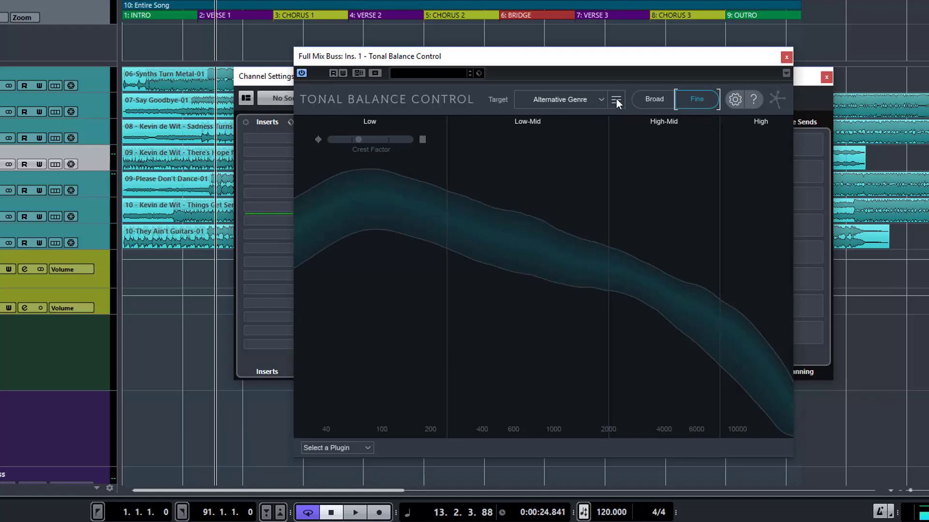
- Build a custom Tonal Balance target from the Ballads folder of reference audio files
left_click(616, 99)
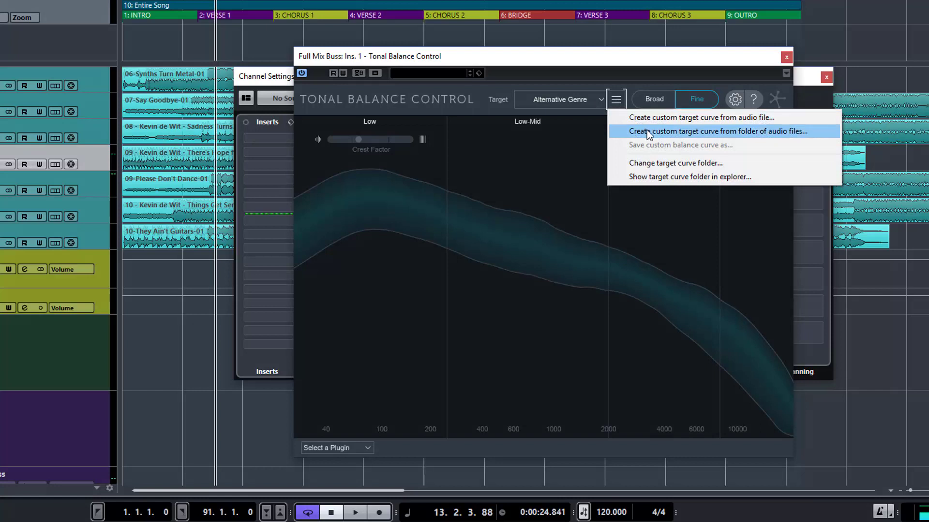
left_click(715, 131)
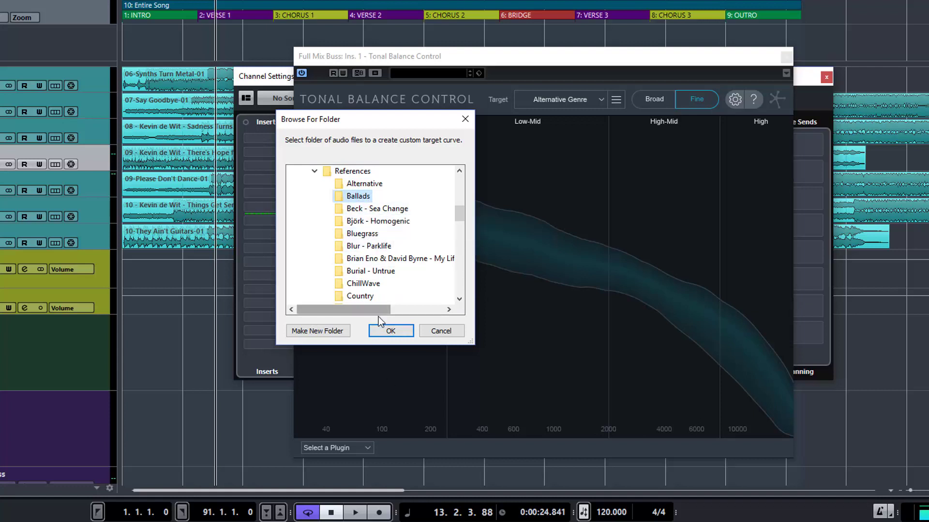
left_click(390, 330)
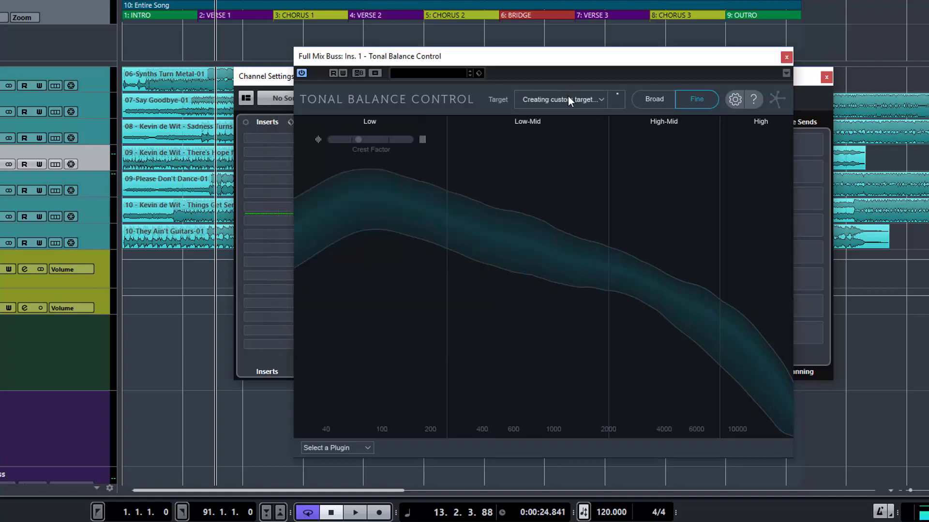
mouse_move(562, 99)
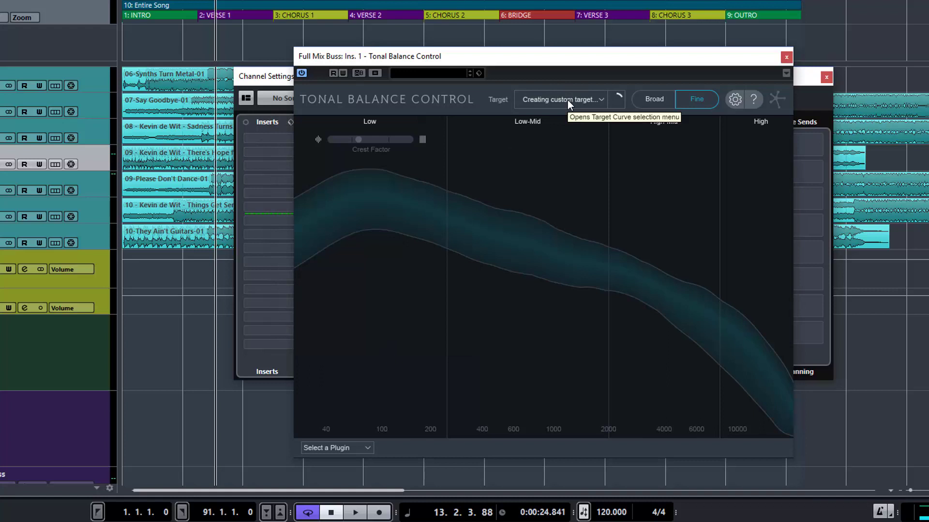
mouse_move(602, 113)
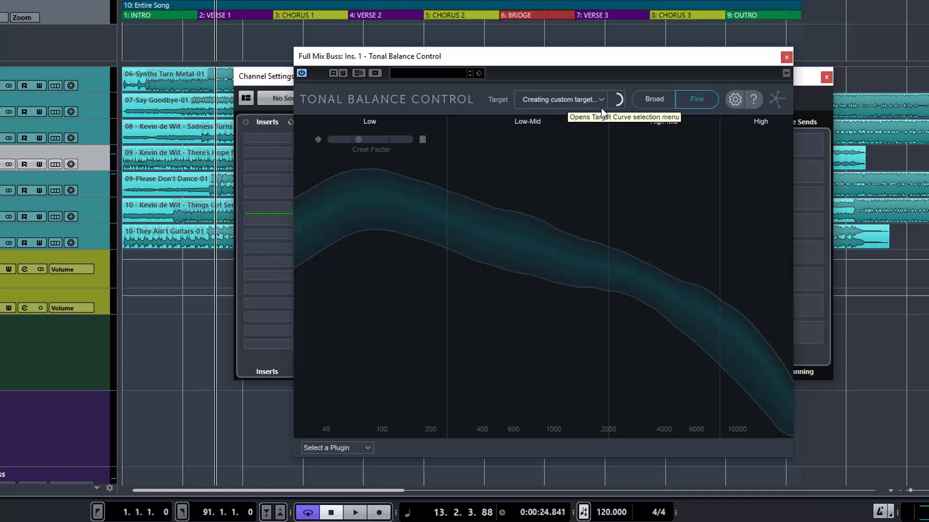
mouse_move(601, 116)
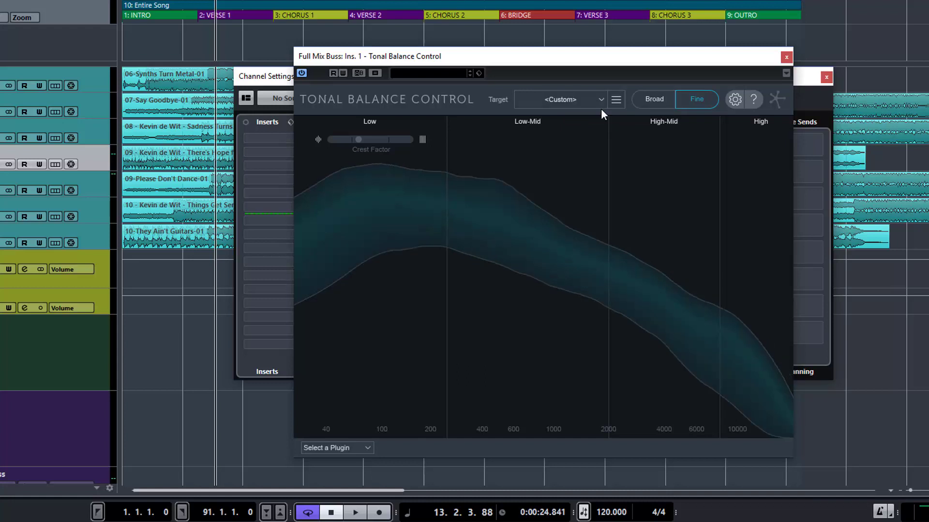
mouse_move(611, 139)
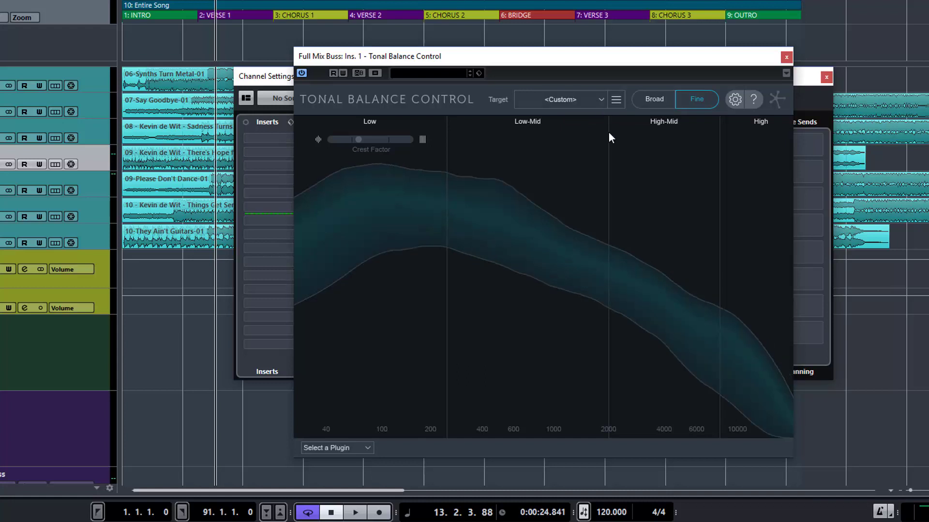
- Switch the custom target display from Fine to Broad four-band view
left_click(653, 99)
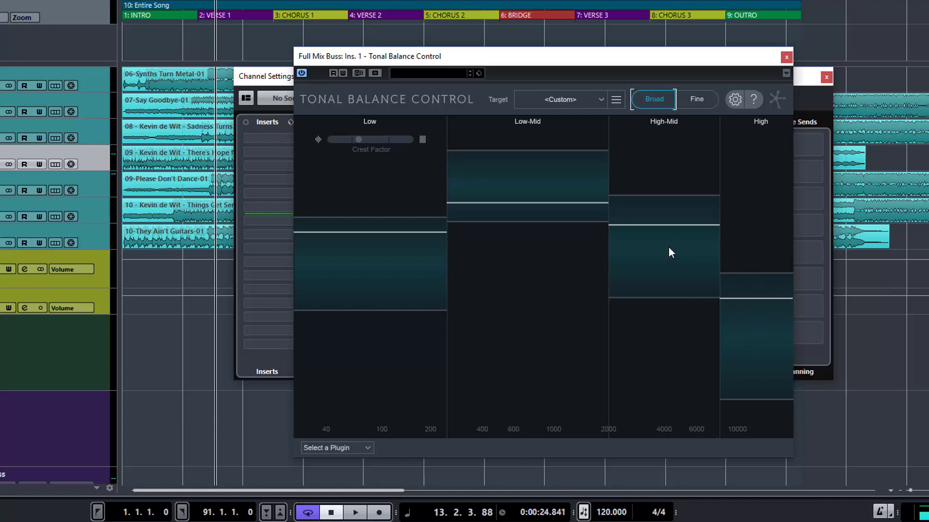
mouse_move(661, 299)
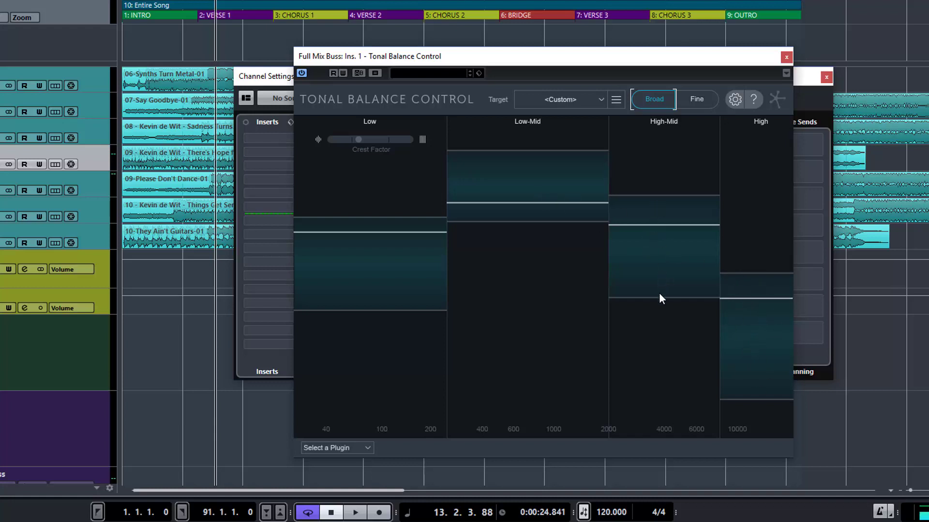
mouse_move(369, 225)
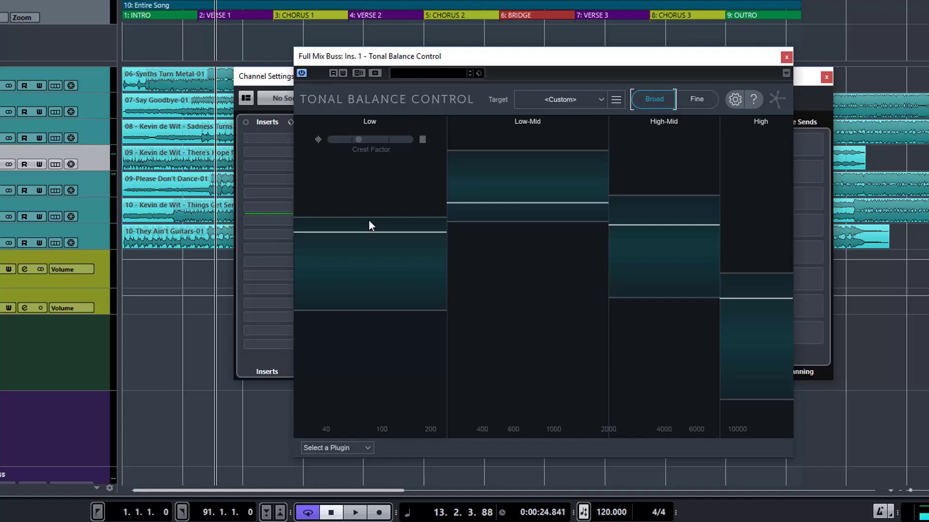
mouse_move(383, 272)
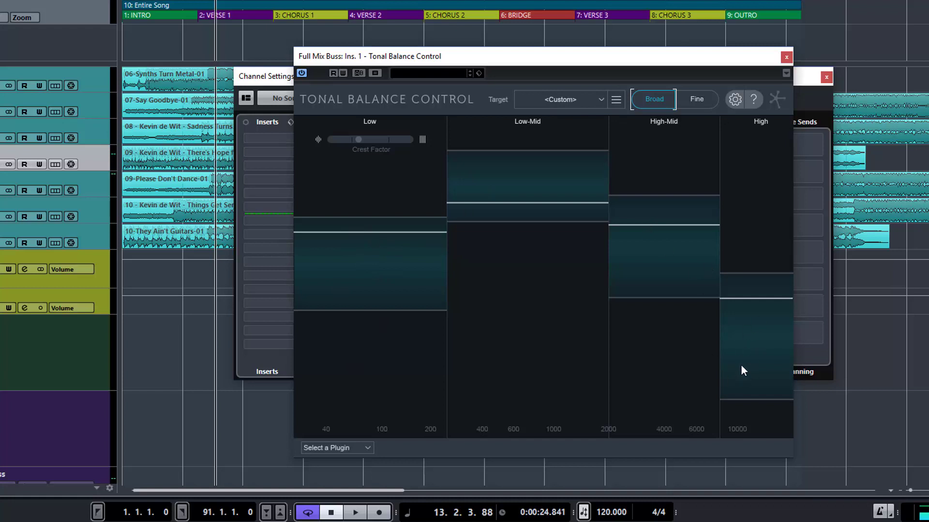
mouse_move(692, 256)
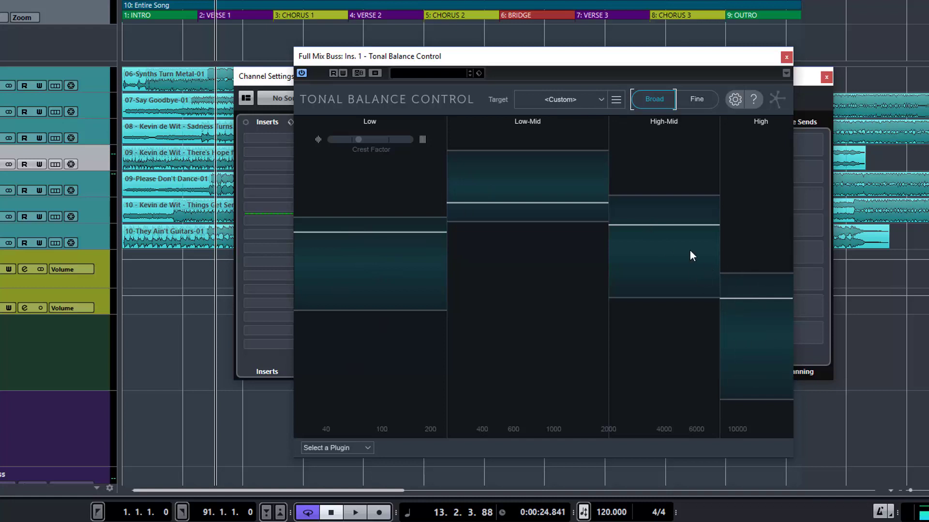
mouse_move(615, 105)
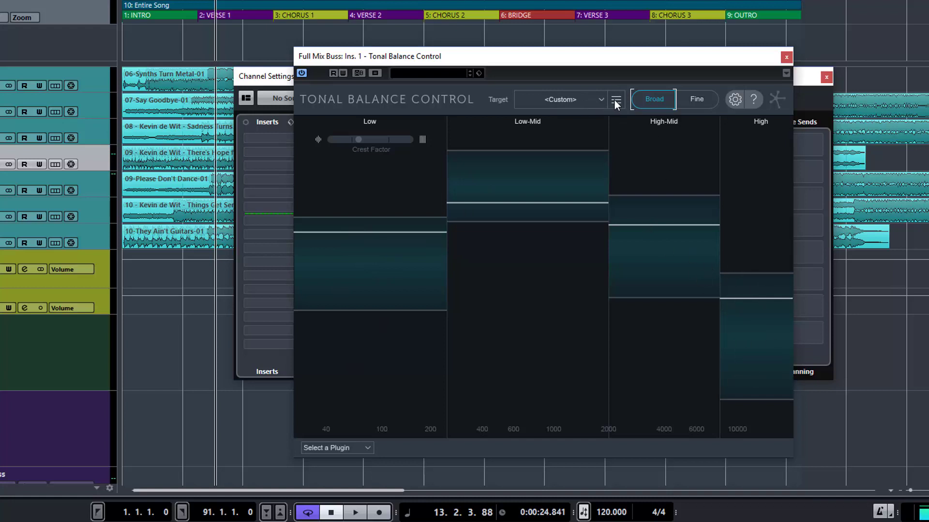
- Save the custom balance curve as 'Ballad Genre' so it becomes the current target
left_click(616, 99)
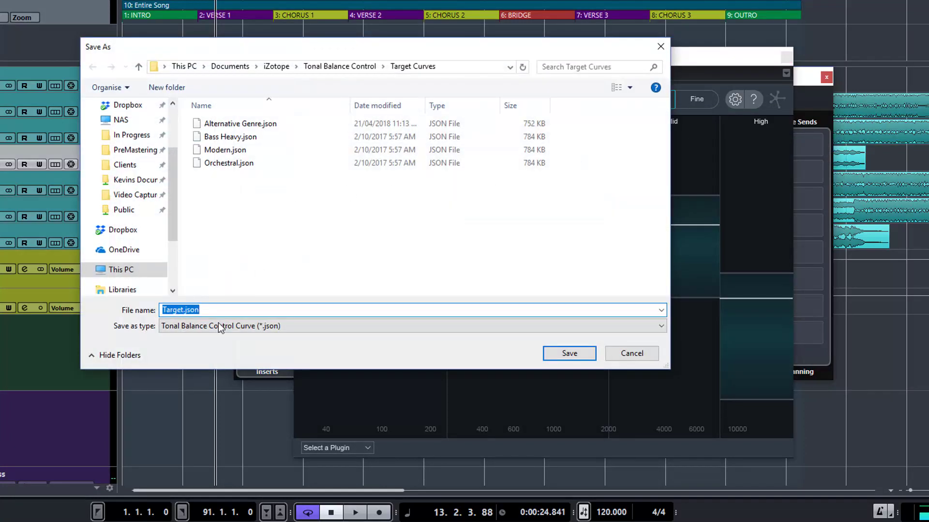
type("Bal")
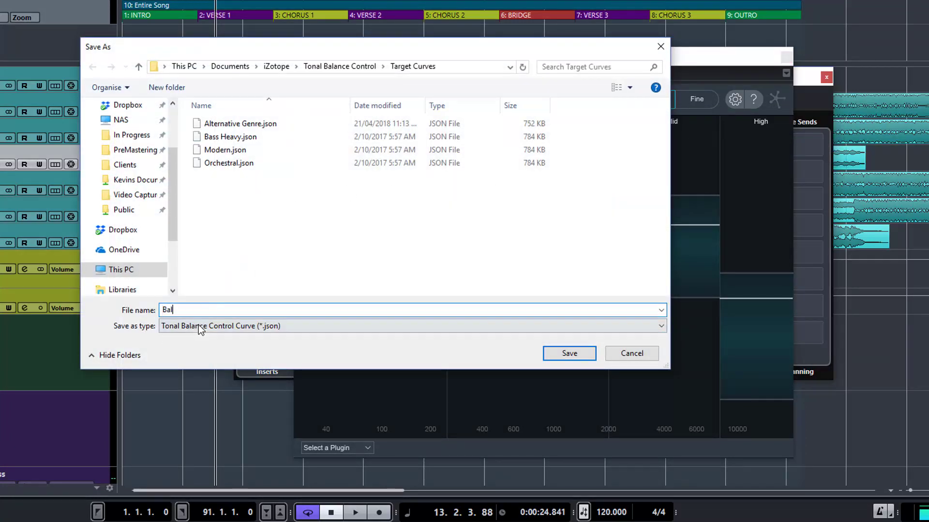
type("lad")
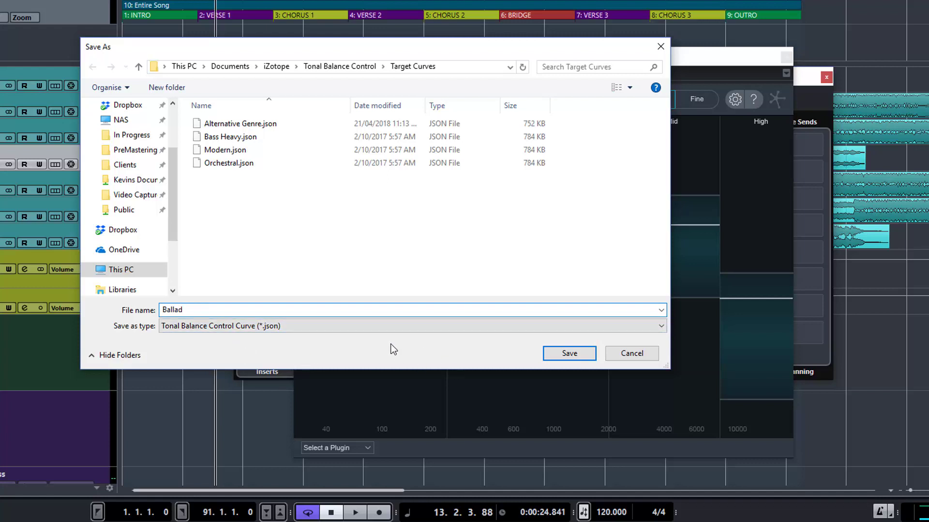
type("Genre")
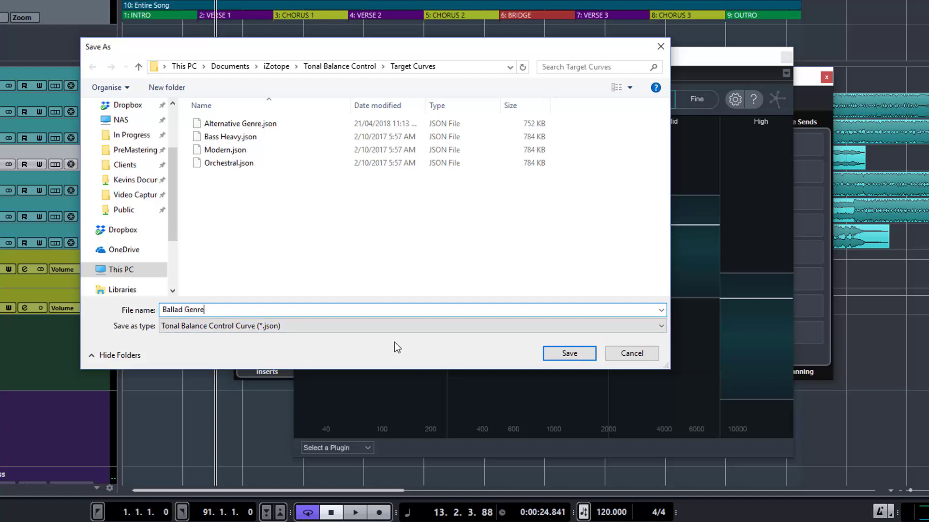
left_click(567, 353)
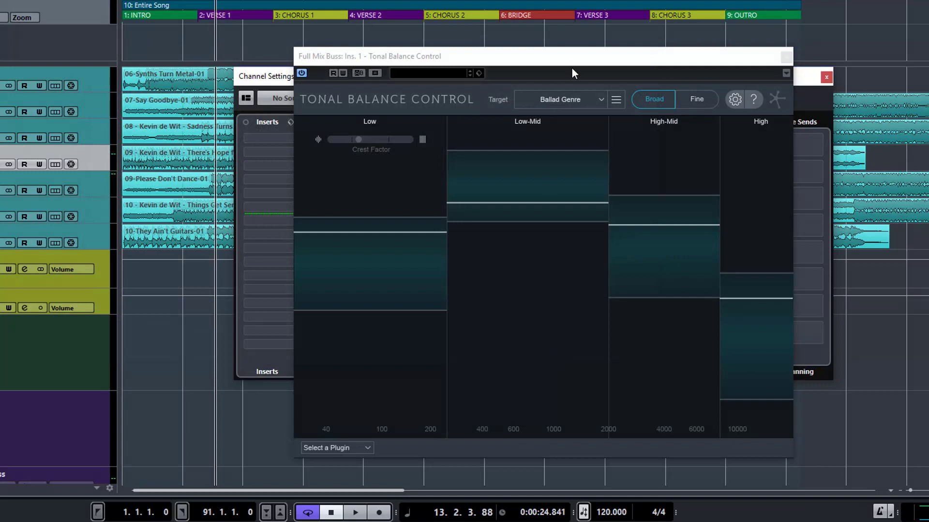
mouse_move(601, 105)
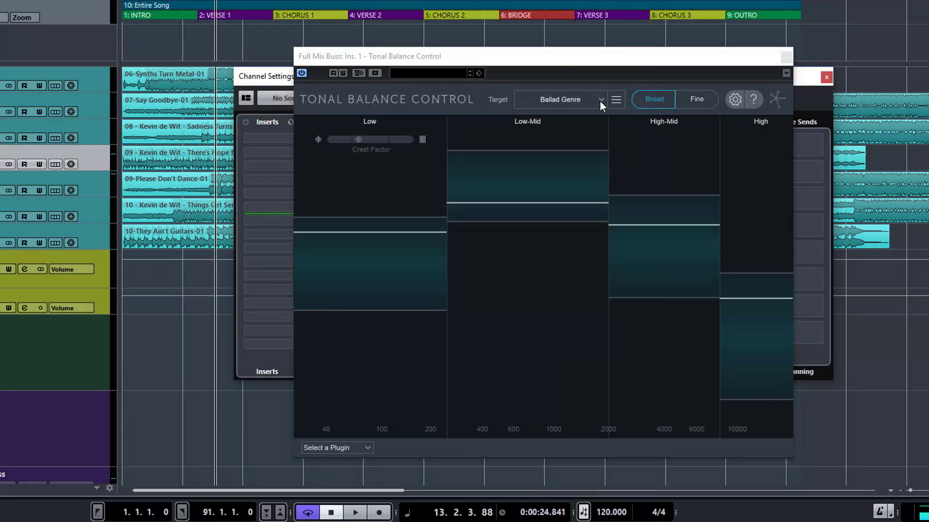
mouse_move(601, 106)
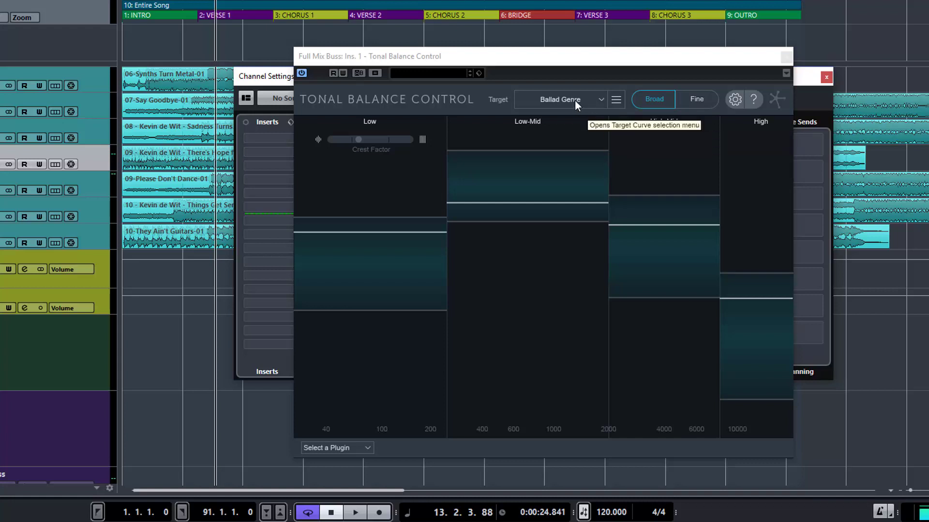
mouse_move(596, 87)
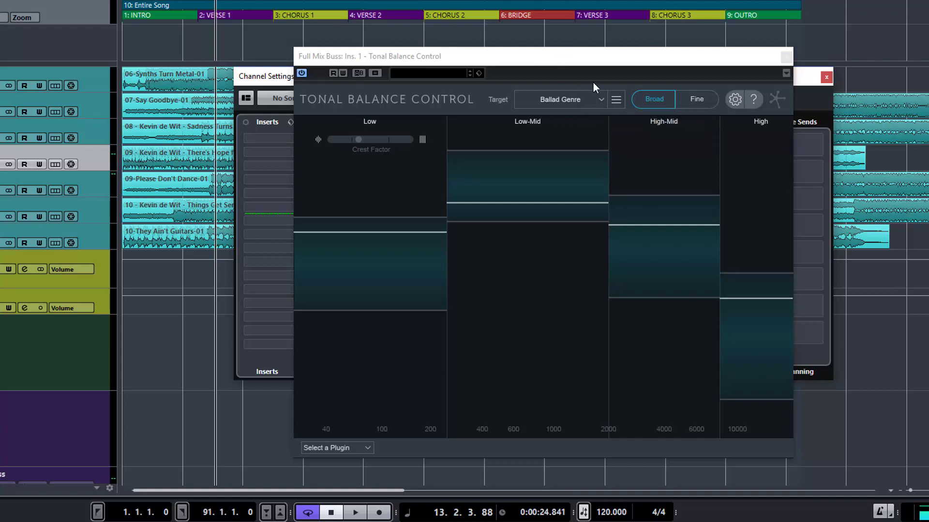
mouse_move(599, 105)
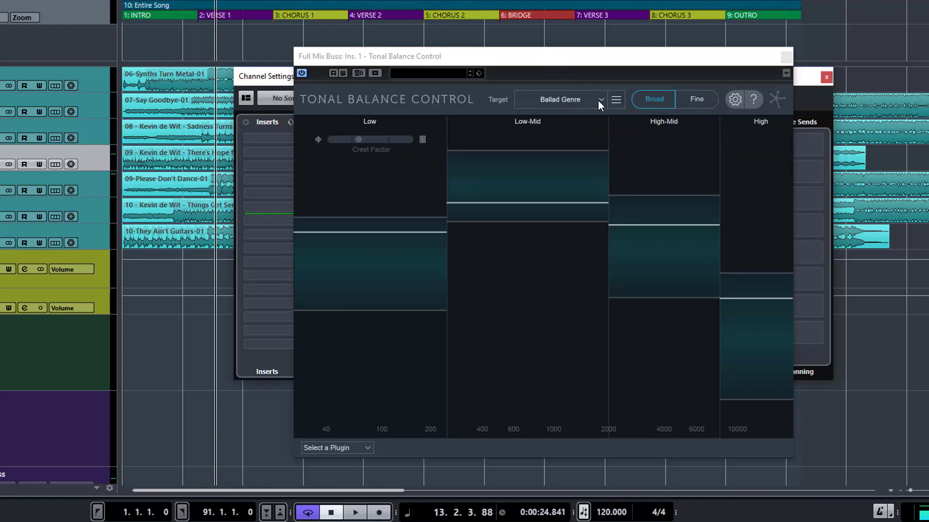
mouse_move(602, 106)
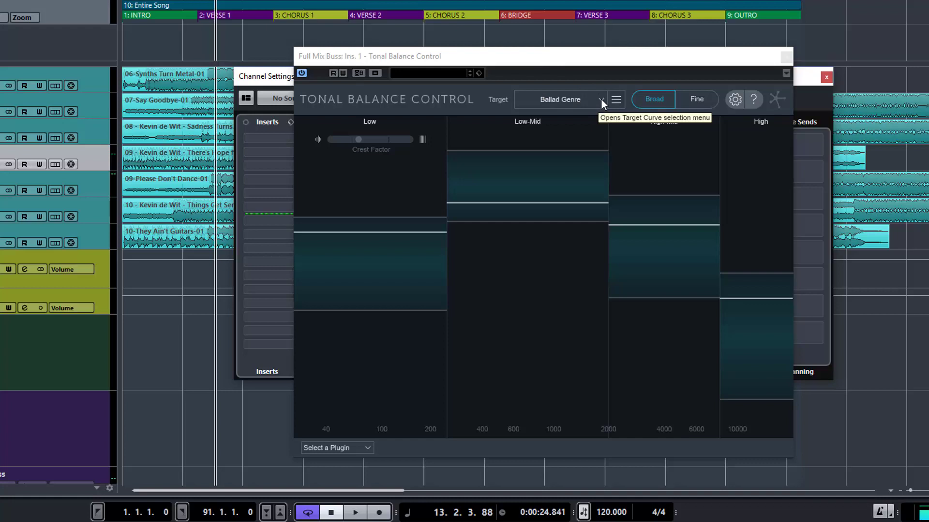
left_click(616, 99)
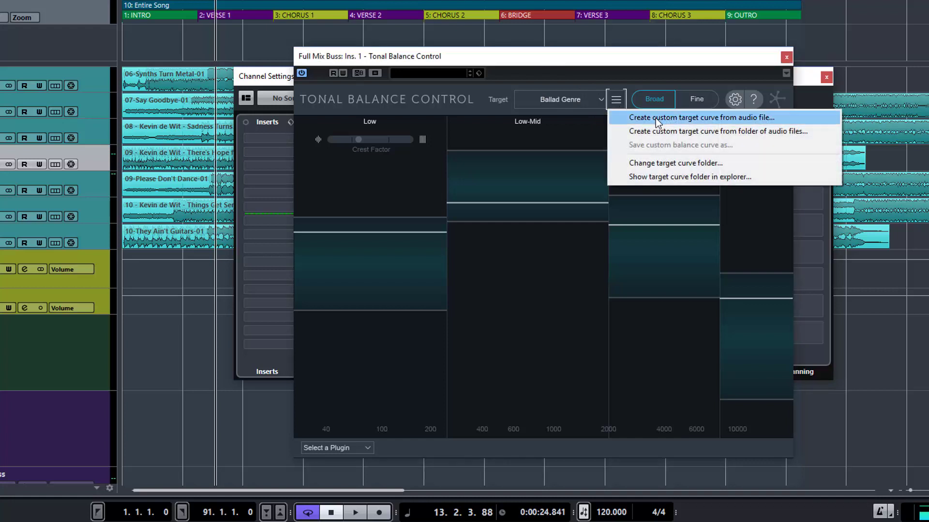
mouse_move(668, 127)
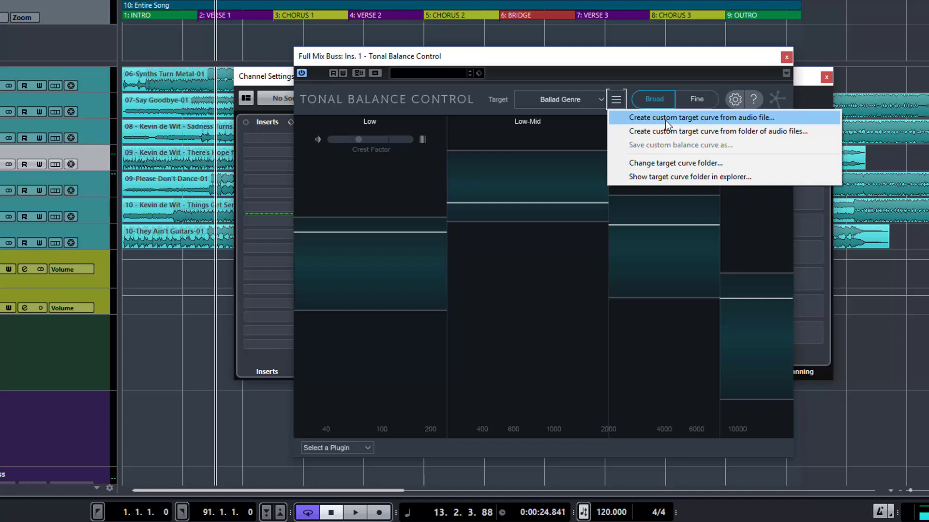
mouse_move(657, 82)
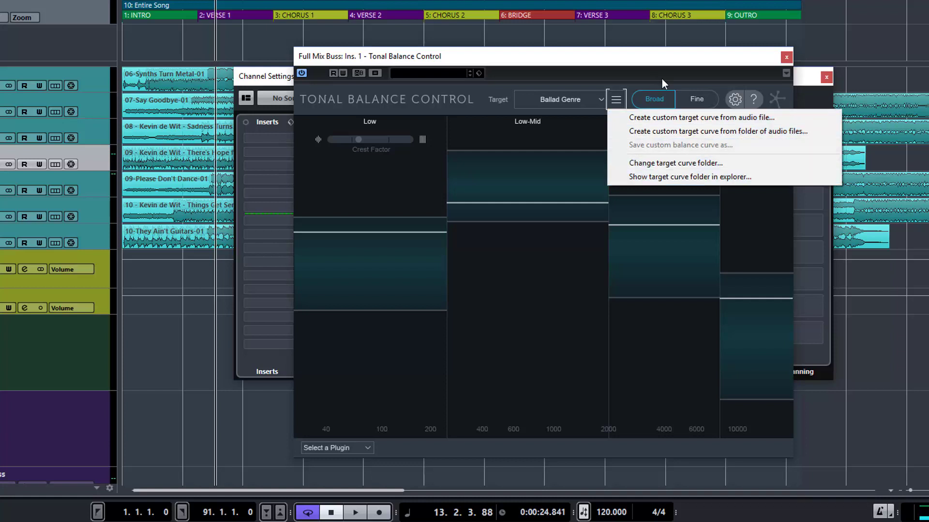
mouse_move(653, 131)
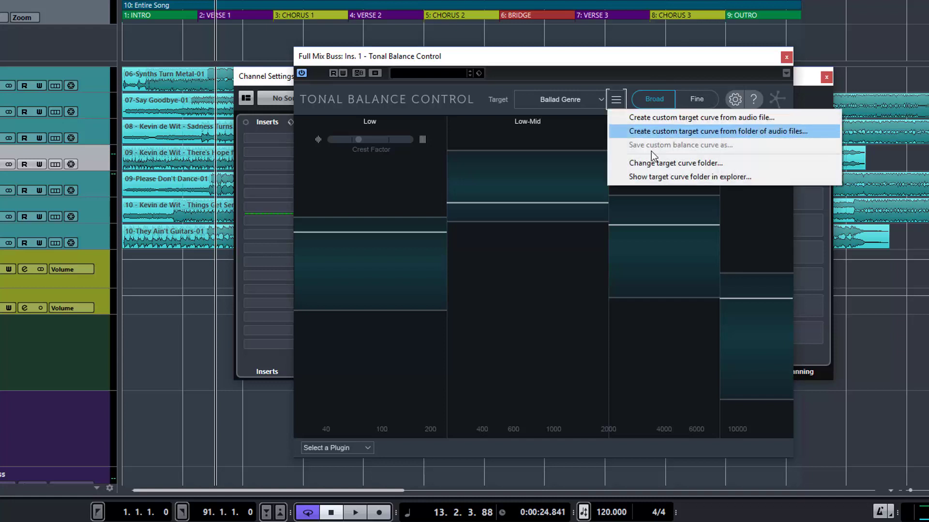
mouse_move(672, 168)
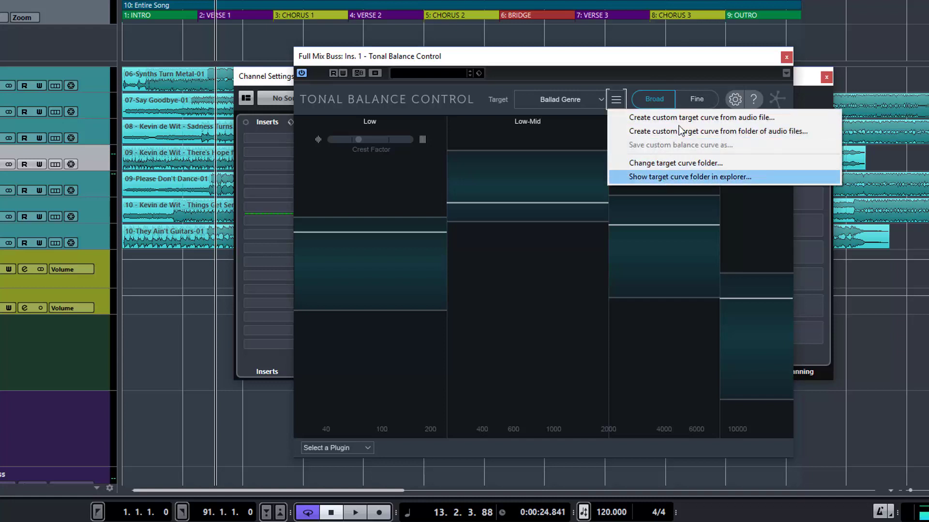
mouse_move(681, 131)
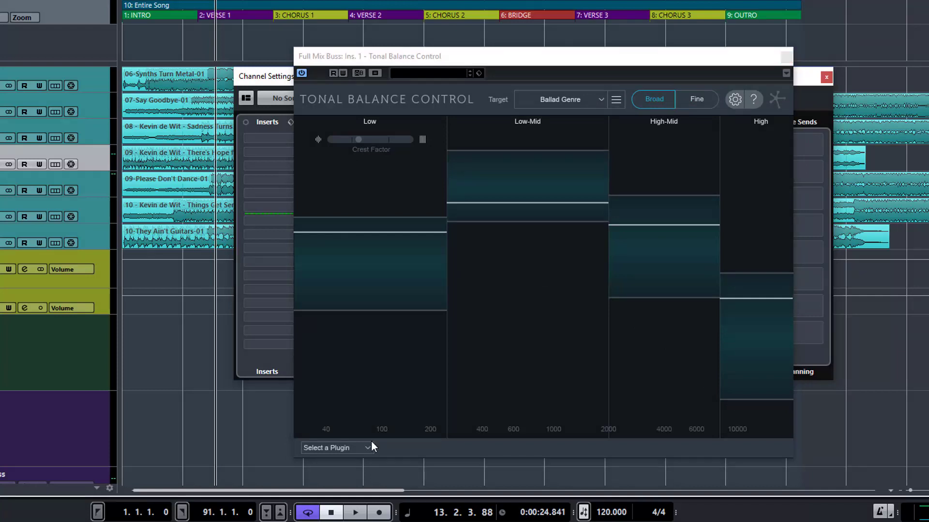
mouse_move(367, 452)
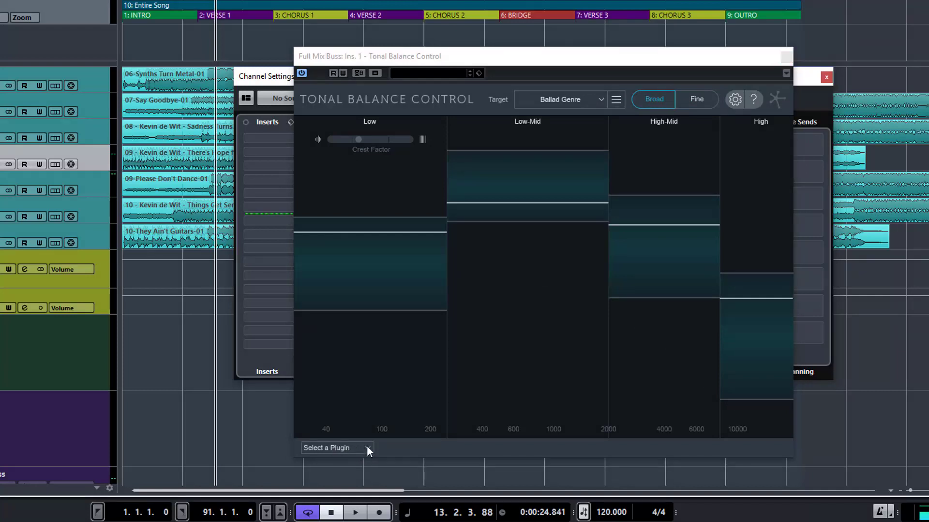
- Show Tonal Balance Control's plugin source list offering None and Full Mix Buss
left_click(337, 447)
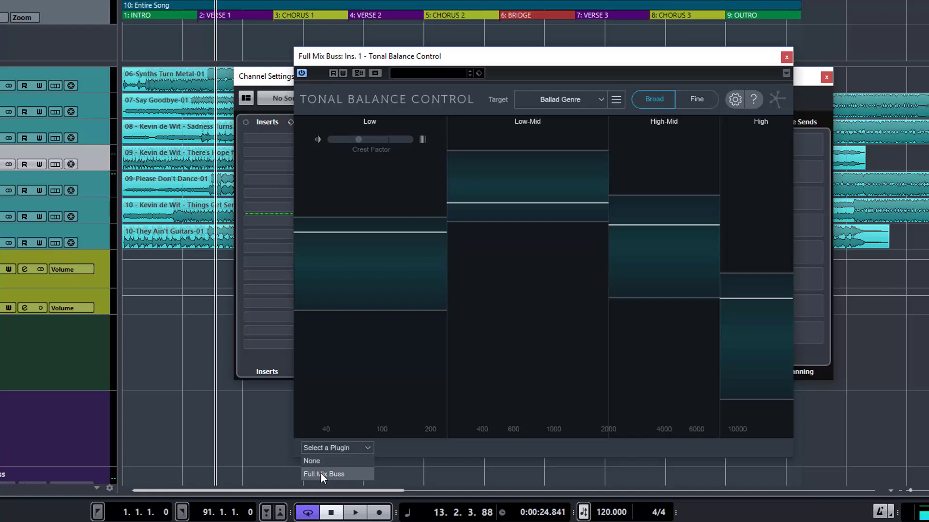
mouse_move(385, 454)
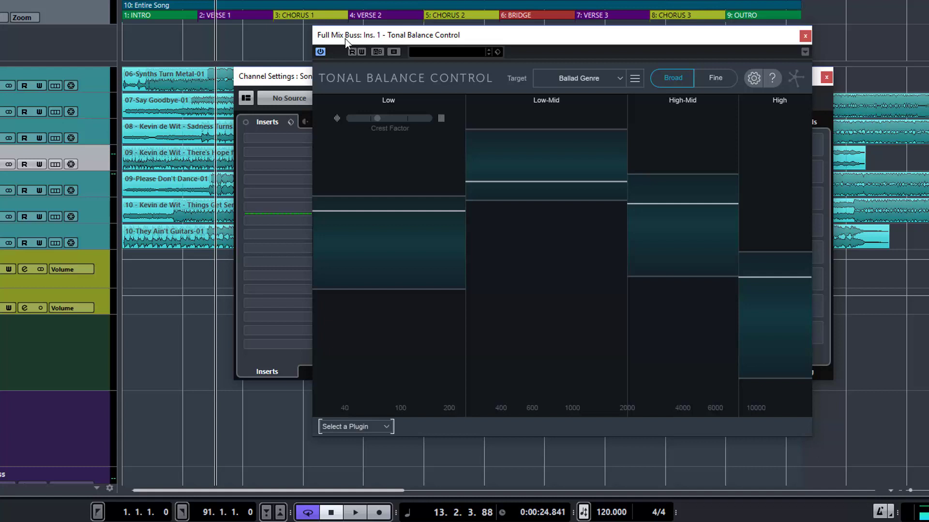
mouse_move(412, 258)
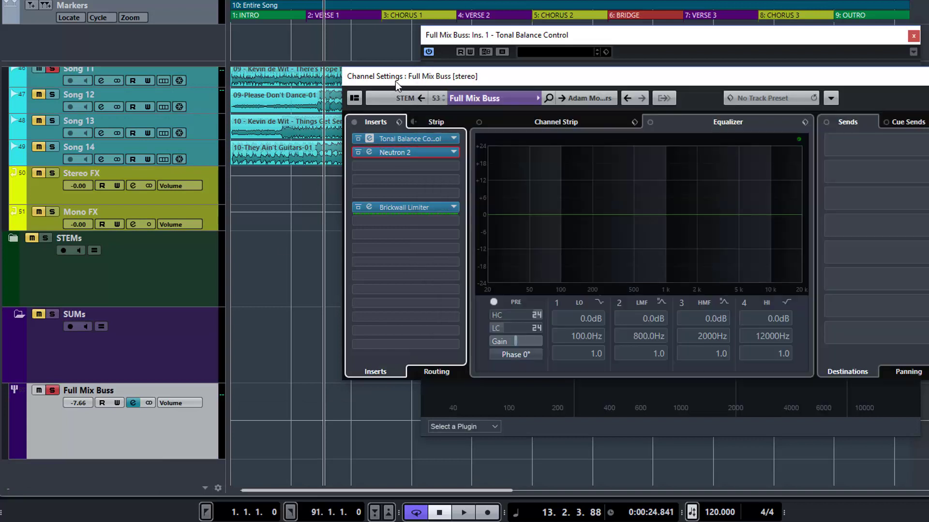
mouse_move(393, 152)
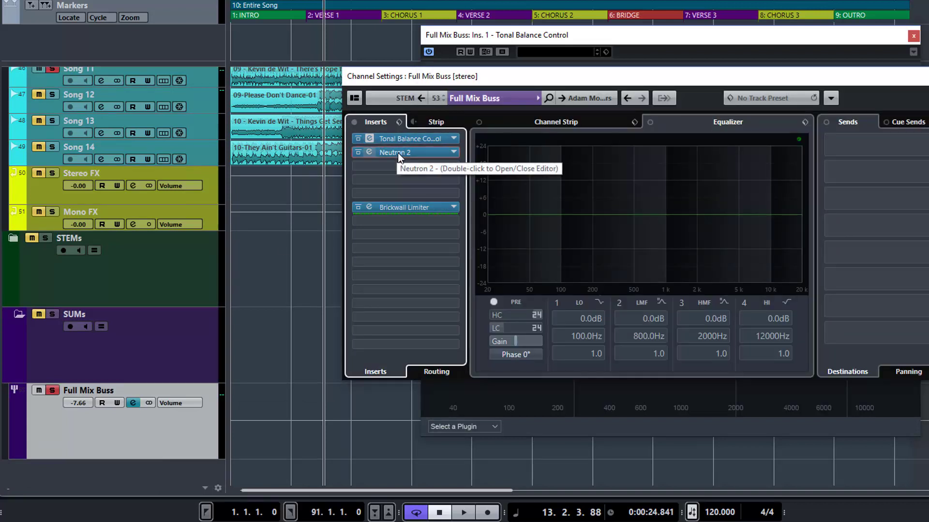
mouse_move(515, 432)
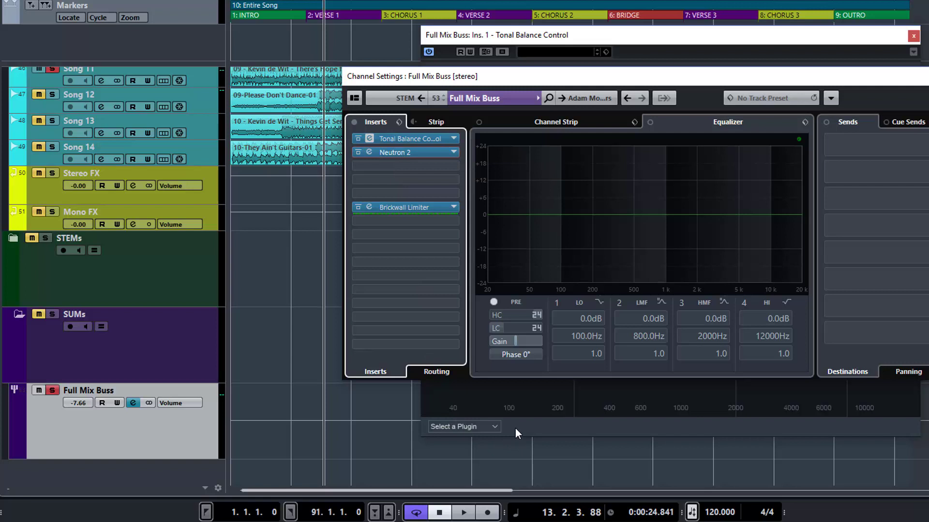
- Link Tonal Balance Control to the Full Mix Buss Neutron instance for remote control
left_click(464, 426)
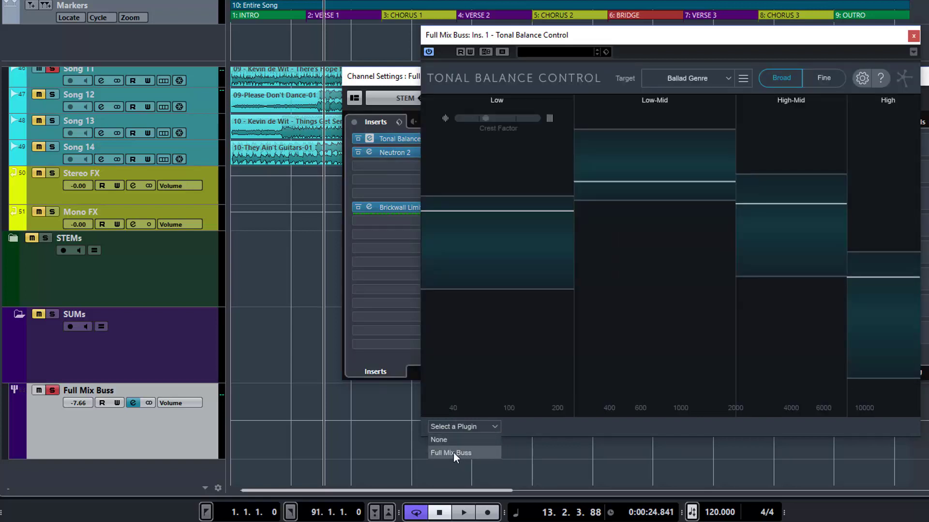
left_click(451, 453)
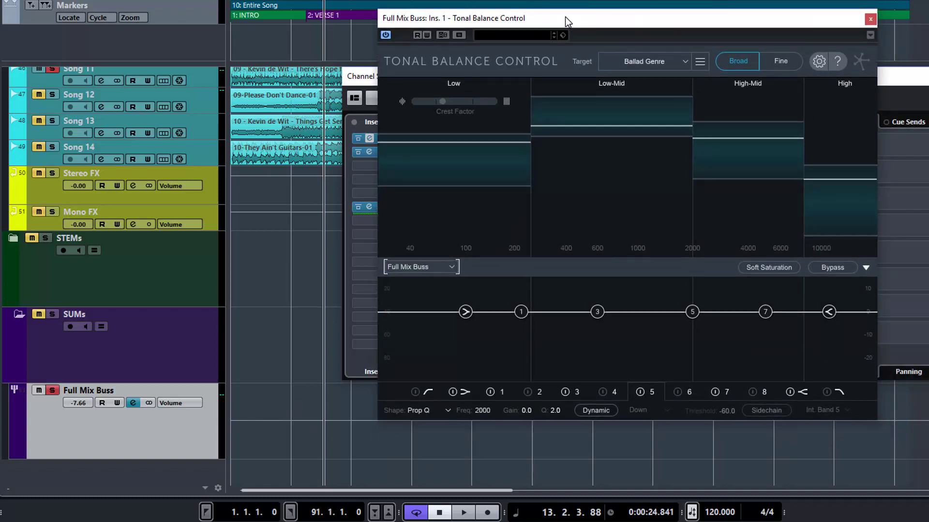
mouse_move(490, 257)
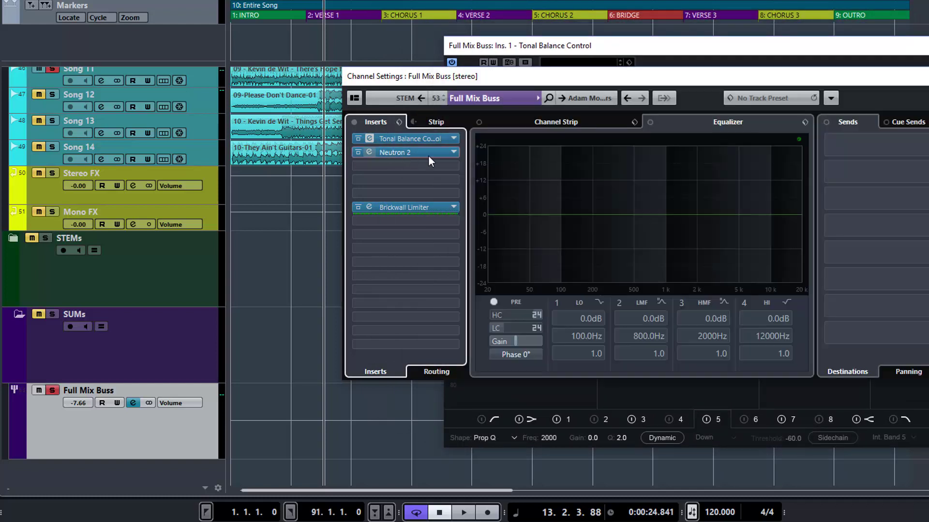
- Bring up the Full Mix Buss Neutron 2 editor beside Tonal Balance Control
double_click(394, 153)
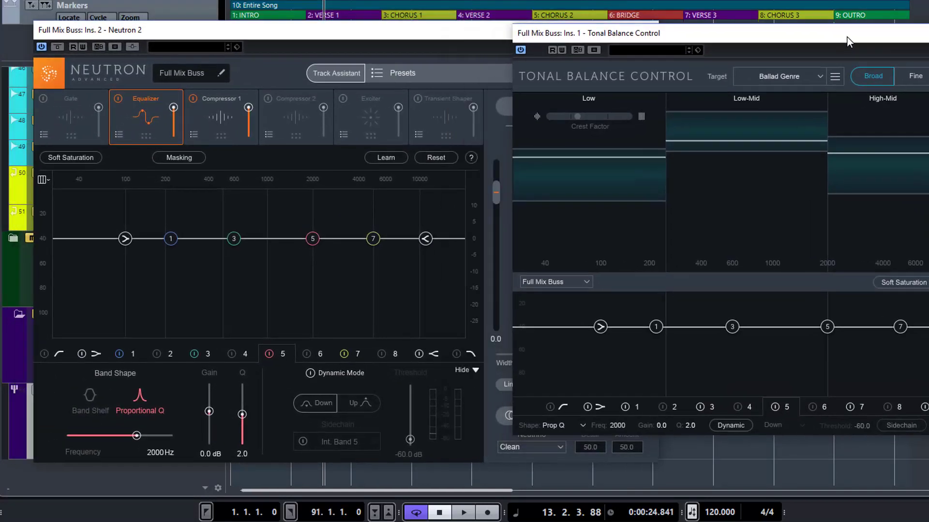
mouse_move(621, 235)
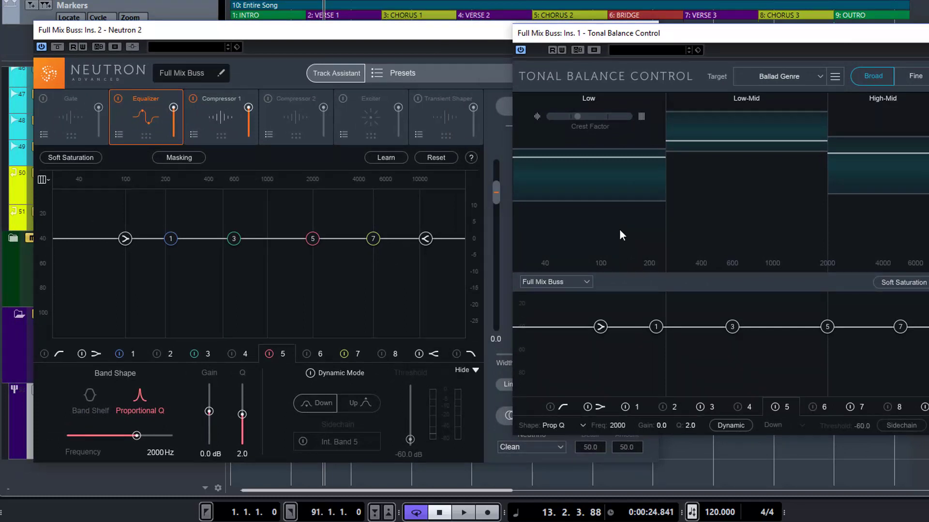
mouse_move(697, 323)
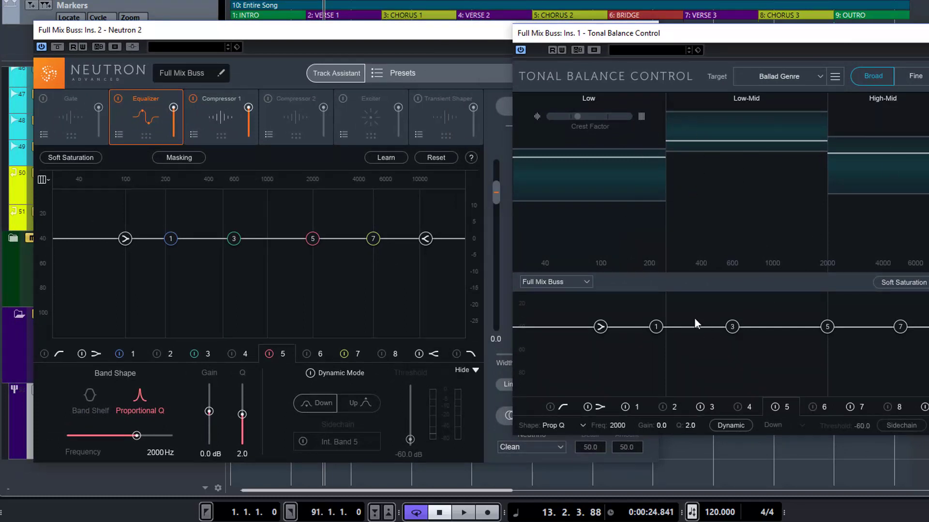
mouse_move(552, 412)
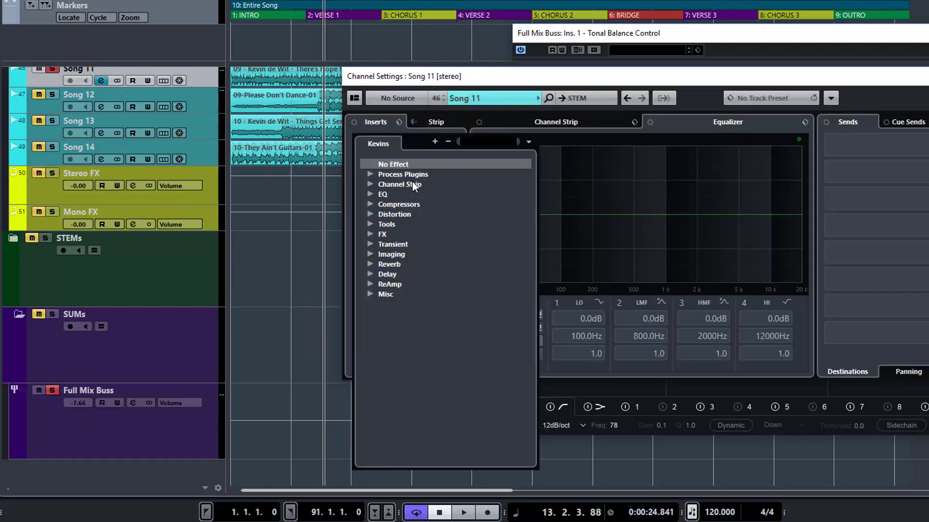
- Insert Ozone 8 on Song 11 by searching 'ozon', then close its editor
type("ozon")
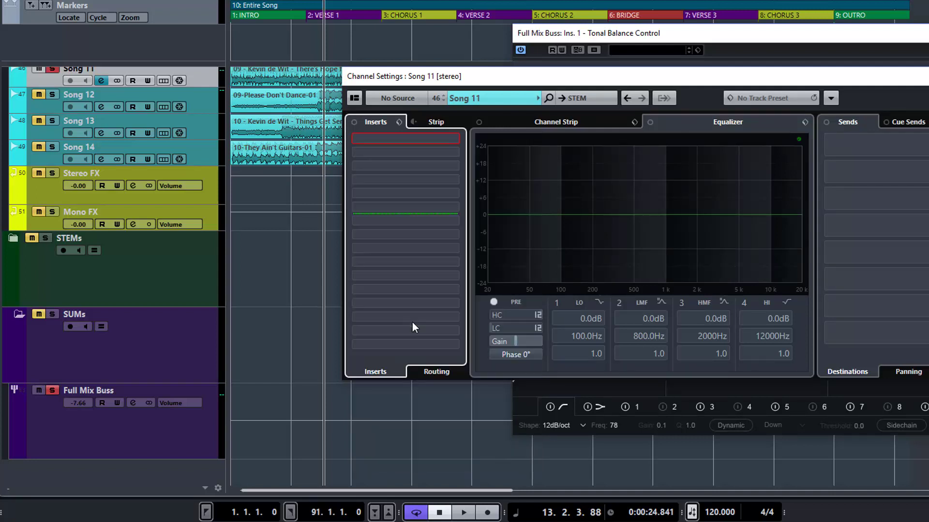
mouse_move(434, 156)
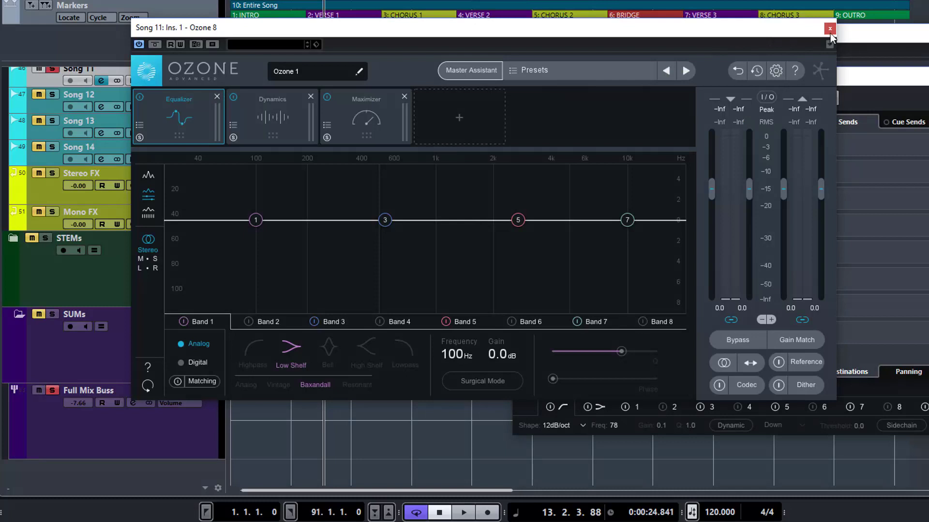
left_click(829, 29)
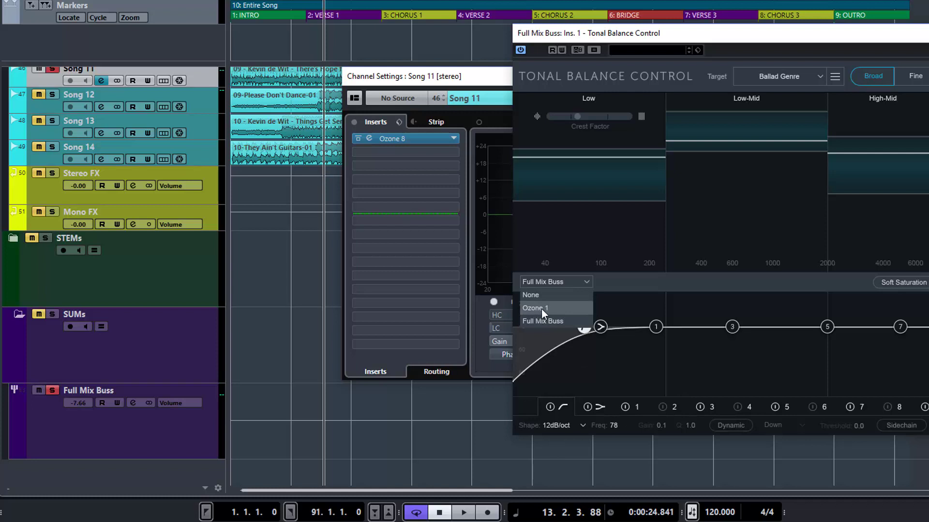
- Link Tonal Balance Control to Ozone 1 and rename that instance 'Song 11 Ozone'
left_click(535, 309)
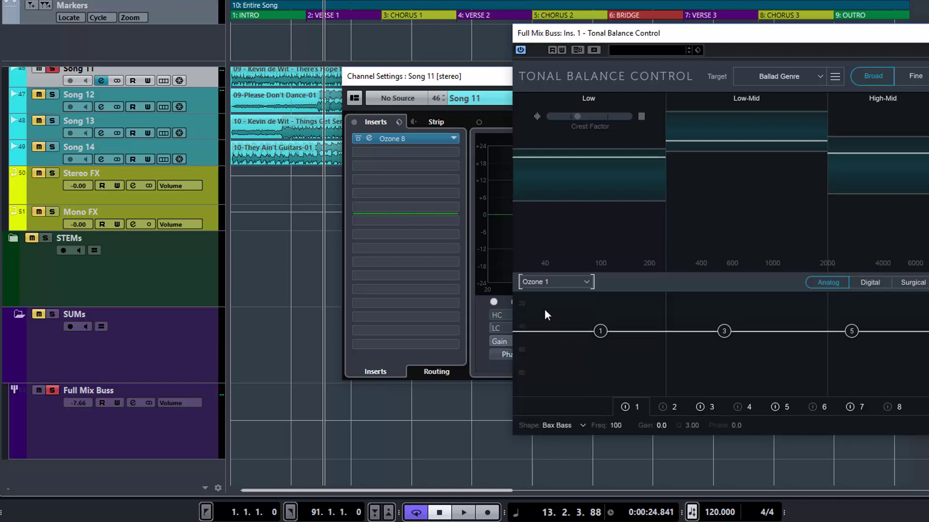
mouse_move(568, 291)
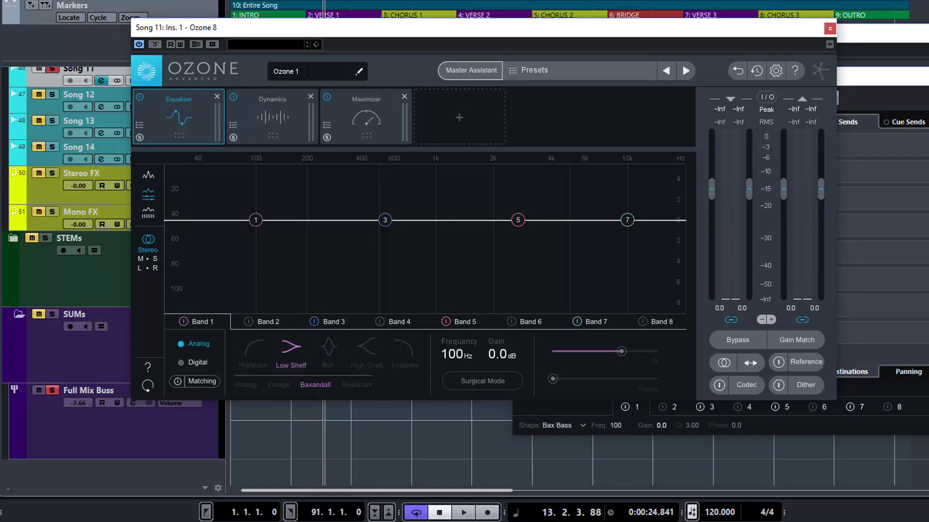
double_click(286, 71)
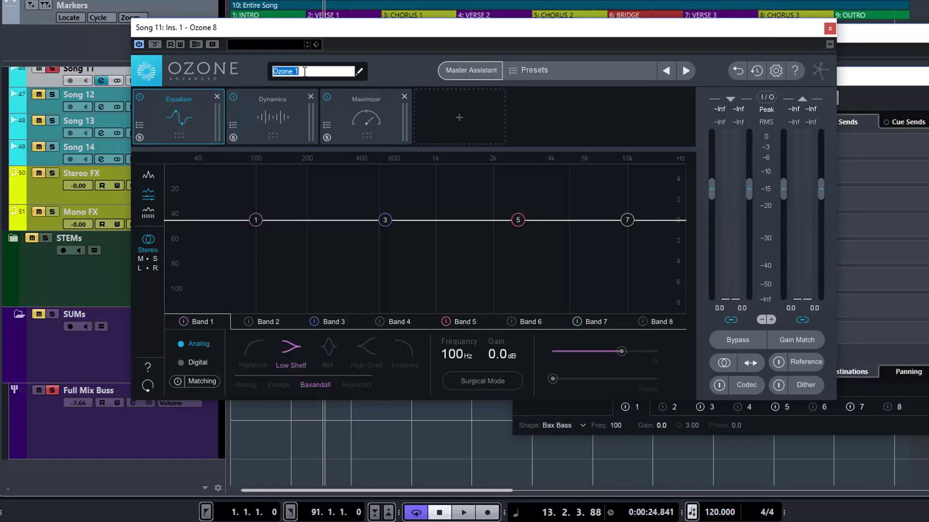
type("So")
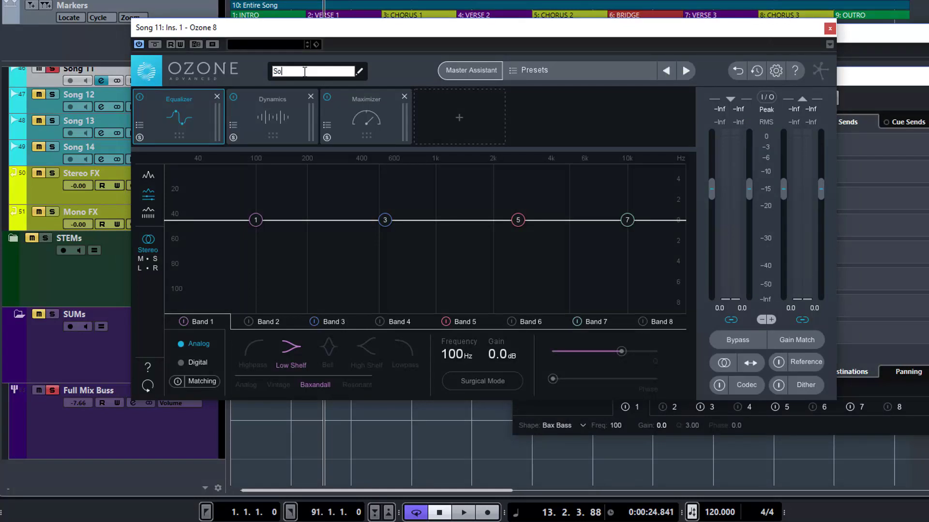
type("Song 11")
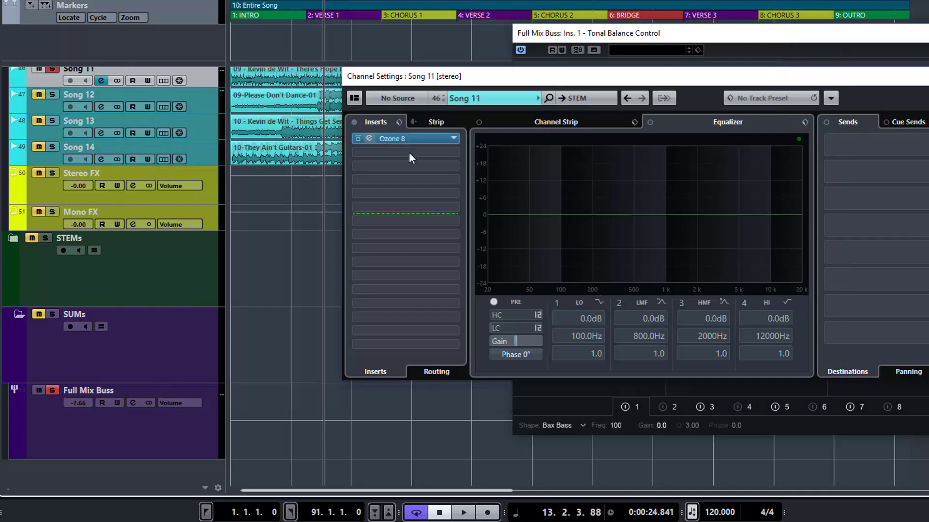
- Add Neutron 2 as Song 11's second insert and name its instance 'Song 11 Neutron'
left_click(405, 153)
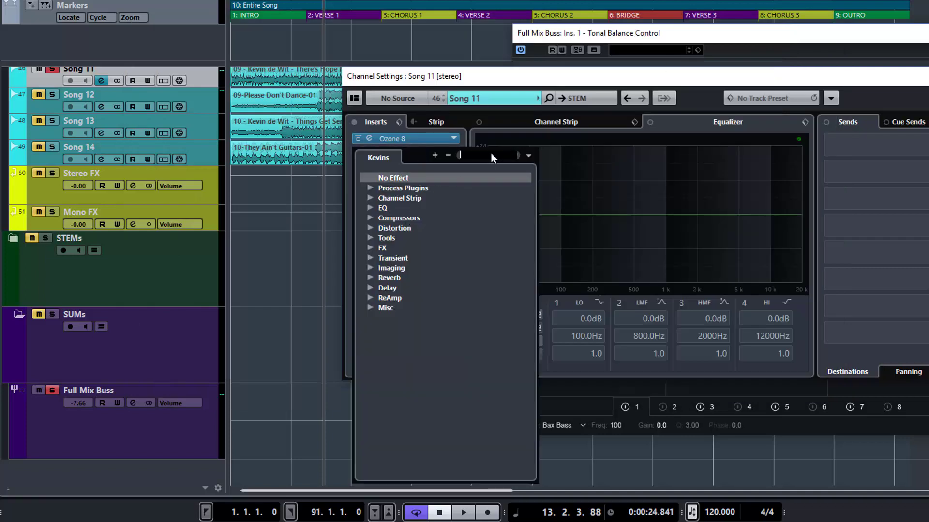
type("ne")
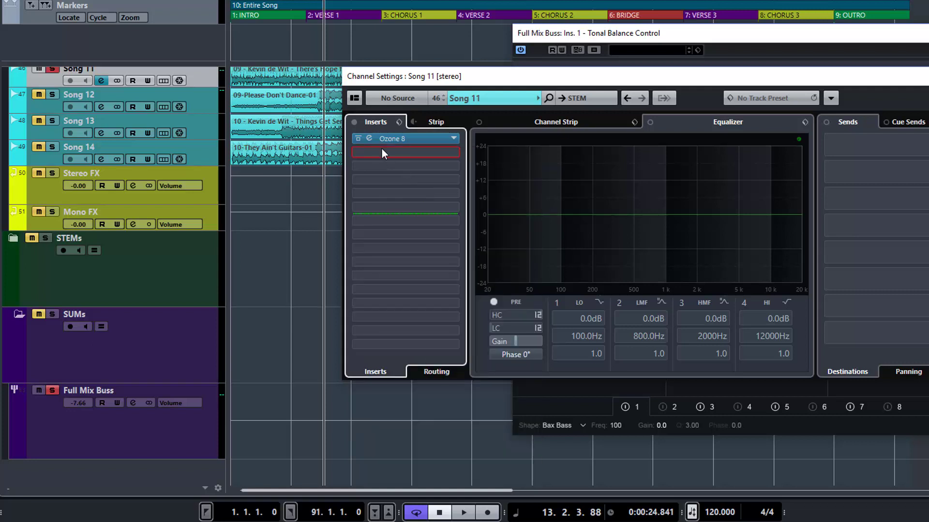
mouse_move(382, 157)
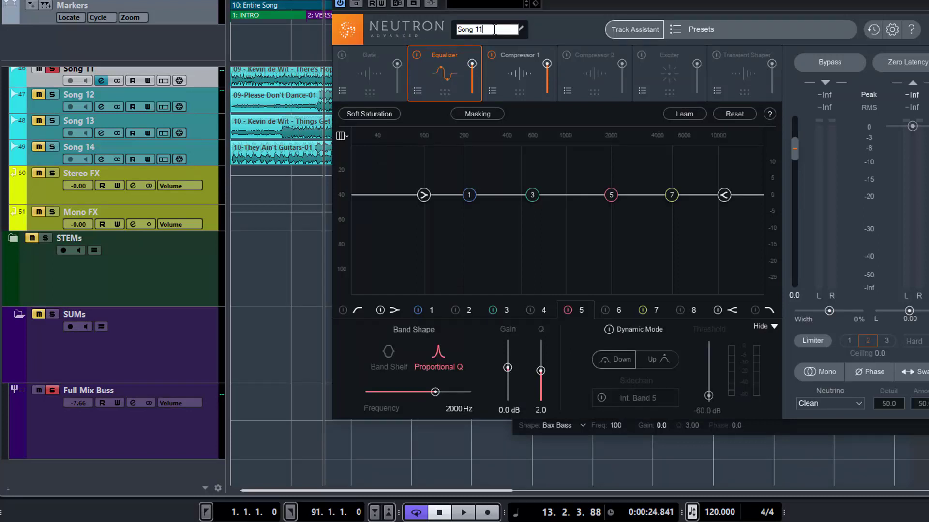
type("Ne")
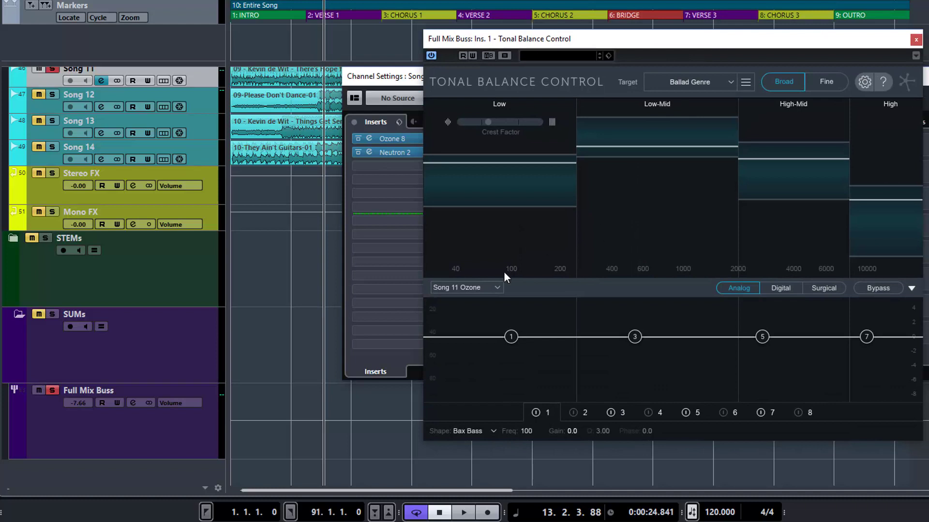
- Select Song 11 Neutron remotely and make its EQ band 5 dynamic acting upward
left_click(466, 288)
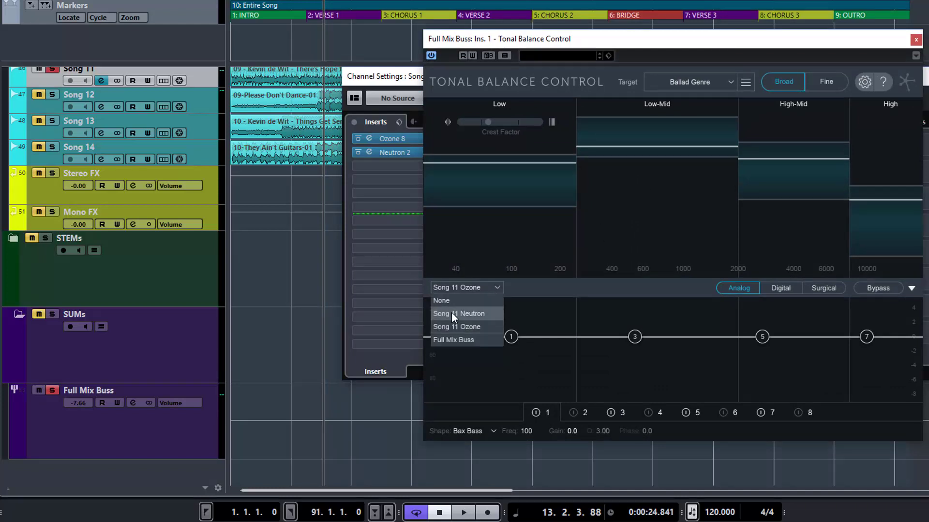
mouse_move(463, 340)
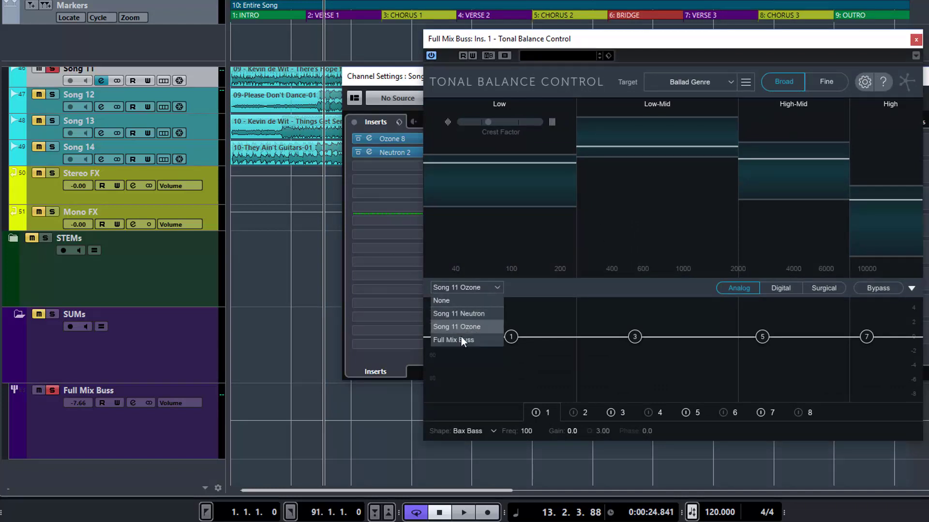
left_click(459, 314)
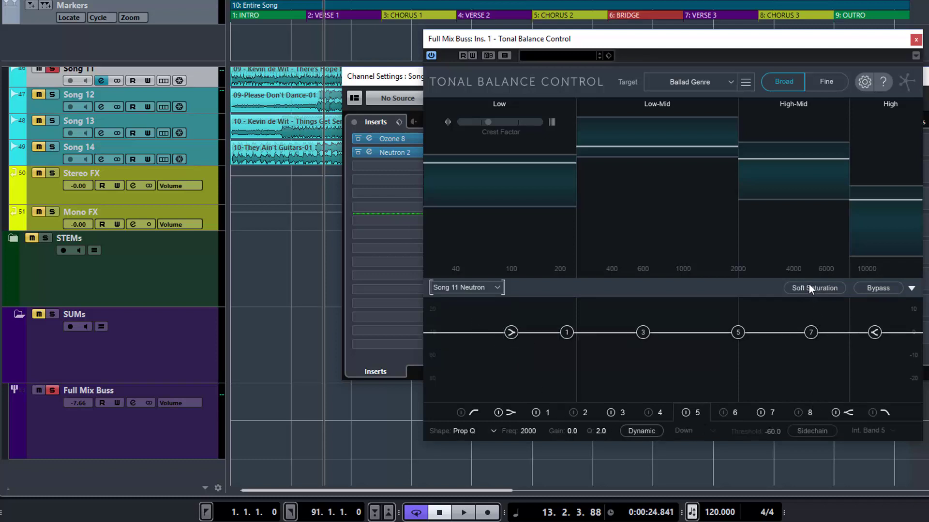
left_click(814, 288)
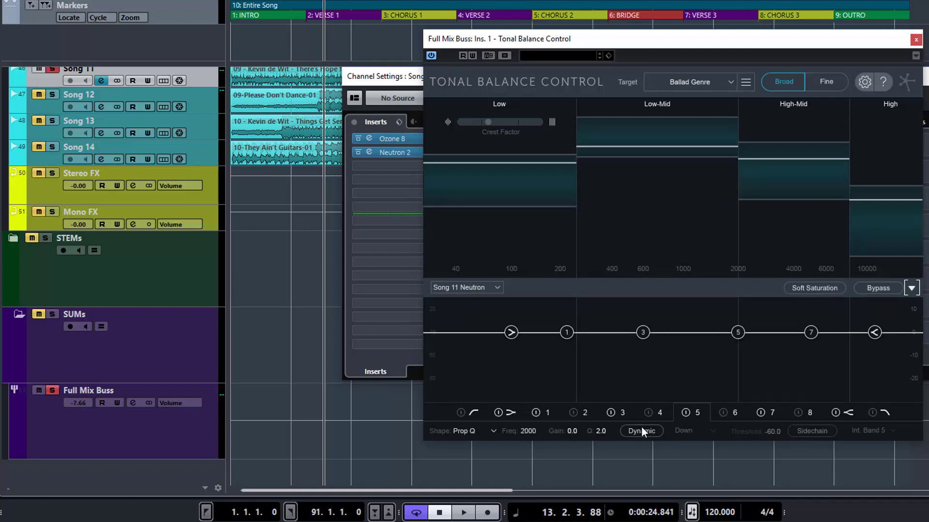
left_click(641, 431)
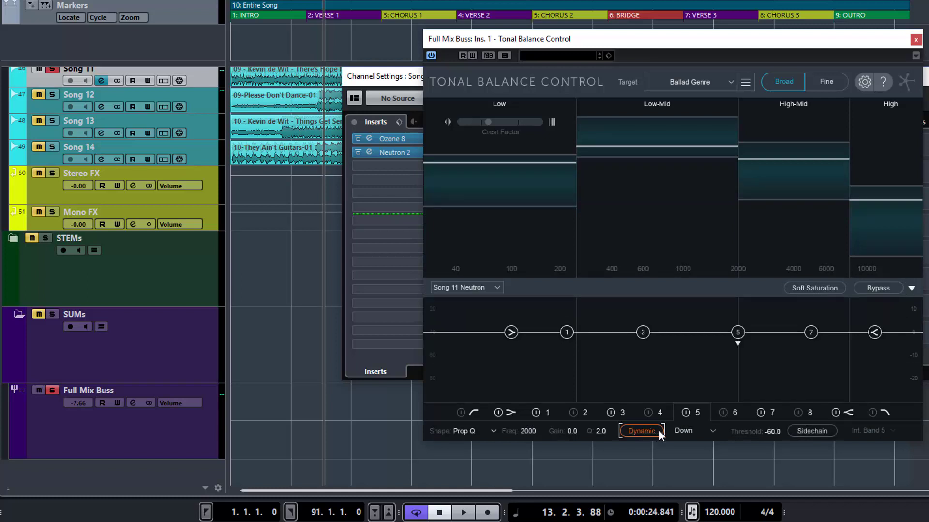
left_click(693, 431)
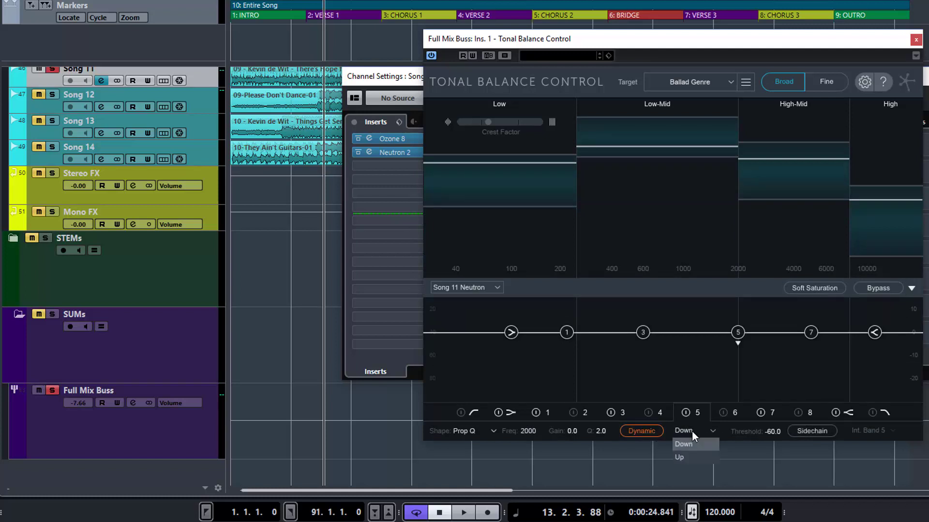
left_click(679, 457)
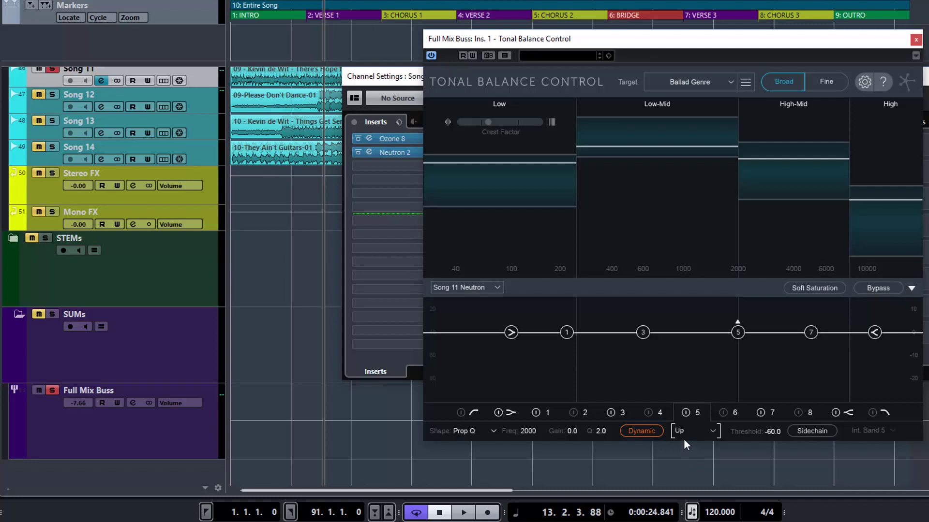
left_click(684, 430)
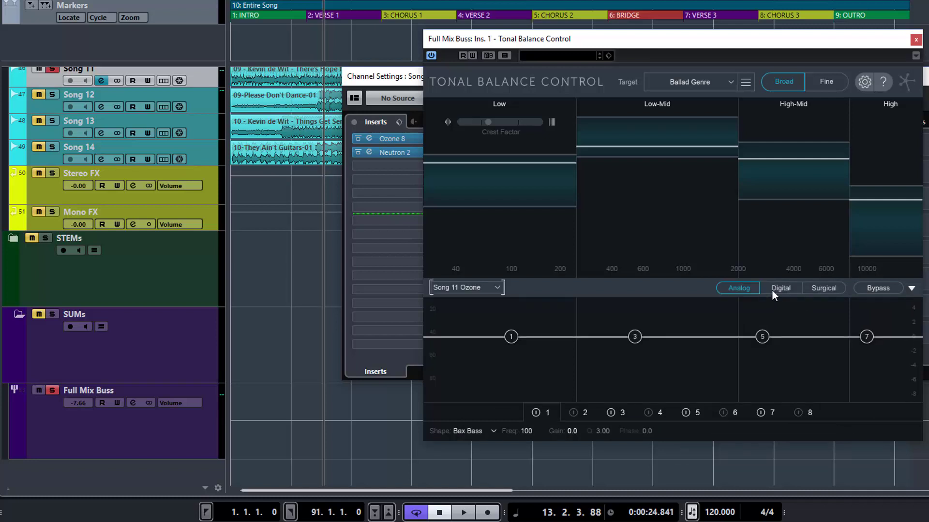
- Switch the remote Song 11 Ozone EQ to Digital mode, then try Surgical mode
left_click(781, 288)
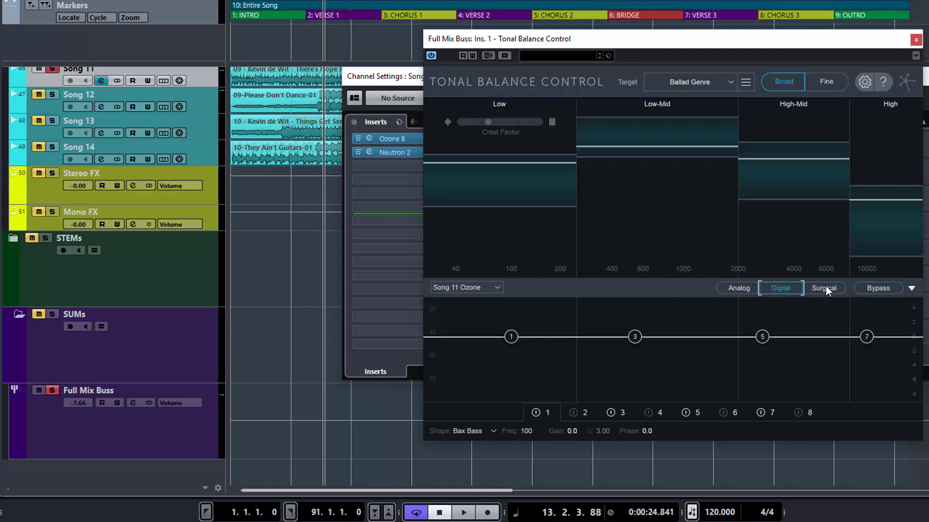
left_click(738, 288)
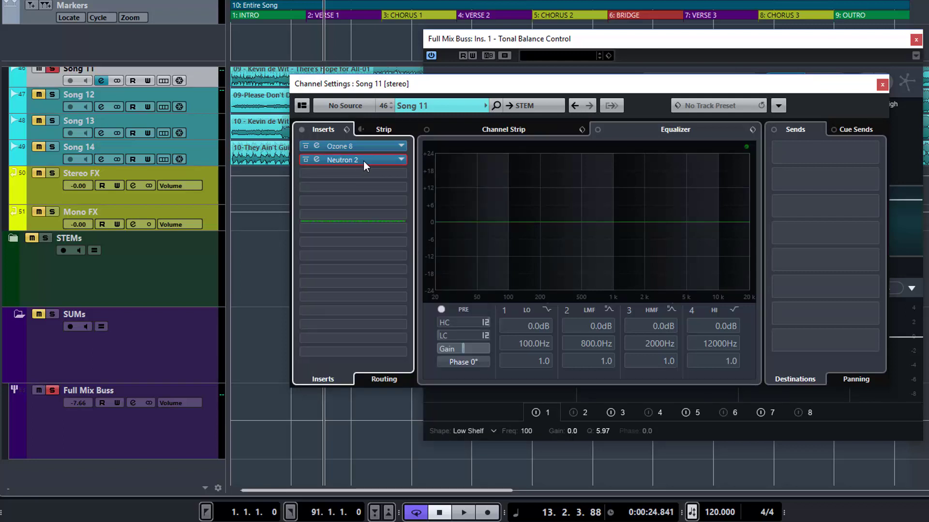
mouse_move(437, 80)
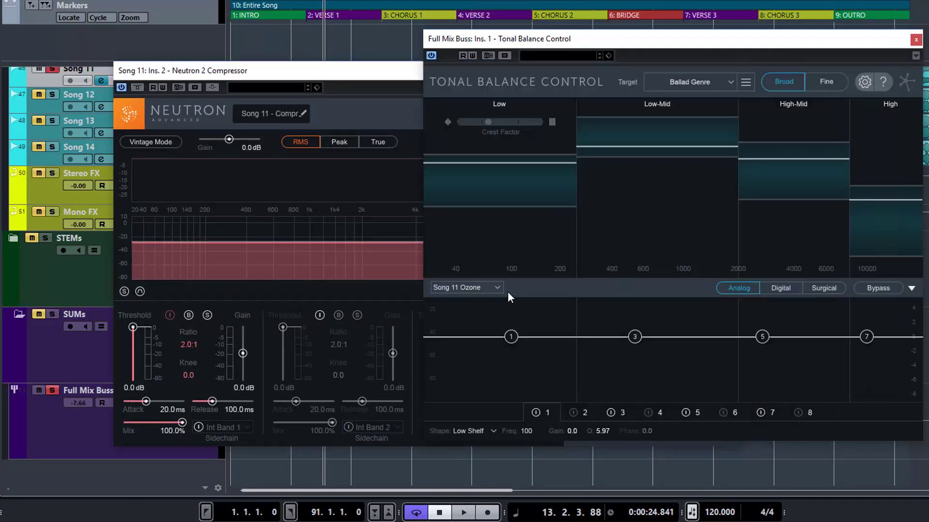
- Target the Song 11 - Compressor instance, play the song and bring the Neutron compressor forward
left_click(465, 288)
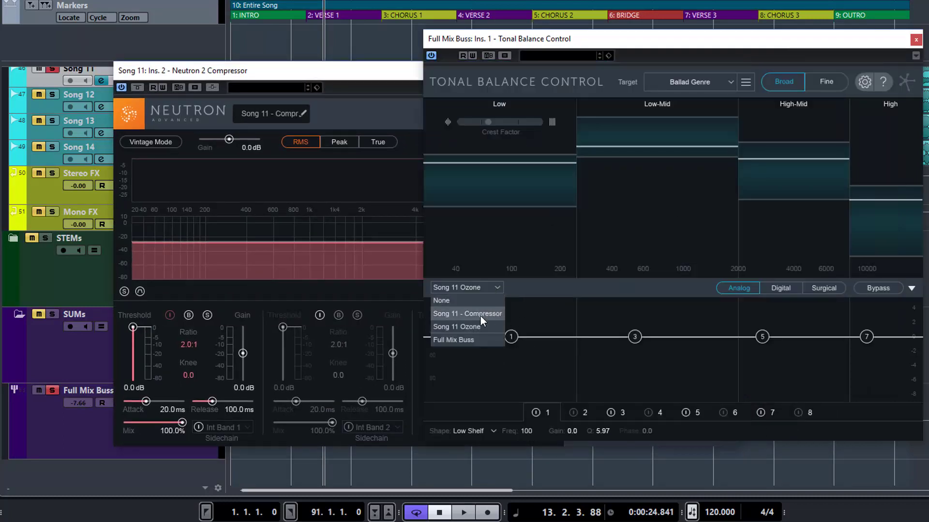
left_click(466, 313)
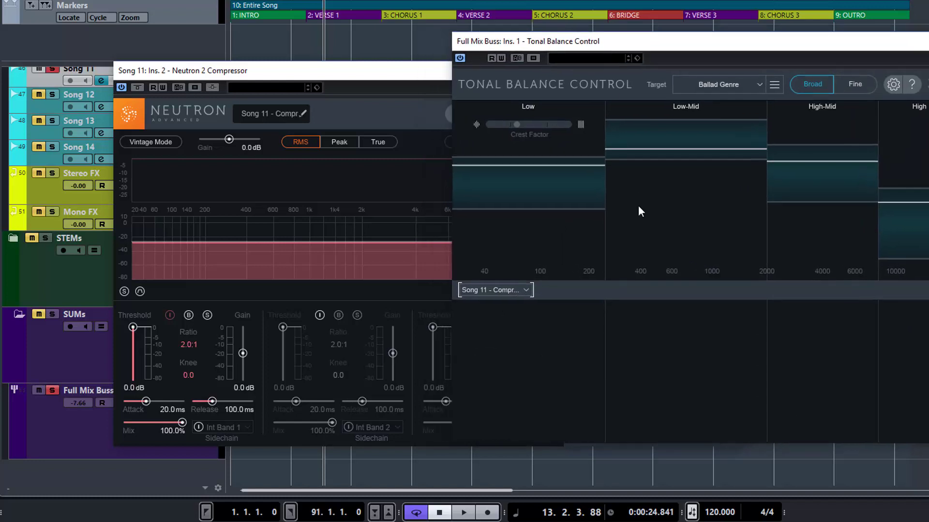
mouse_move(670, 395)
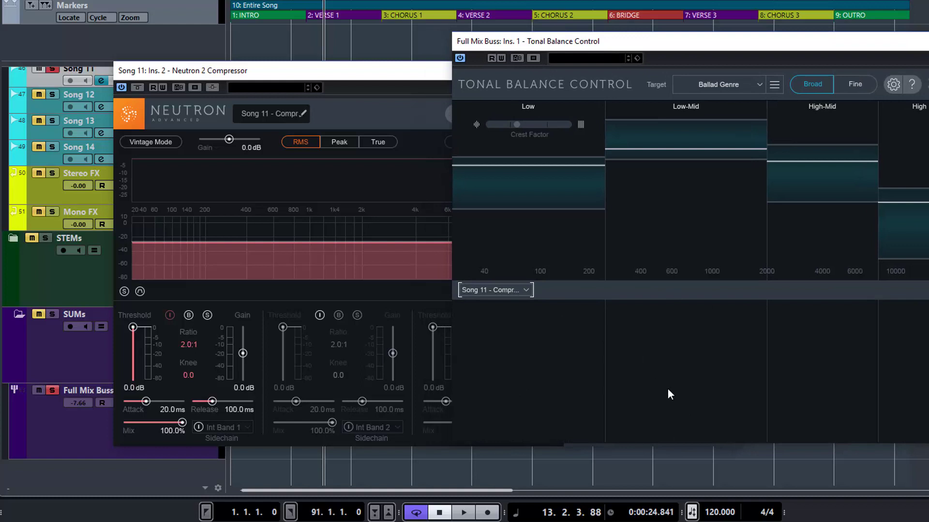
mouse_move(694, 389)
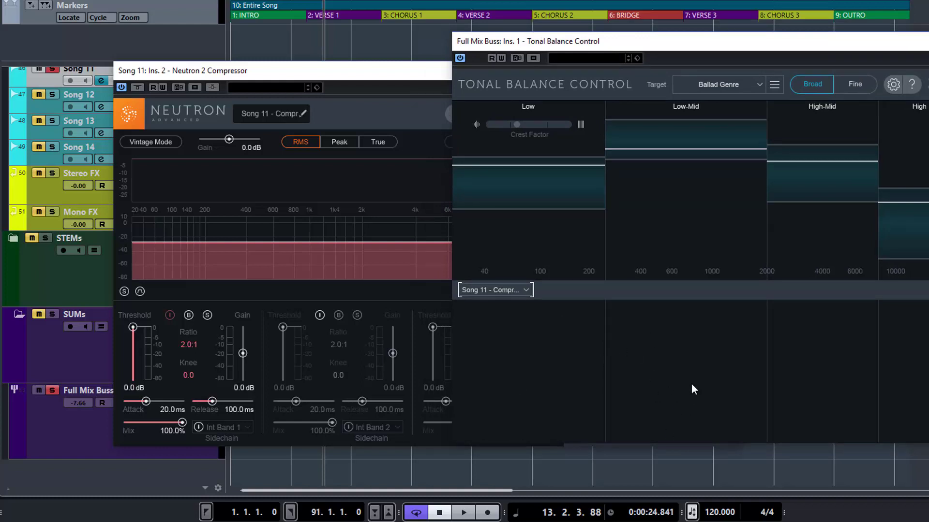
mouse_move(324, 84)
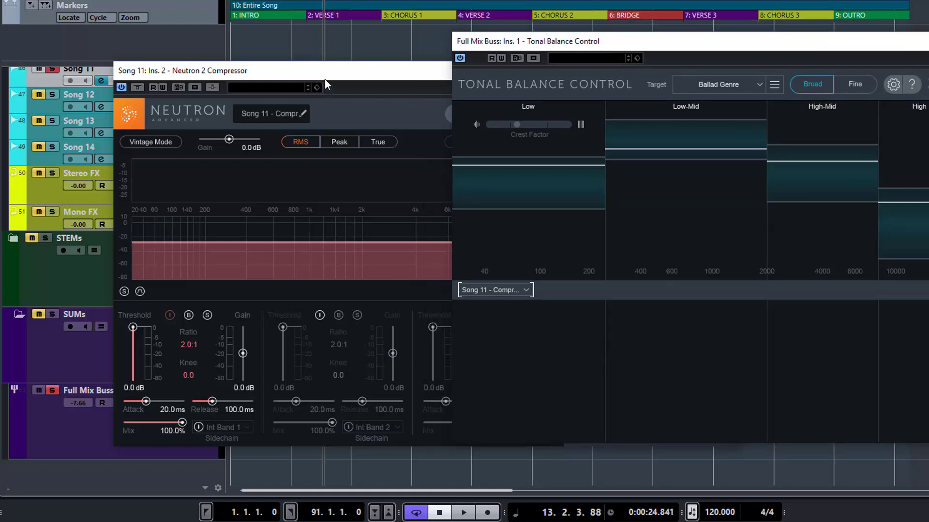
left_click(464, 513)
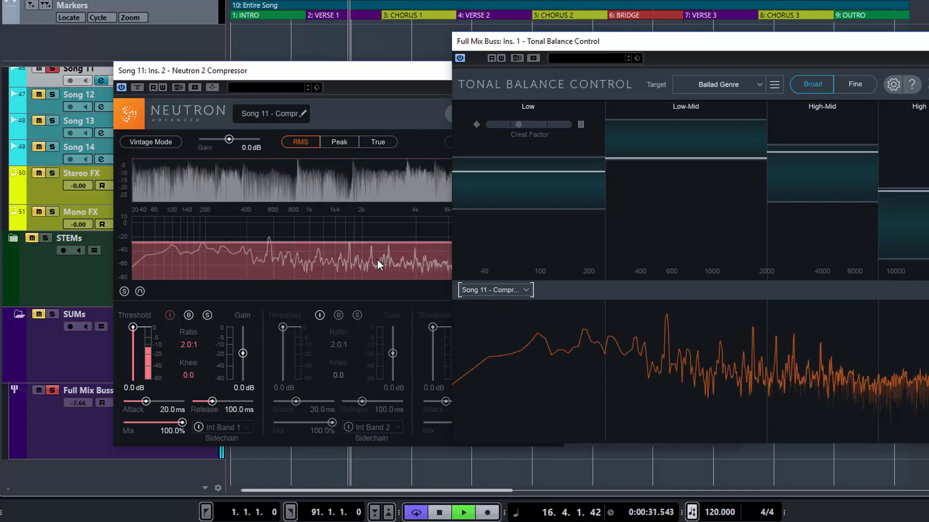
left_click(439, 513)
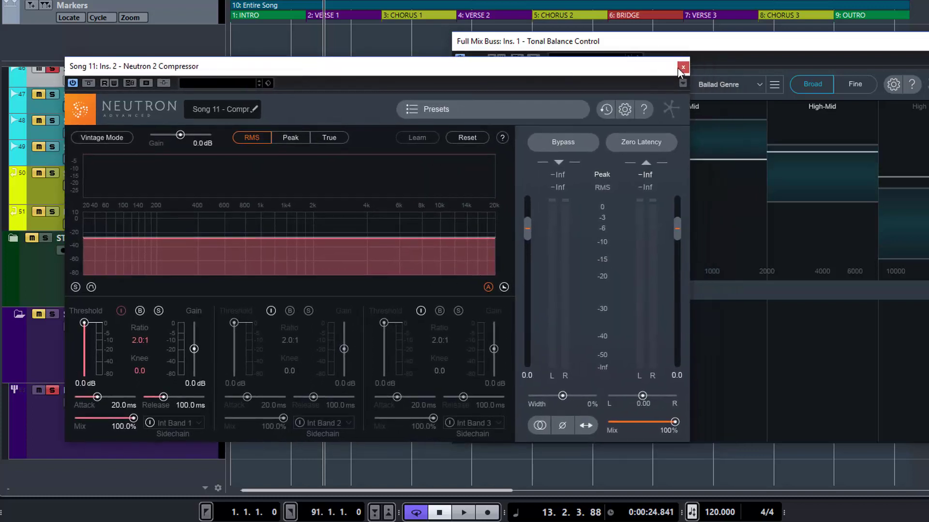
- Close Neutron, retarget to Song 11 Ozone, shape EQ bands 3, 5, 7, then collapse the remote panel
left_click(682, 66)
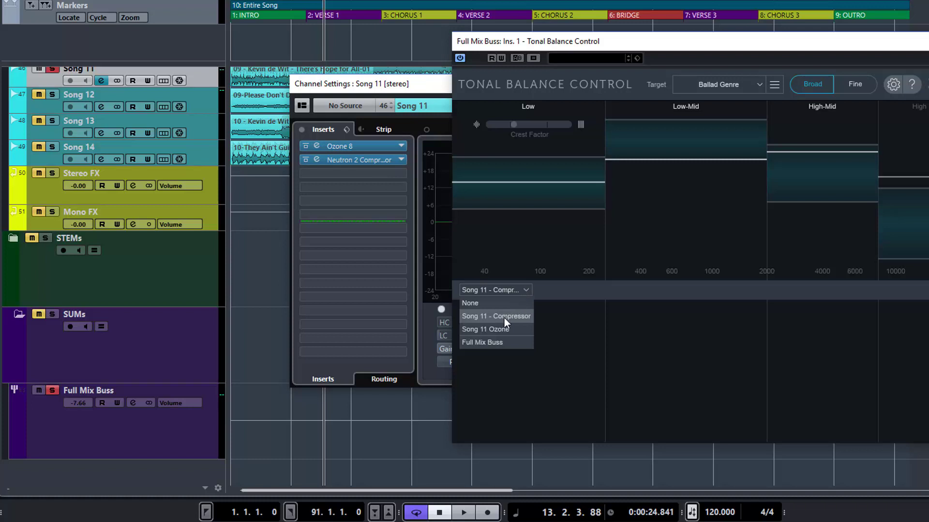
left_click(486, 329)
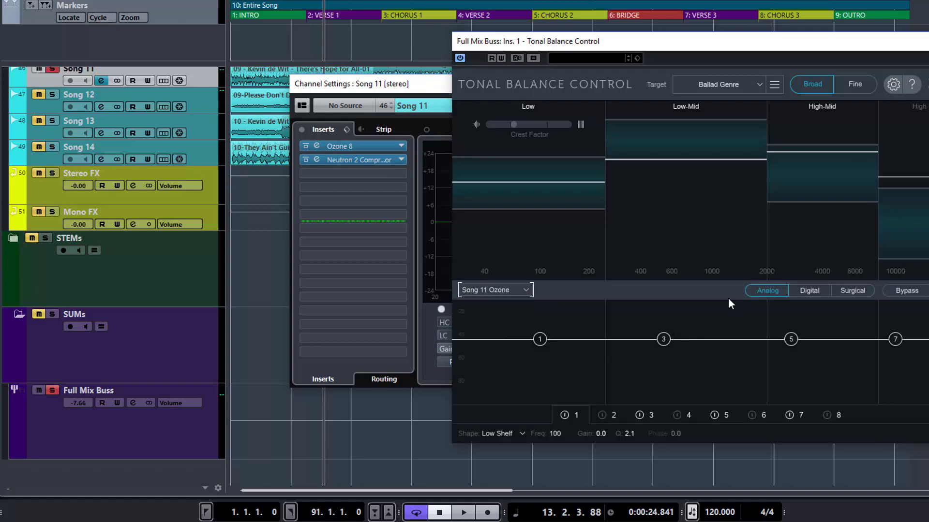
mouse_move(668, 347)
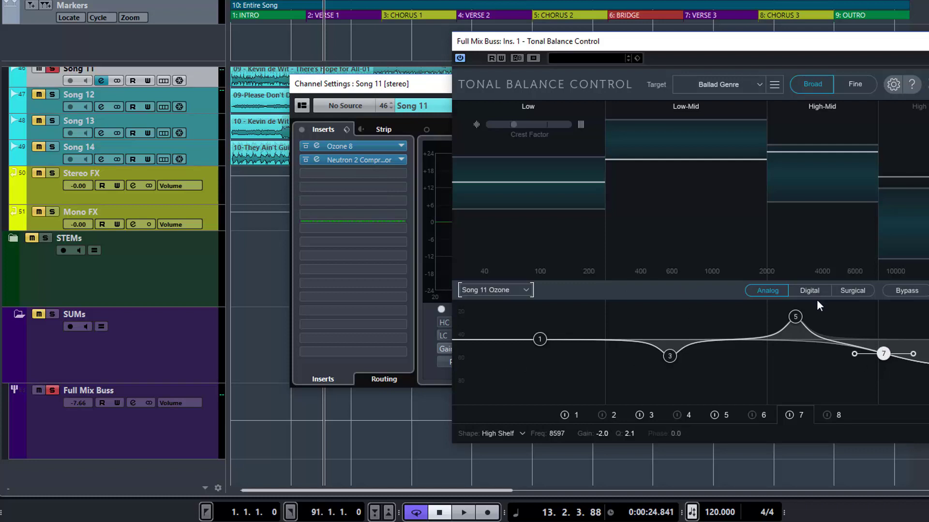
mouse_move(817, 357)
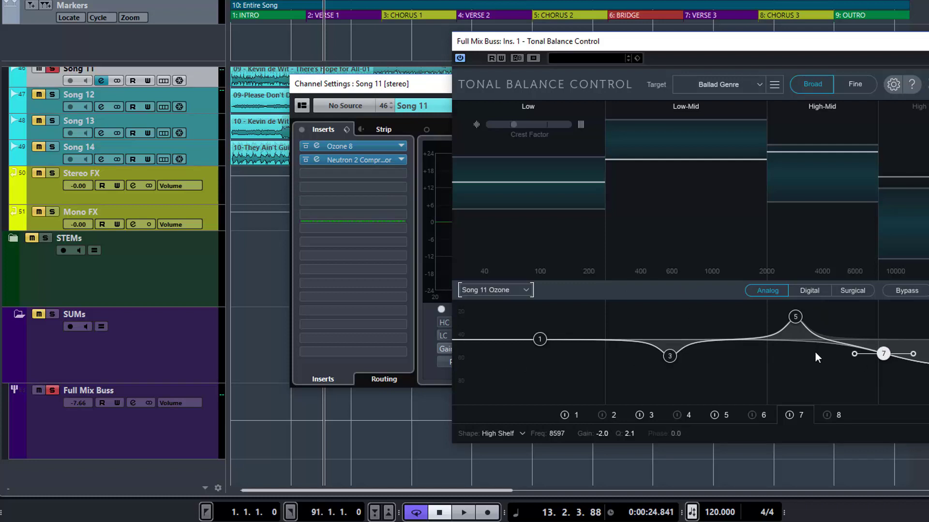
mouse_move(701, 330)
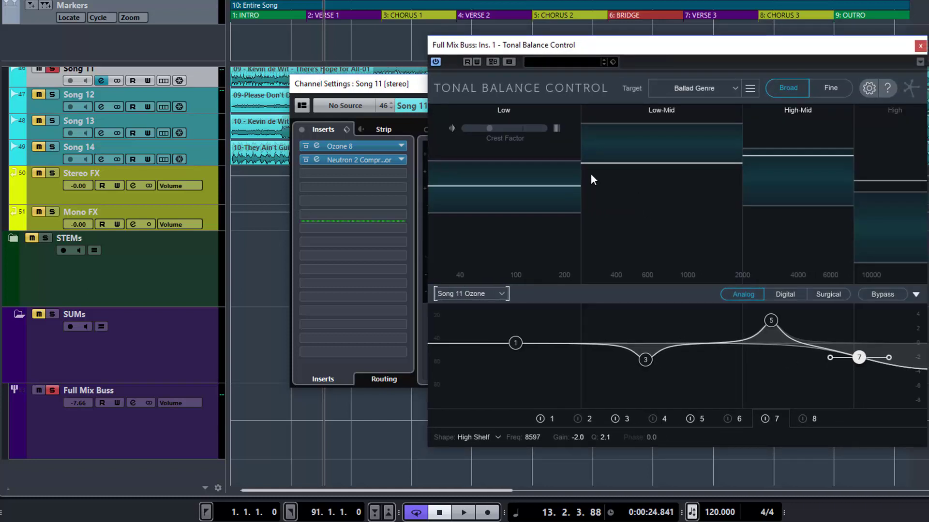
mouse_move(697, 163)
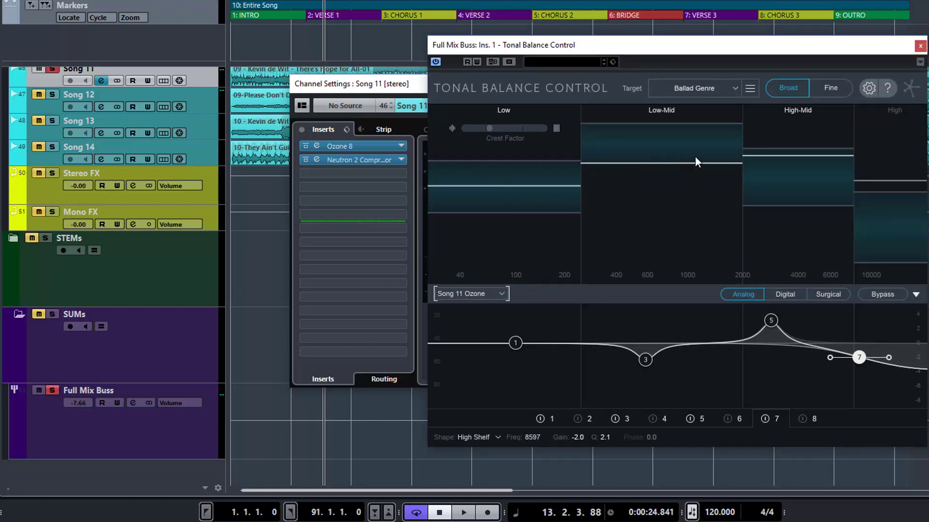
mouse_move(807, 195)
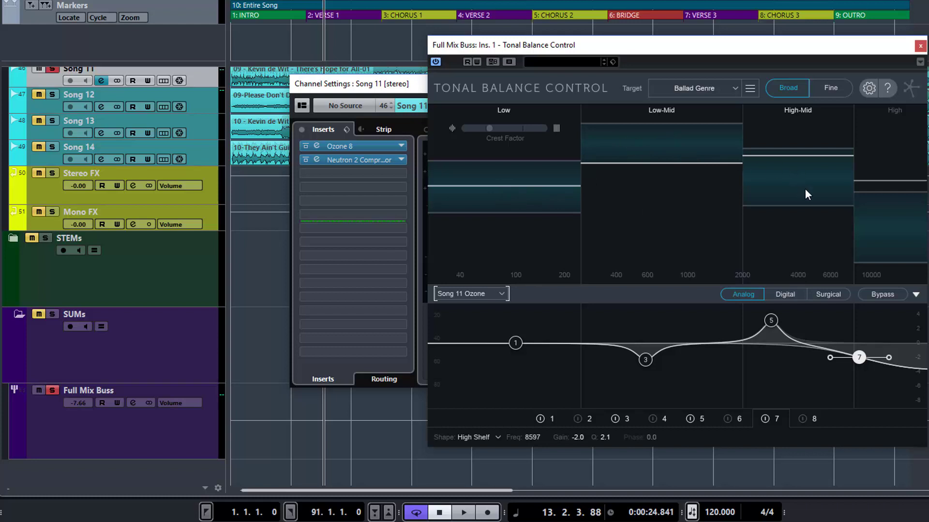
mouse_move(812, 176)
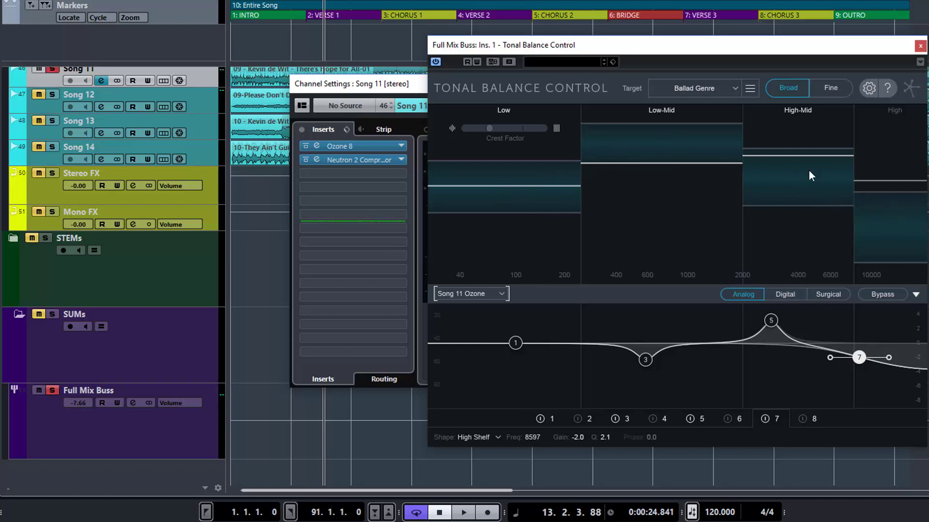
mouse_move(573, 212)
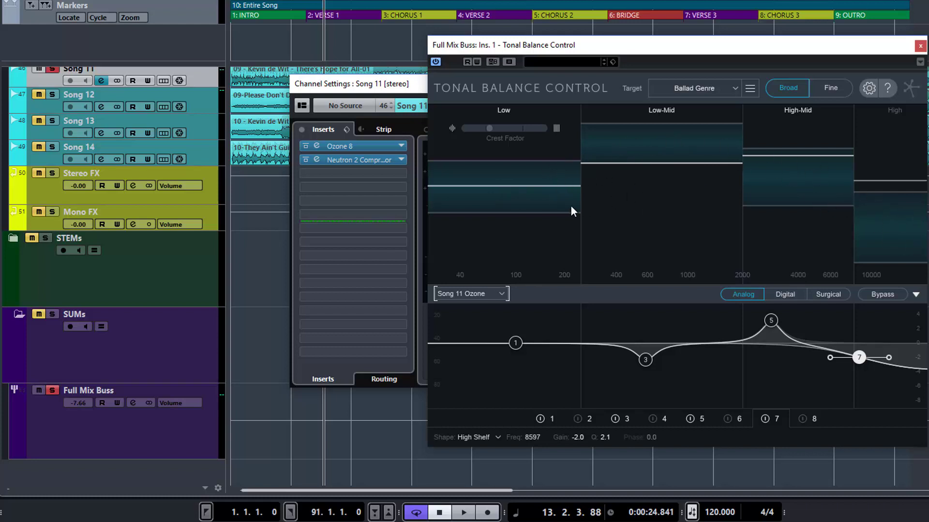
mouse_move(639, 185)
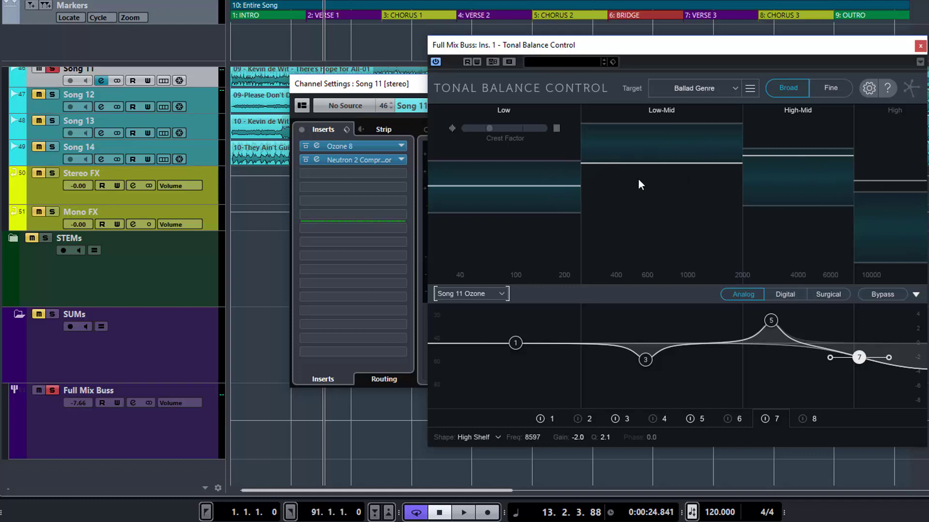
mouse_move(655, 164)
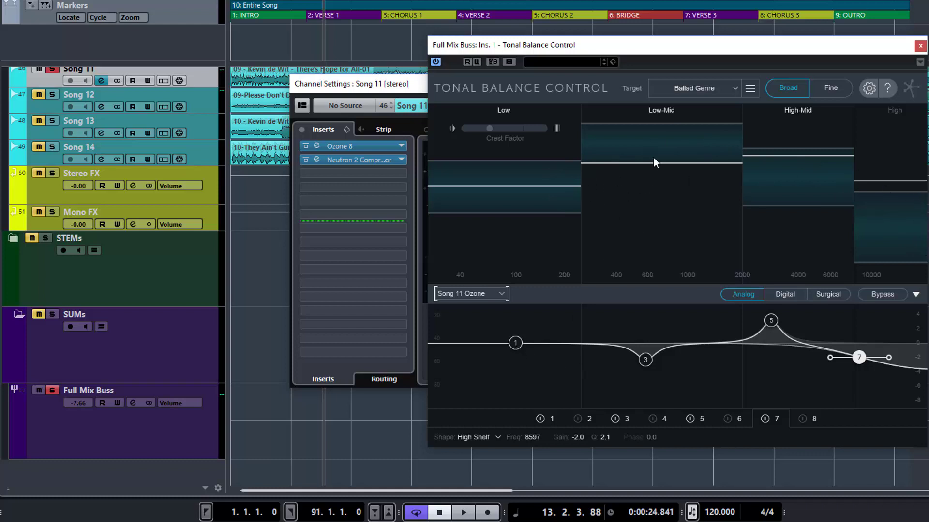
mouse_move(700, 151)
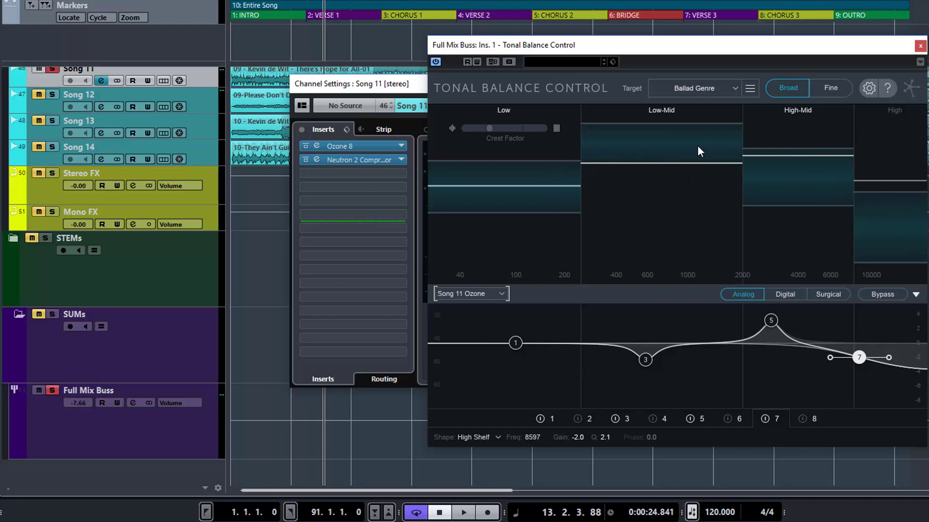
mouse_move(449, 340)
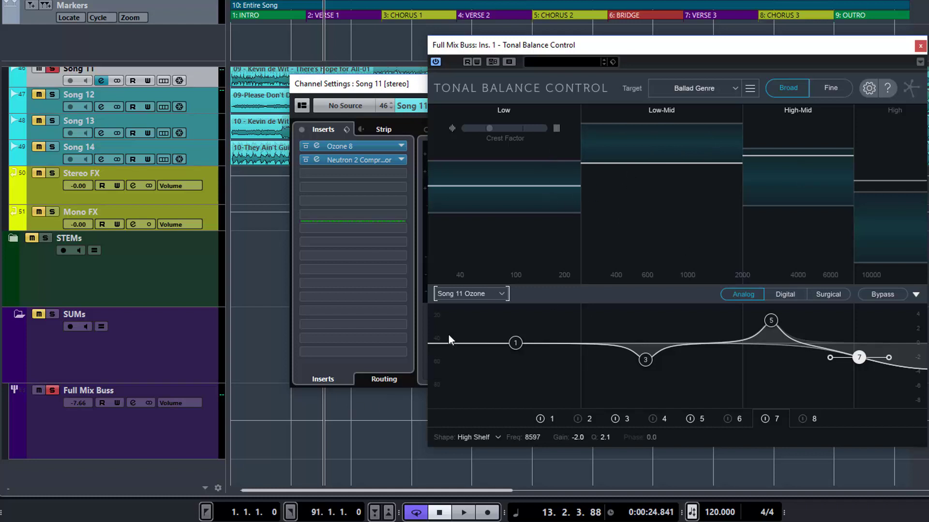
left_click(470, 293)
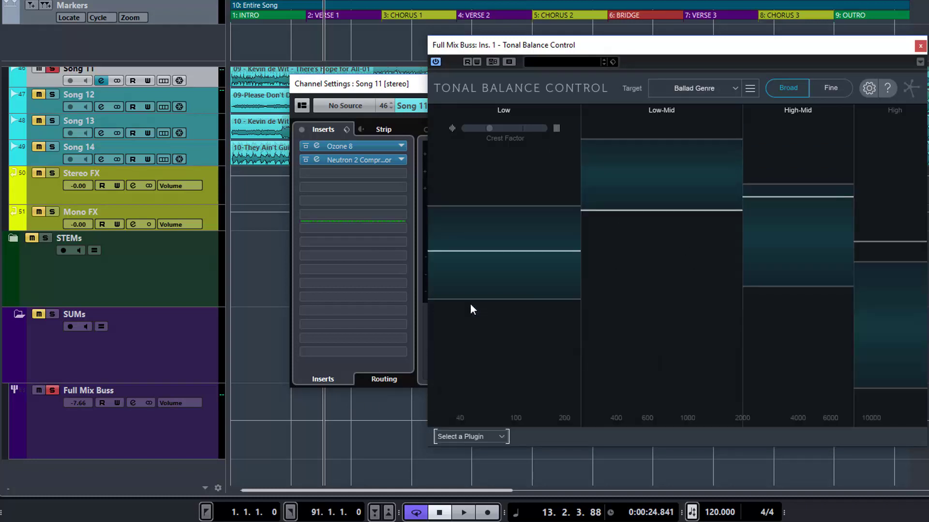
mouse_move(659, 47)
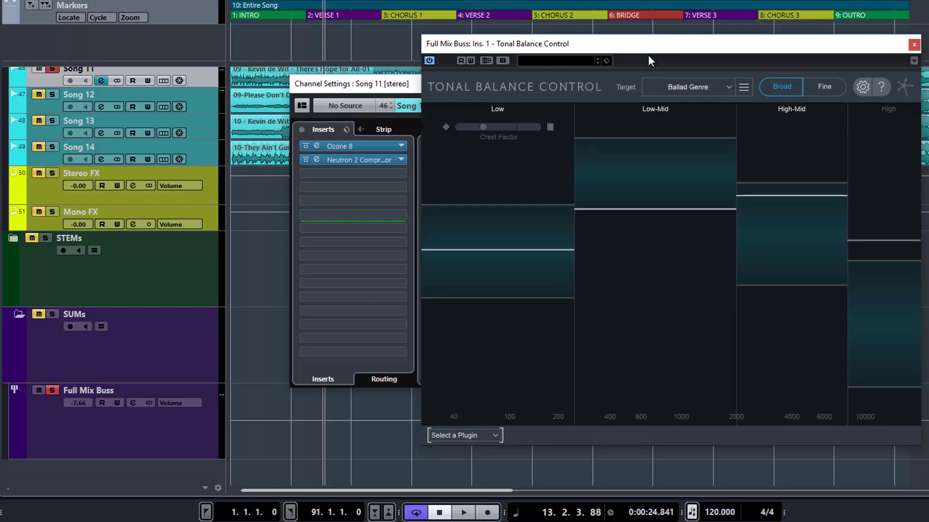
mouse_move(662, 57)
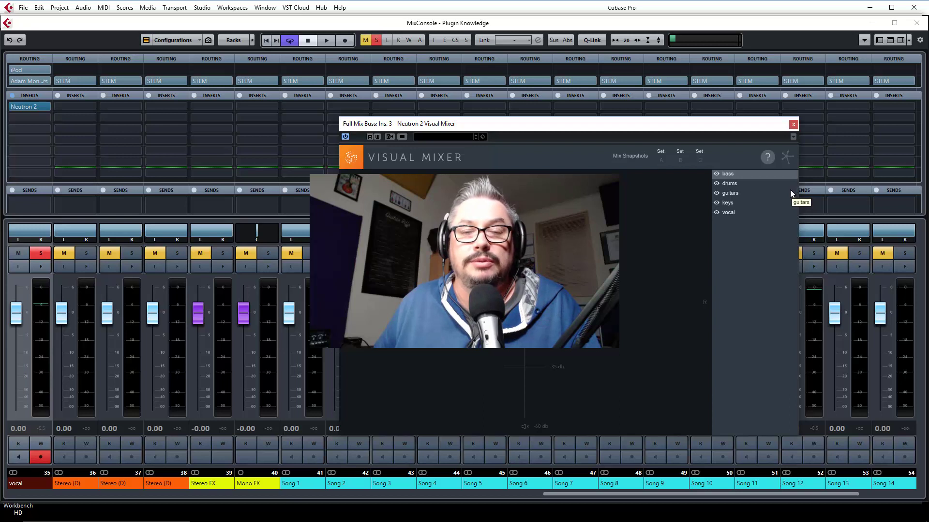
mouse_move(791, 188)
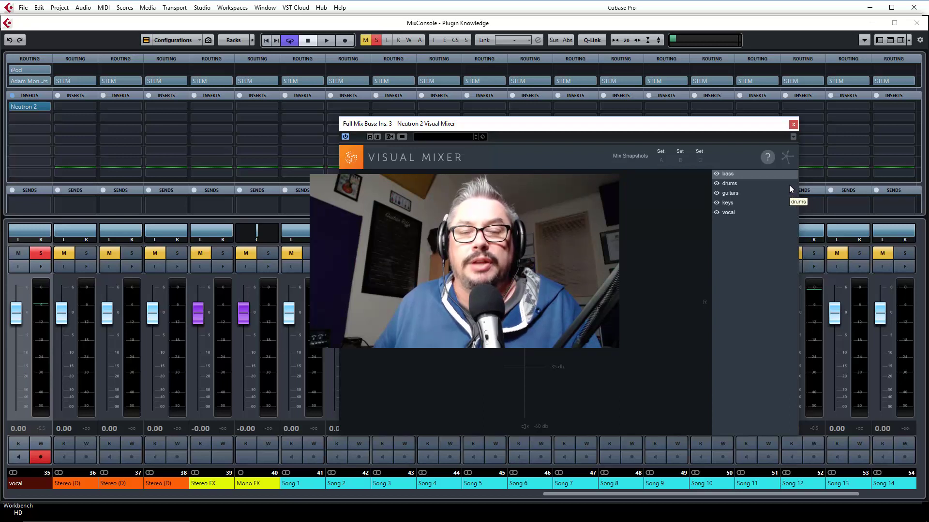